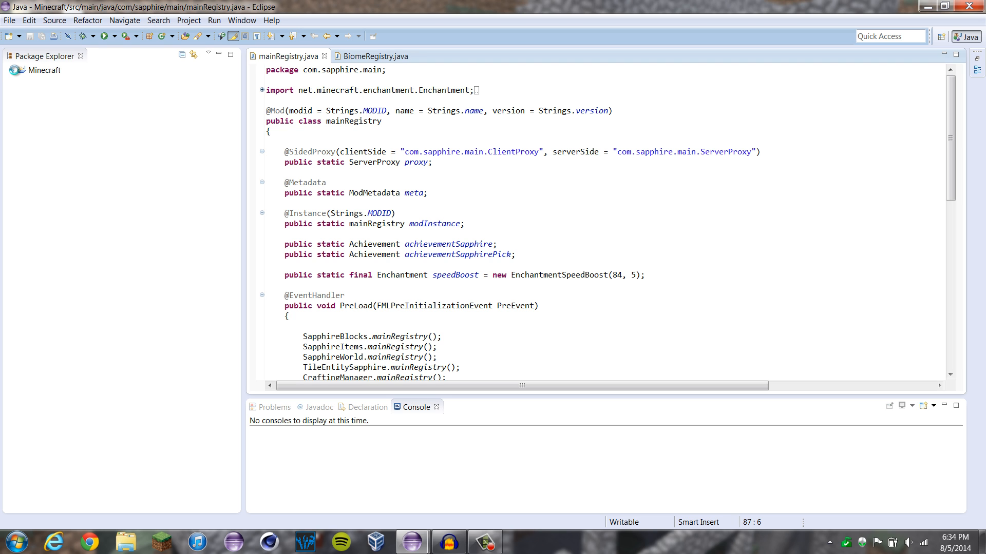
# Step: Expand Minecraft's source folder and com.sapphire.biome, then select BiomeGenSapphire.java
pyautogui.click(23, 70)
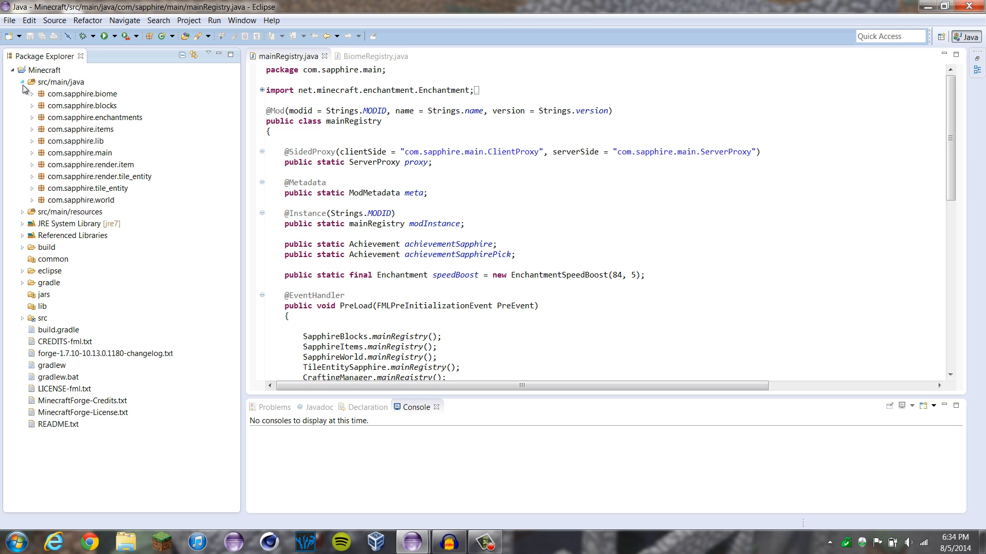
pyautogui.click(31, 93)
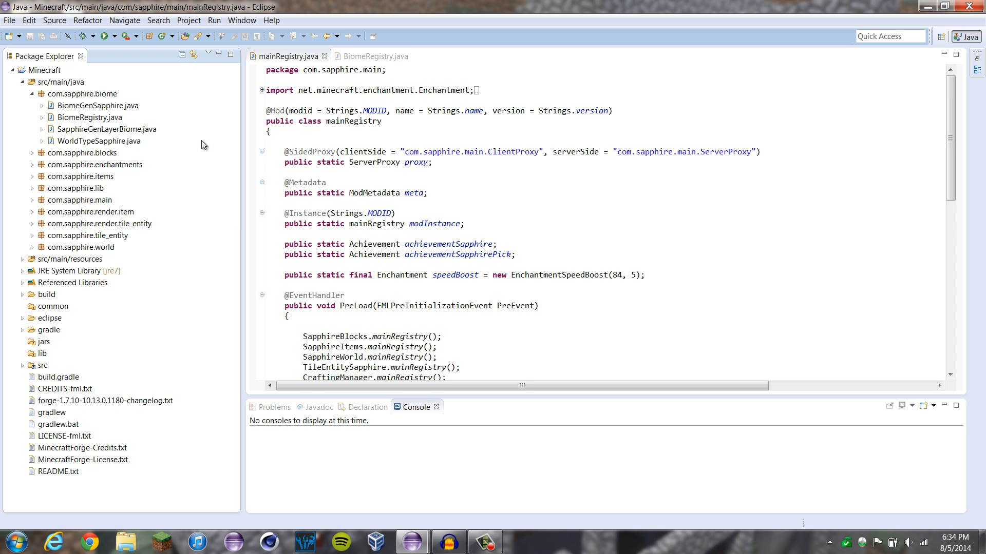
pyautogui.moveTo(165, 134)
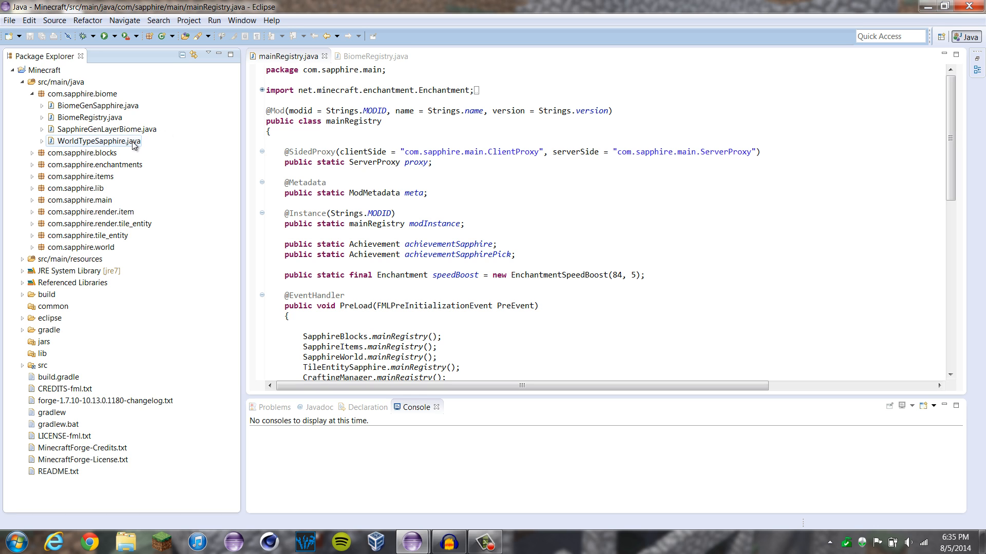
pyautogui.click(98, 105)
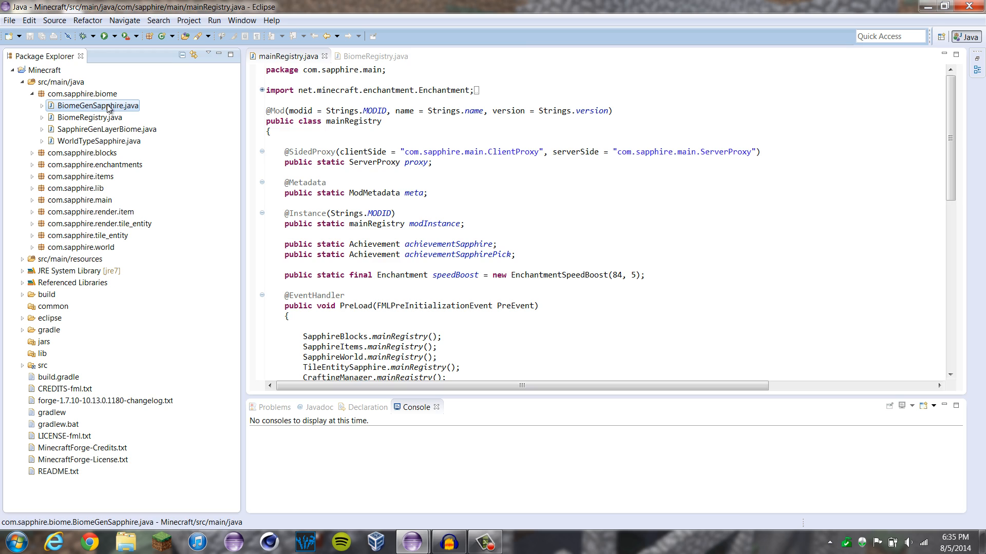
# Step: Open BiomeGenSapphire.java and add two blank lines after super(id); in the constructor
pyautogui.doubleClick(98, 105)
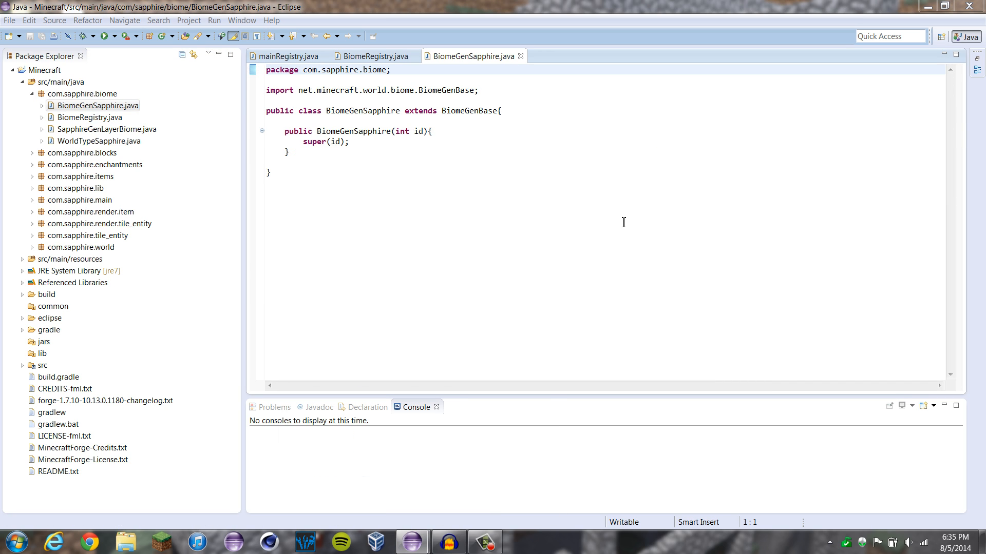
pyautogui.moveTo(451, 138)
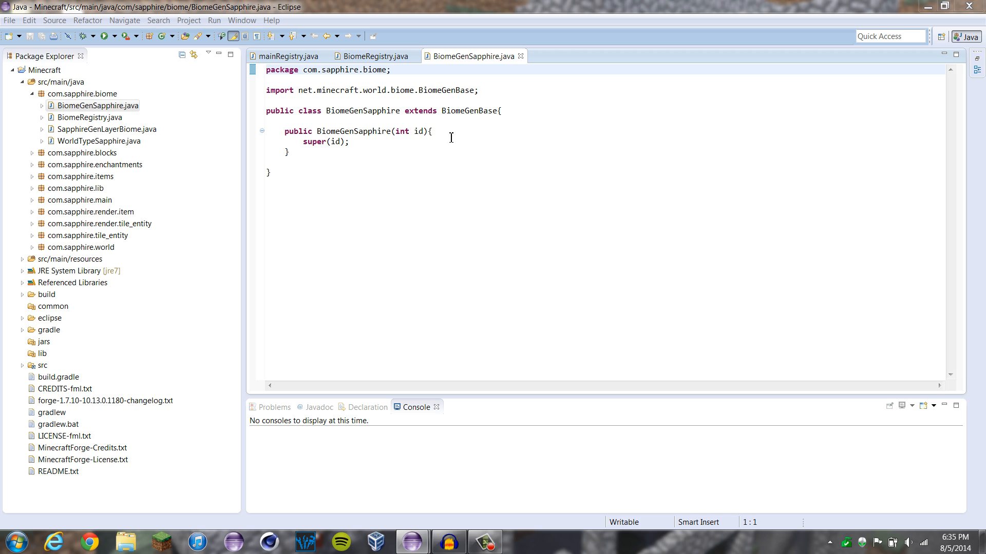
pyautogui.click(288, 152)
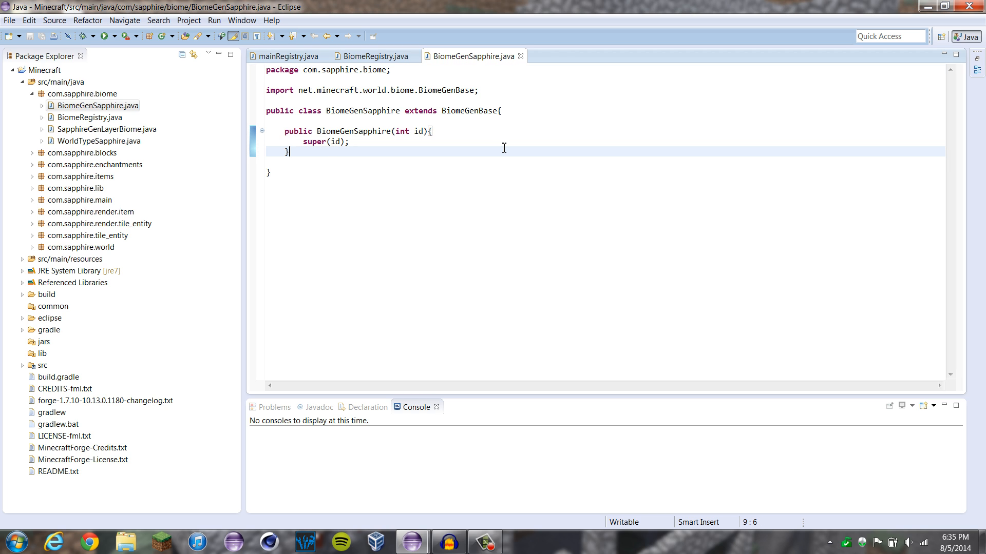
pyautogui.click(315, 141)
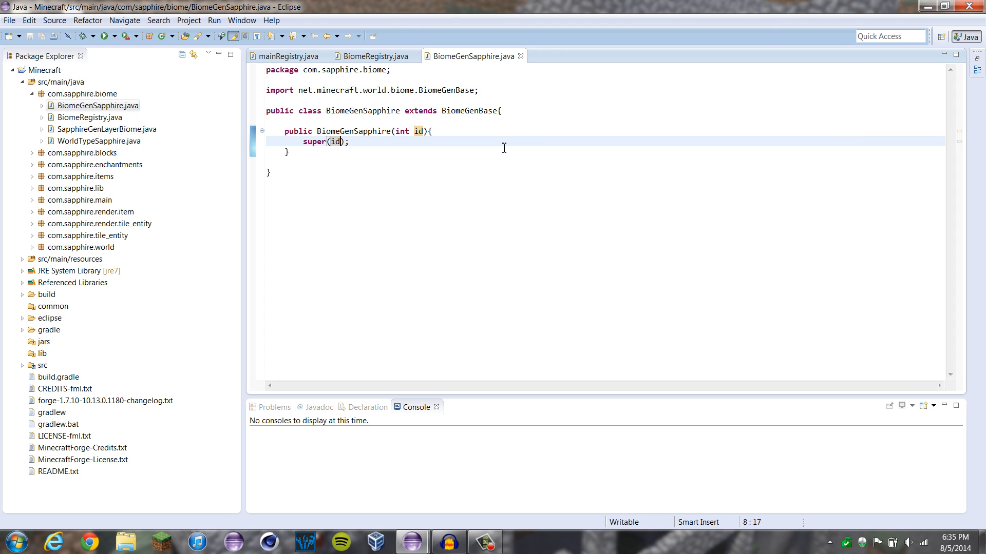
pyautogui.press('Return')
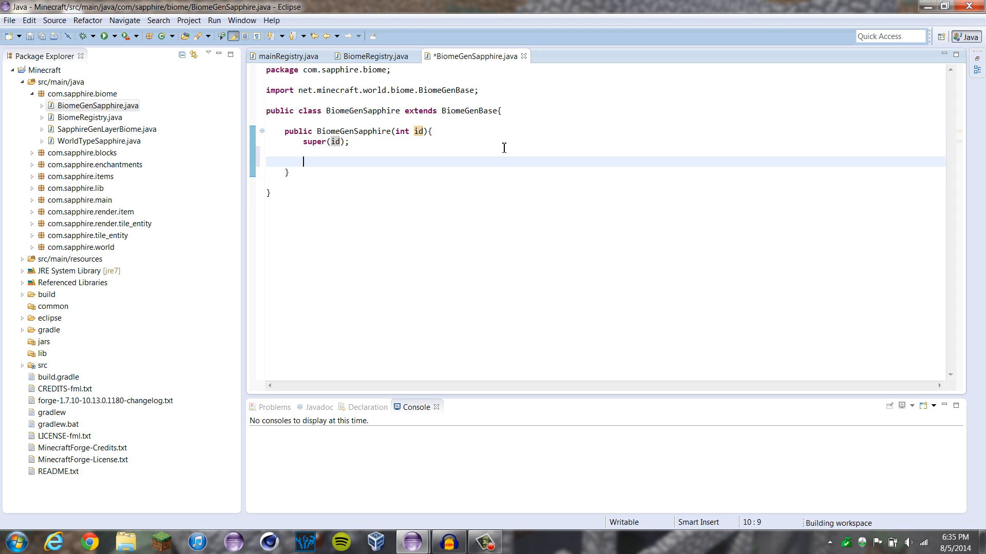
pyautogui.press('Up')
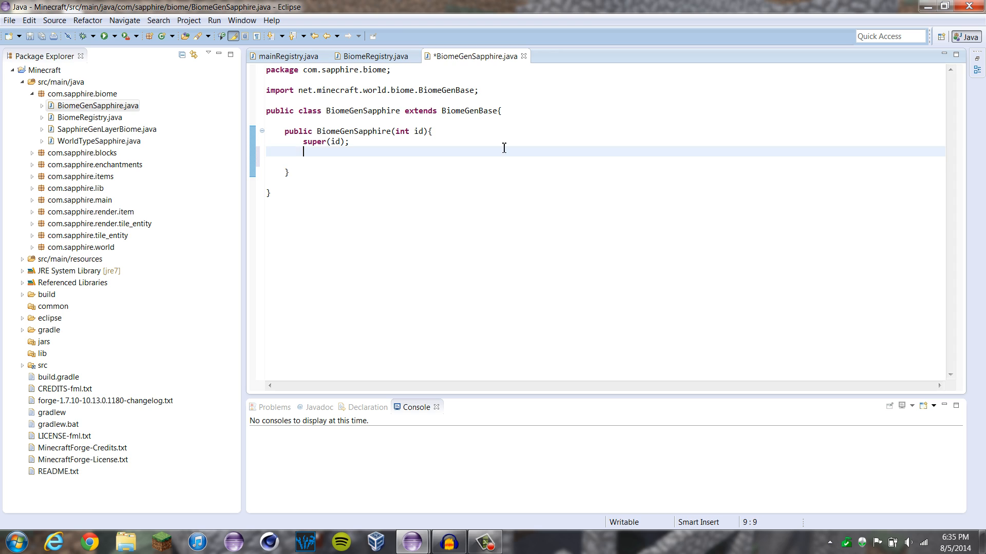
pyautogui.press('enter')
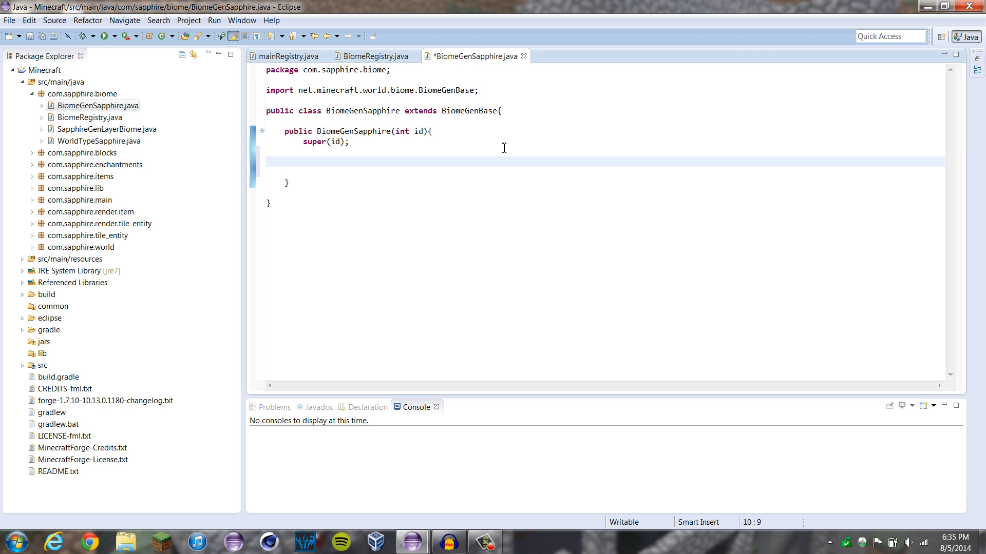
# Step: Add this.theBiomeDecorator.treesPerChunk = 5; to the constructor
pyautogui.write('this.')
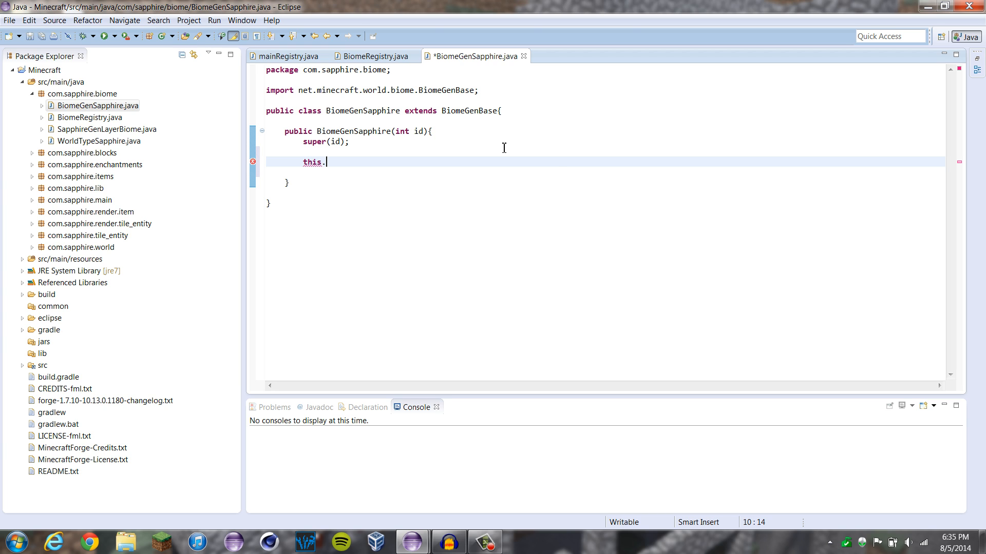
pyautogui.write('theBiomeDecorator')
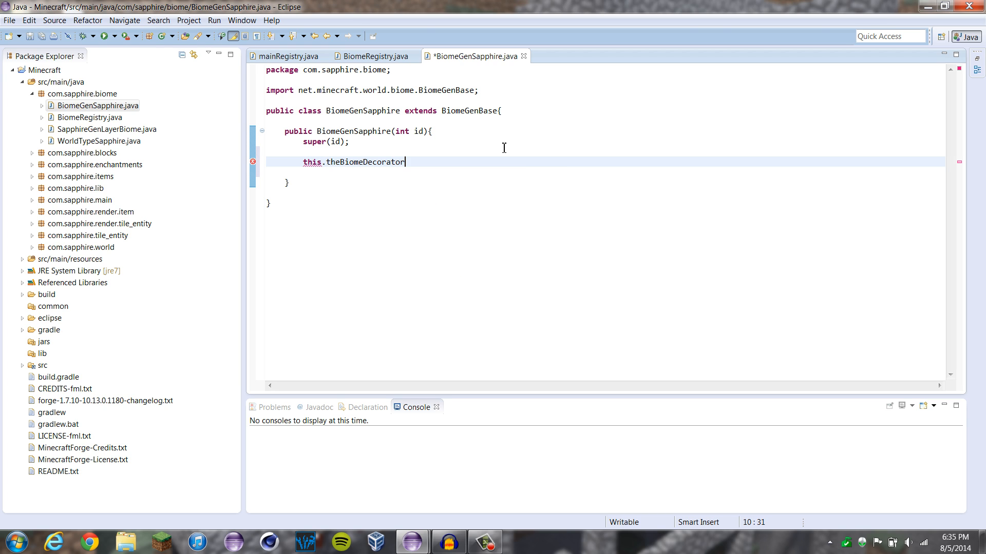
pyautogui.write('.')
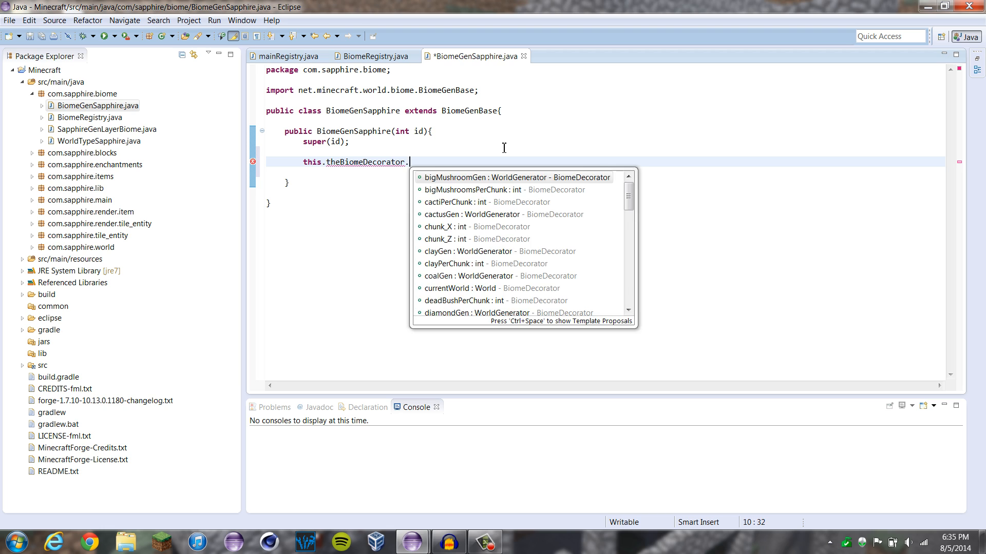
pyautogui.write('treesPerChunk')
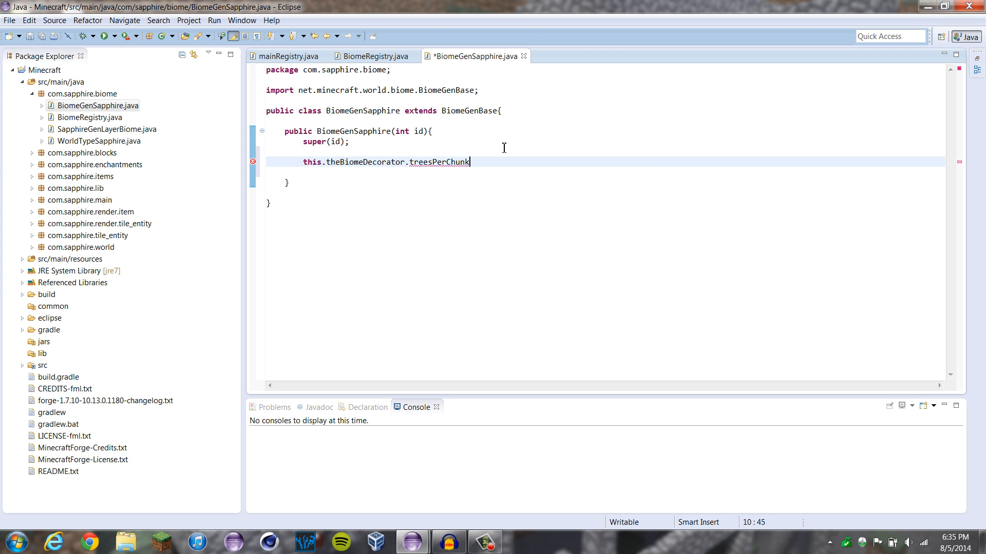
pyautogui.write('=')
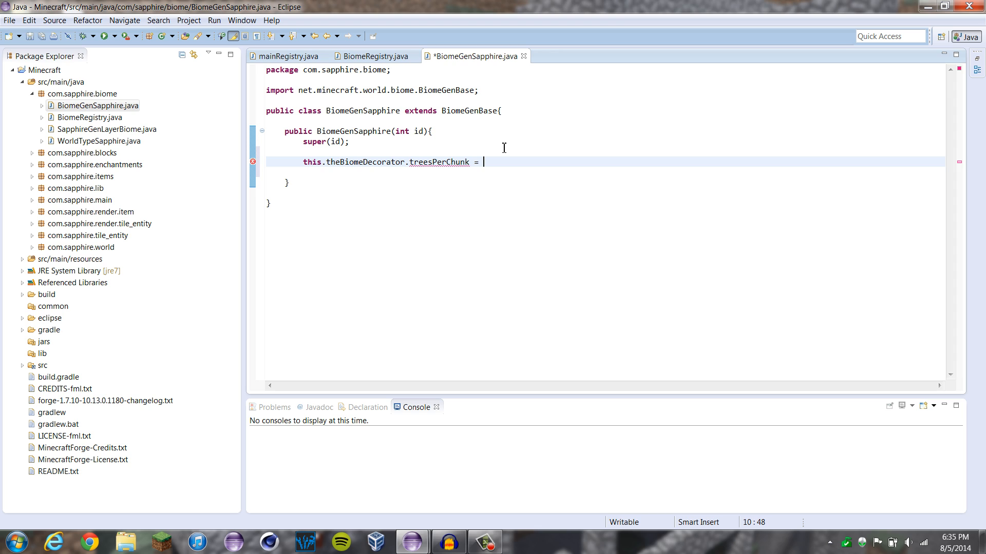
pyautogui.write('5;')
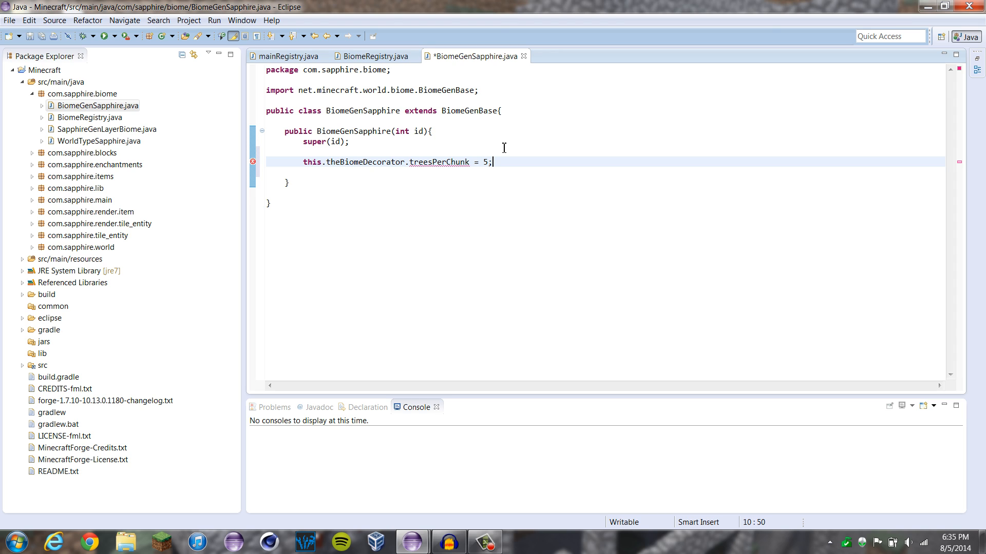
pyautogui.press('Return')
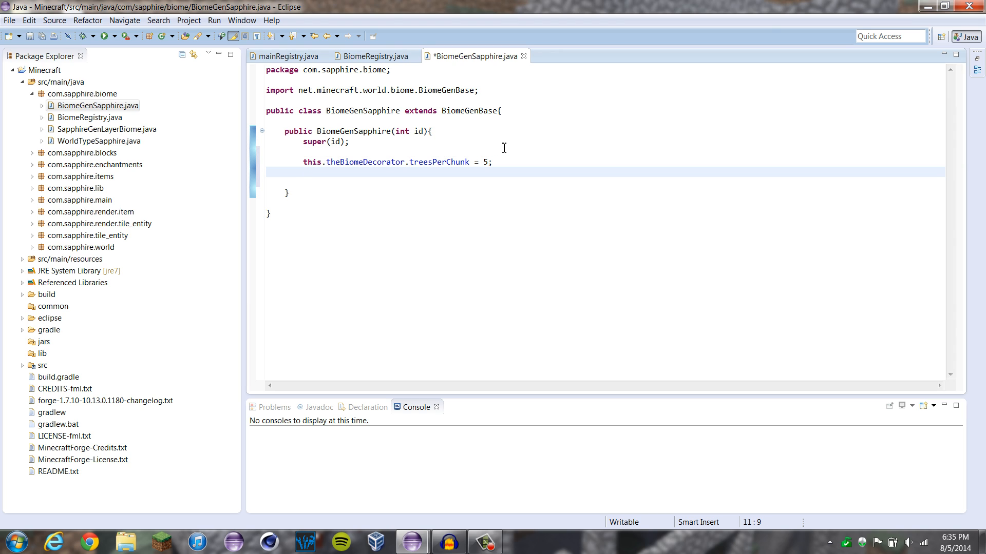
# Step: Add this.theBiomeDecorator.grassPerChunk = 2; followed by blank lines
pyautogui.write('this.')
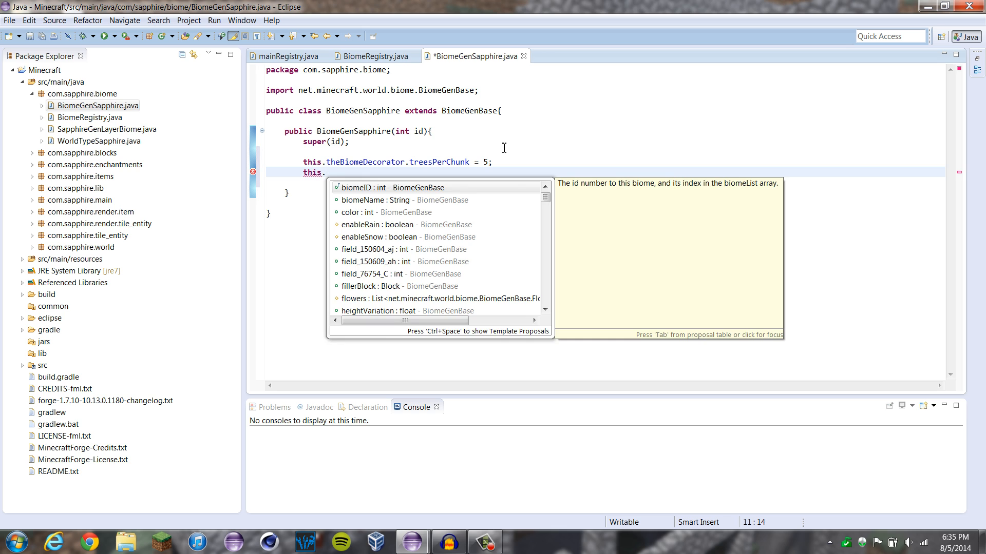
pyautogui.write('theBiomeDecorator.')
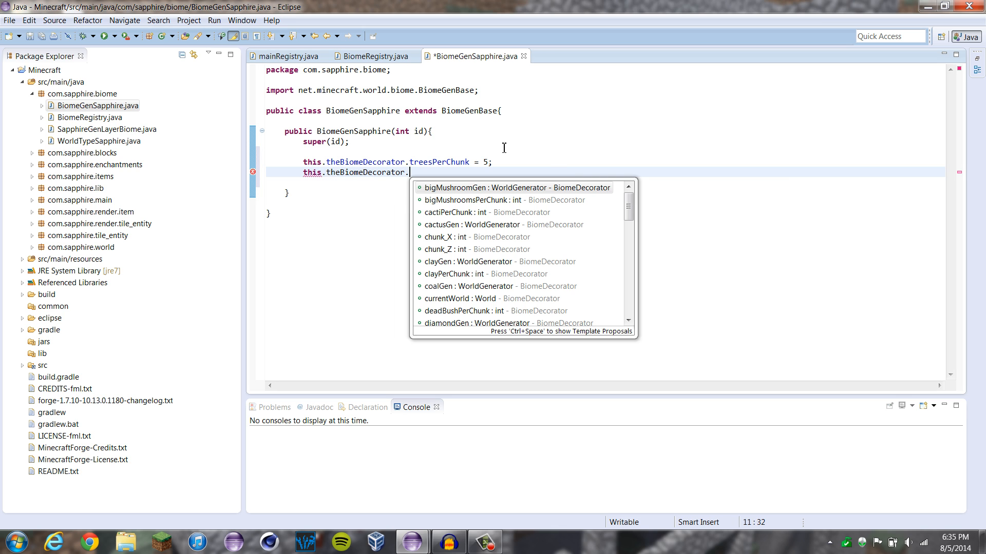
pyautogui.write('grassPerChunk =')
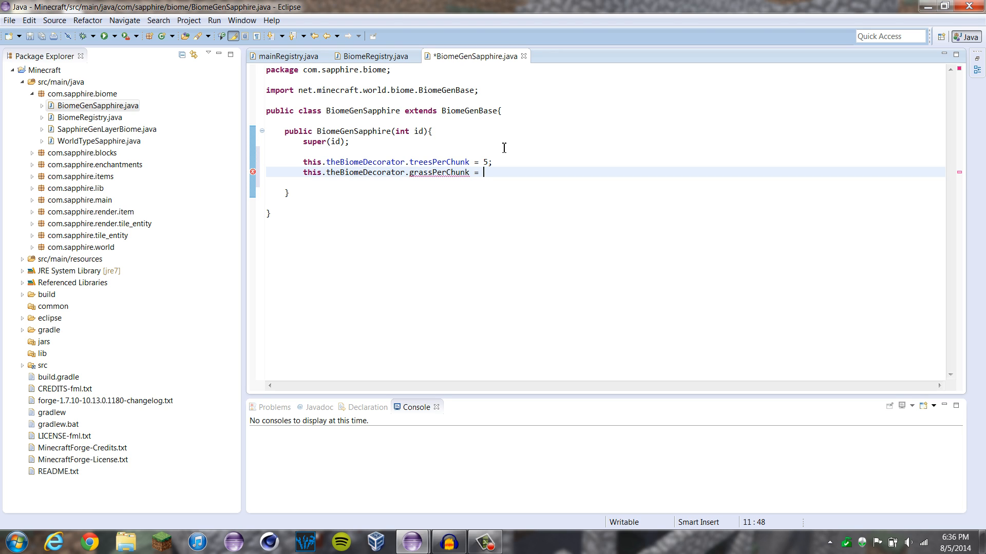
pyautogui.write('2;')
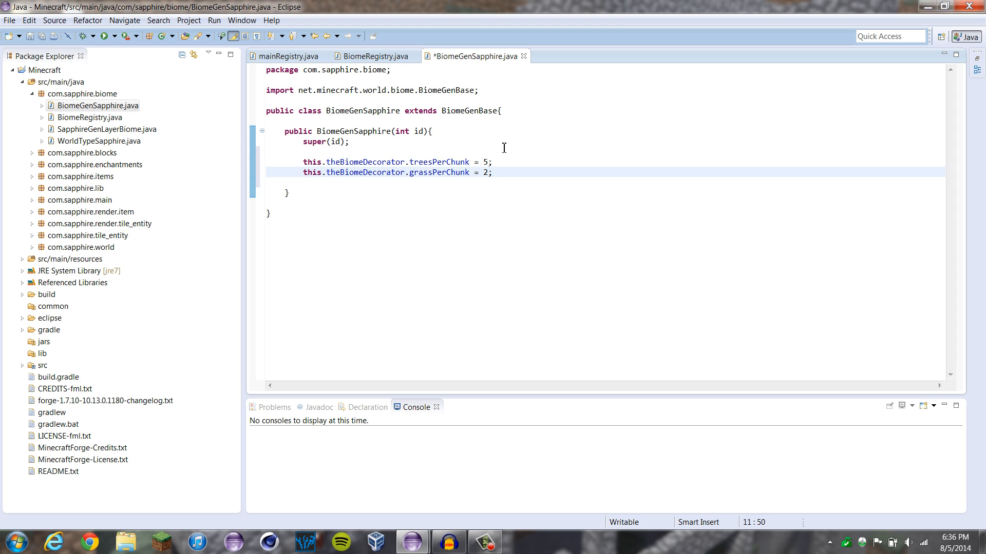
pyautogui.press('Return')
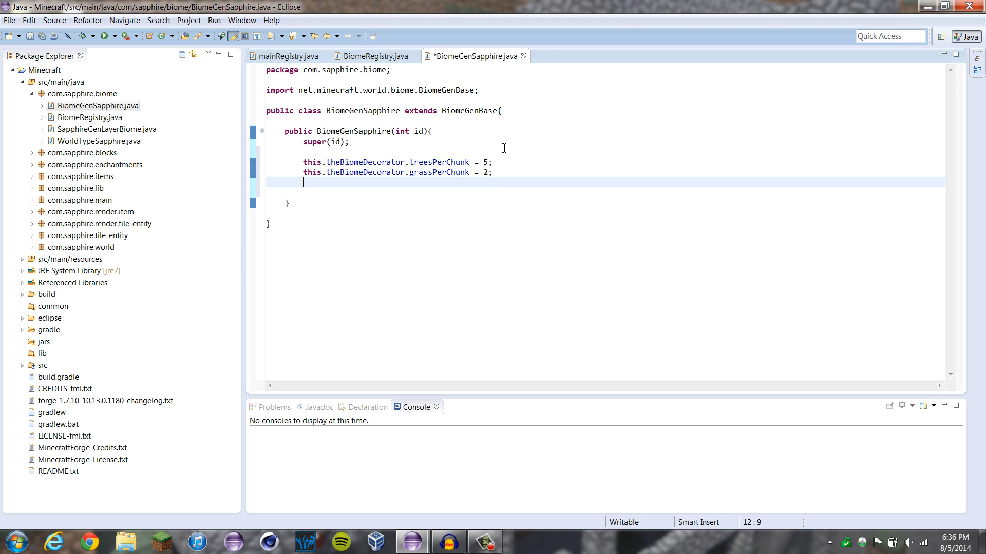
pyautogui.press('Return')
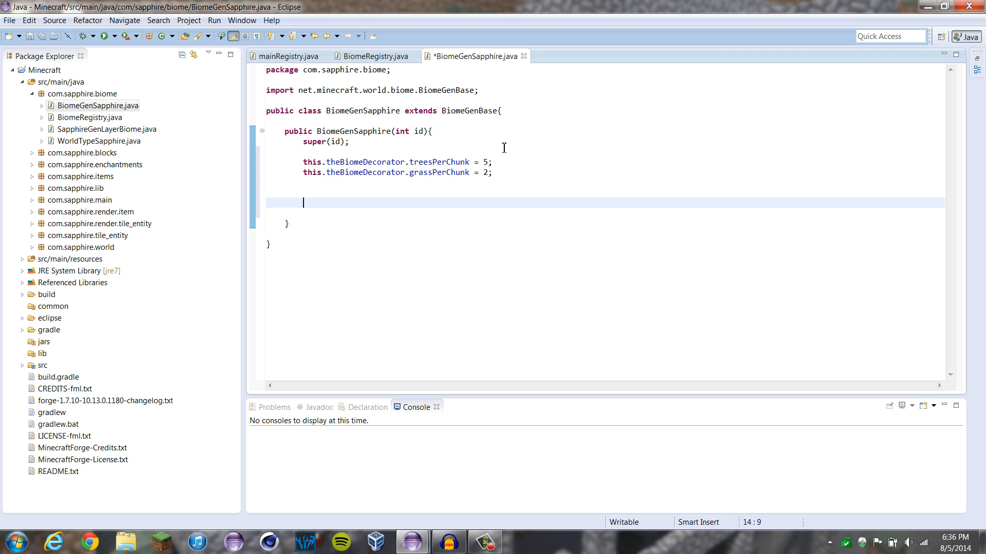
# Step: Set this.topBlock = Blocks.grass; in the constructor
pyautogui.write('this')
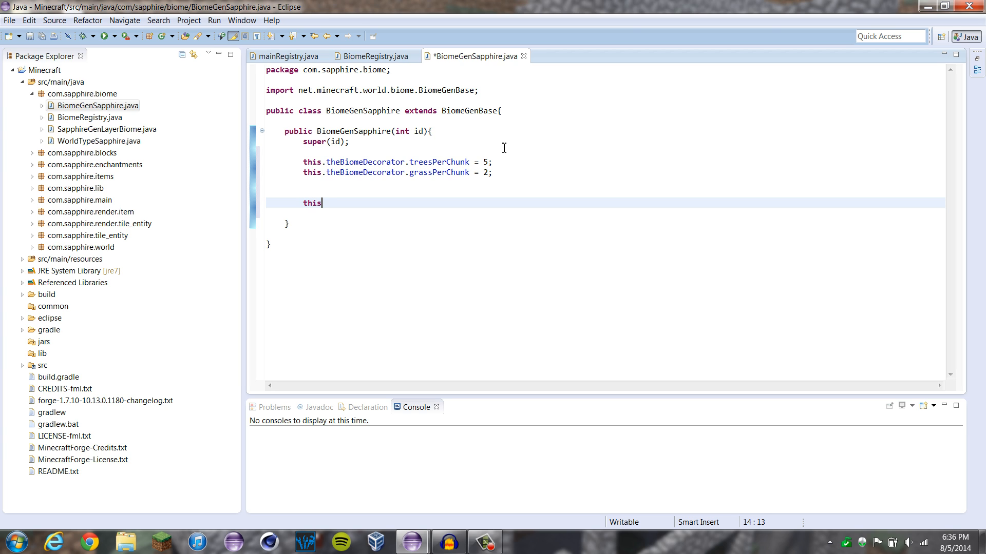
pyautogui.write('.topBlock =')
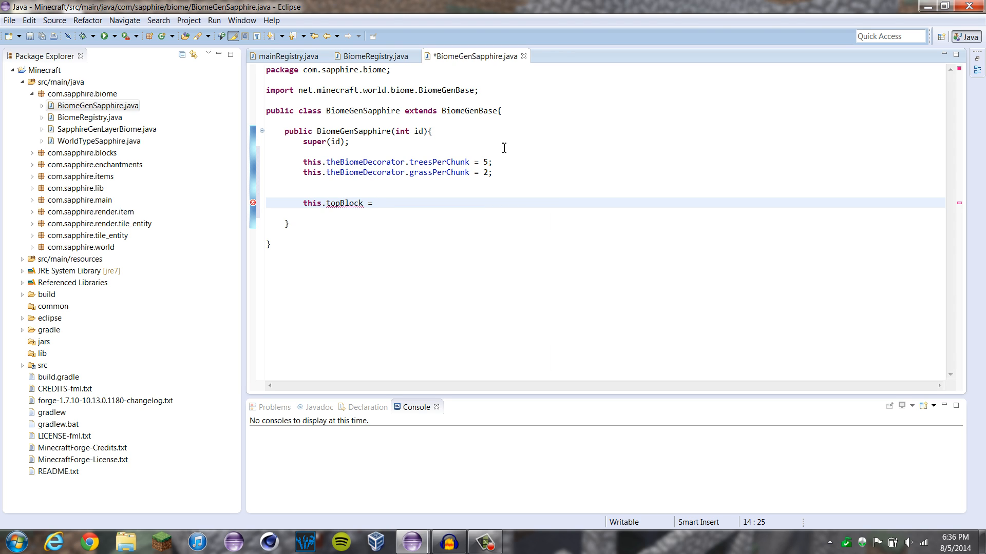
pyautogui.moveTo(463, 165)
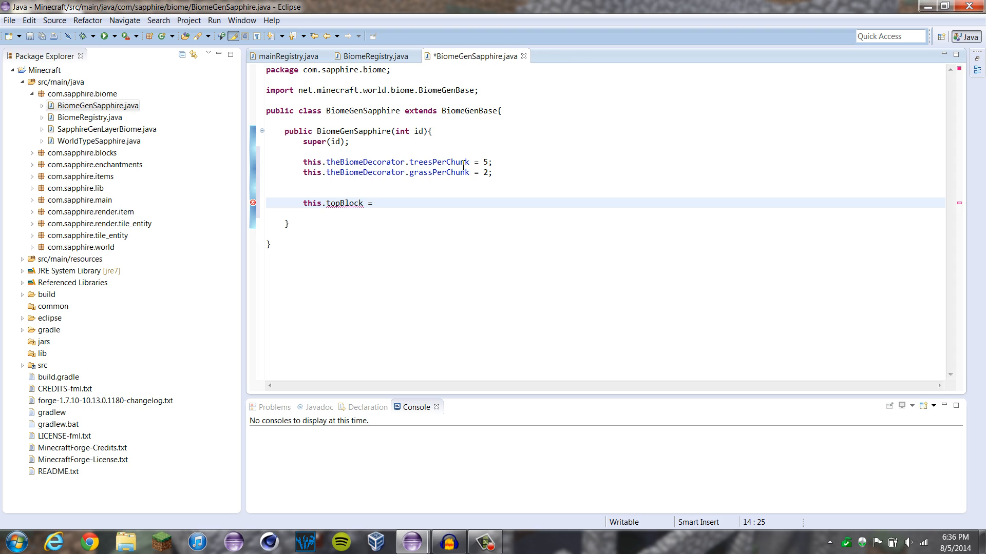
pyautogui.moveTo(457, 137)
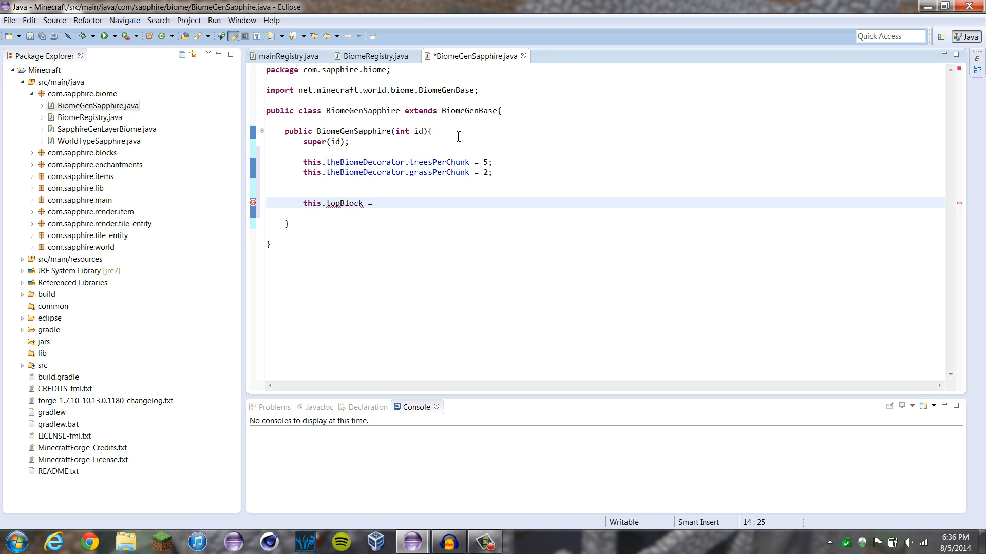
pyautogui.moveTo(355, 462)
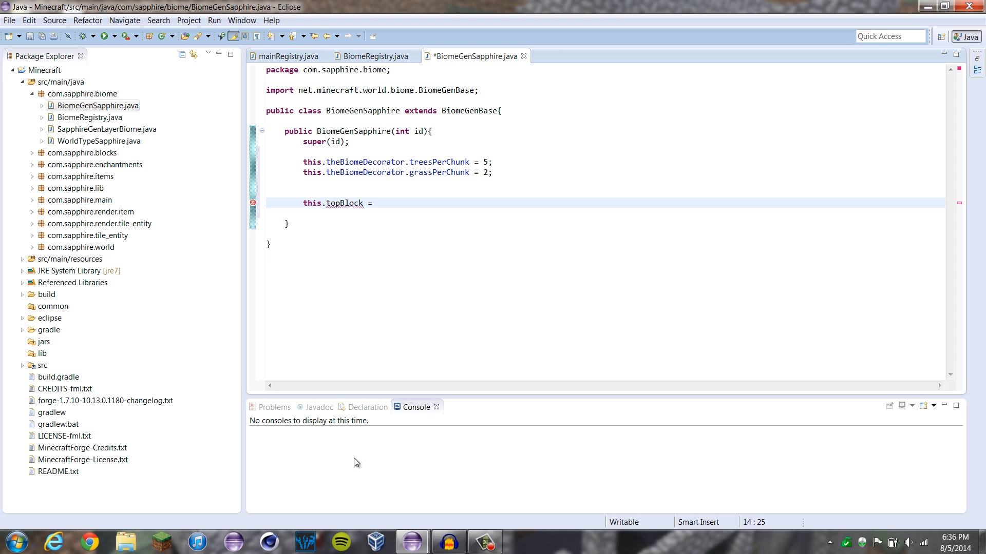
pyautogui.moveTo(368, 273)
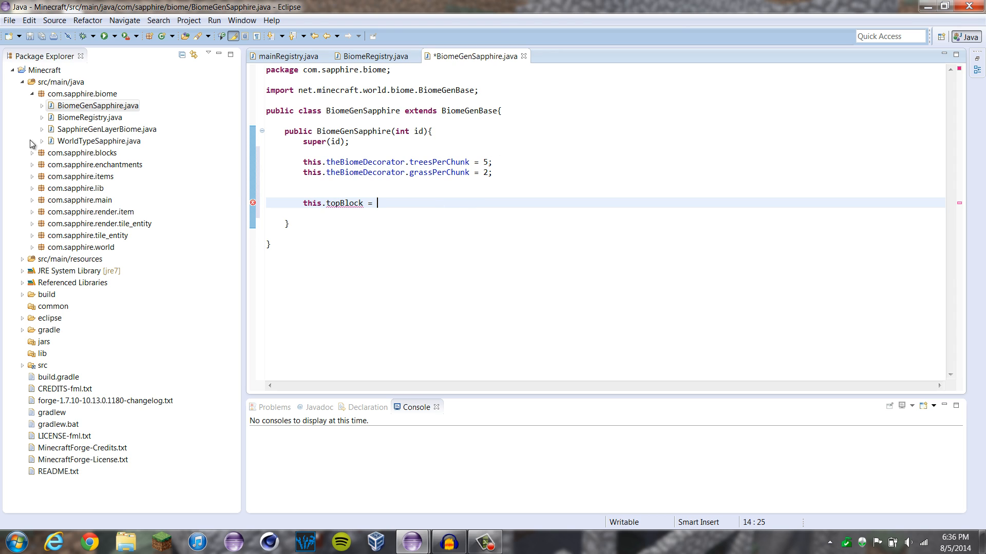
pyautogui.moveTo(375, 213)
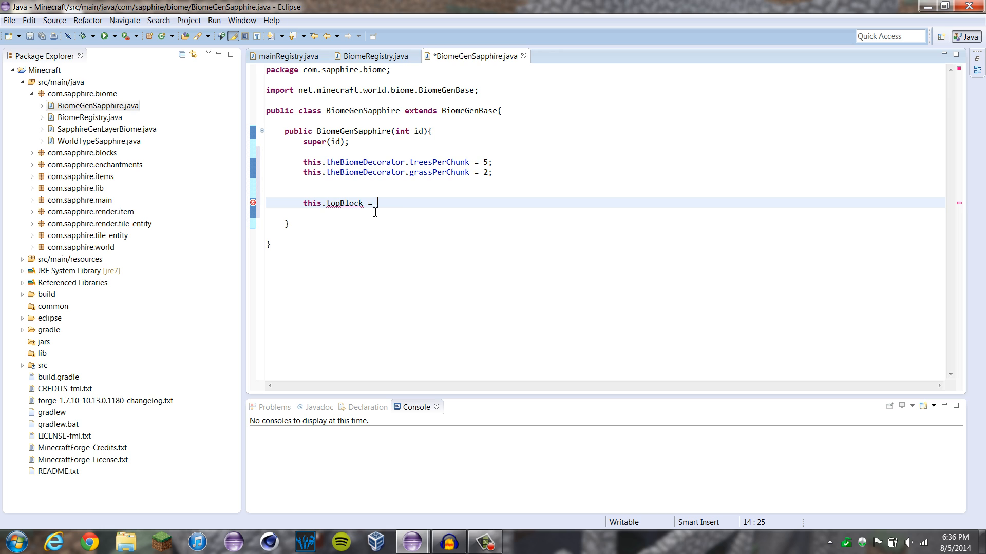
pyautogui.moveTo(411, 215)
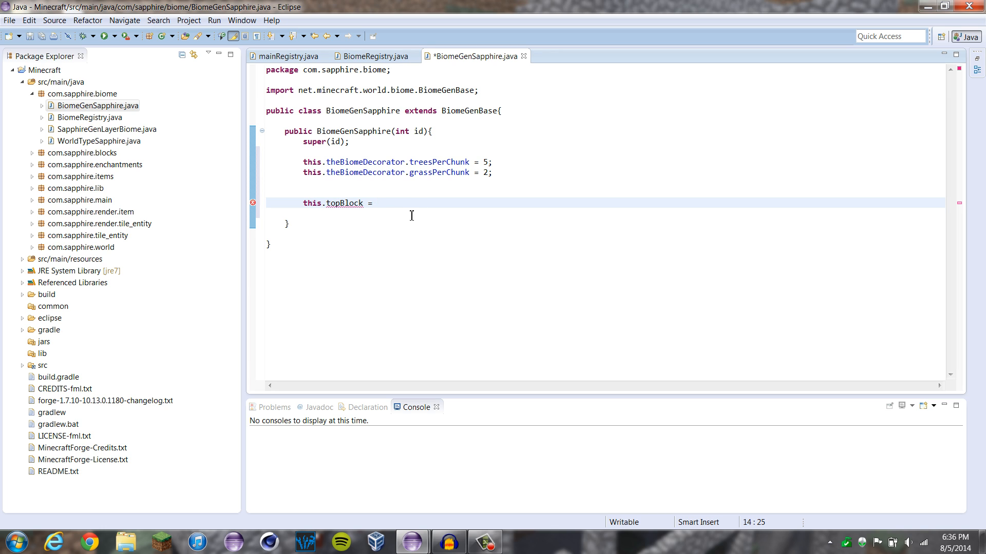
pyautogui.write('Blocks')
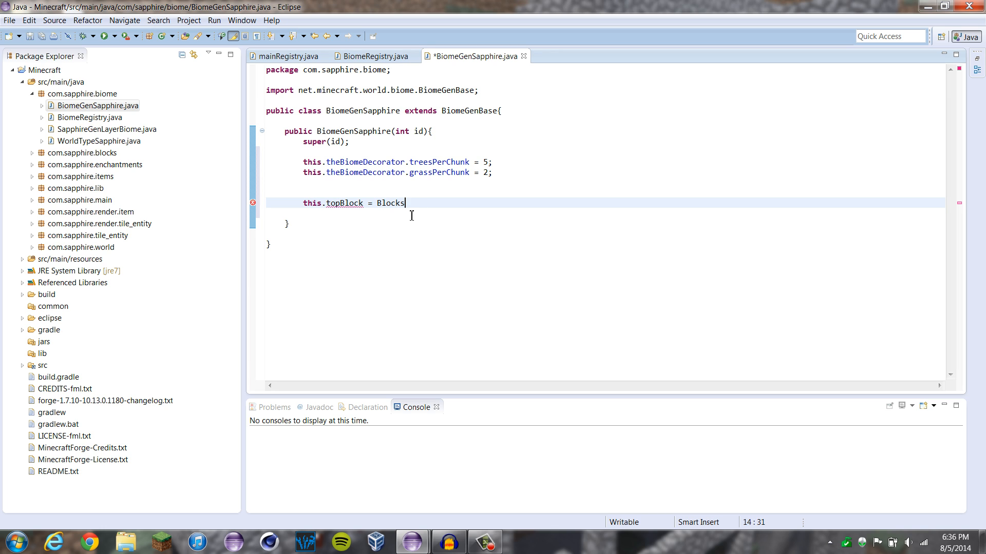
pyautogui.write('.grass;')
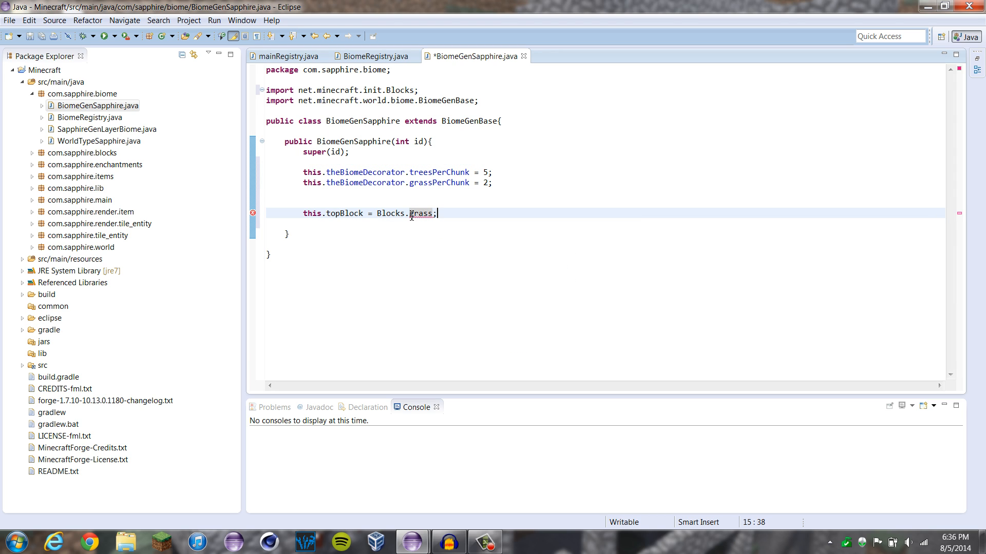
# Step: Set this.fillerBlock = SapphireBlocks.sapphireOre; and save the file
pyautogui.write('this')
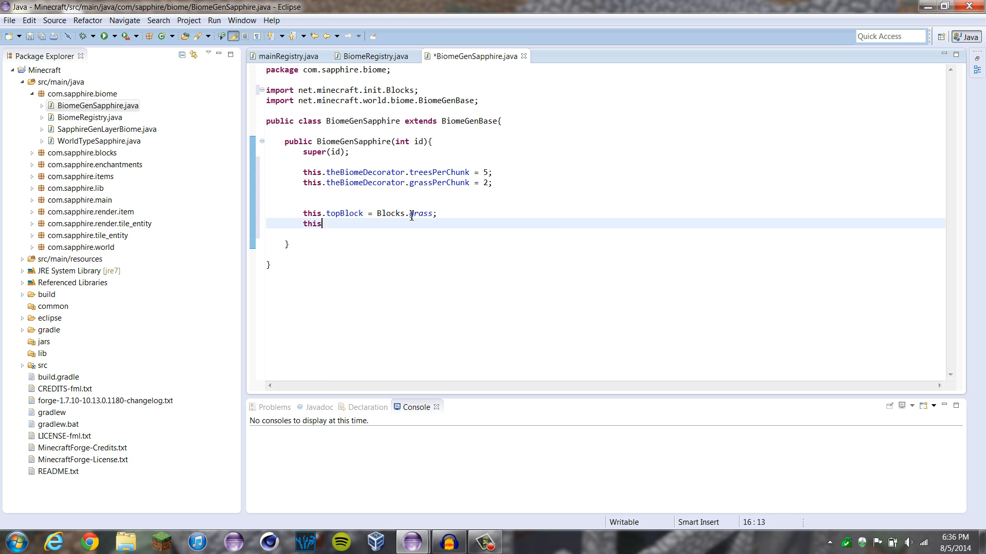
pyautogui.write('.fillerBlock')
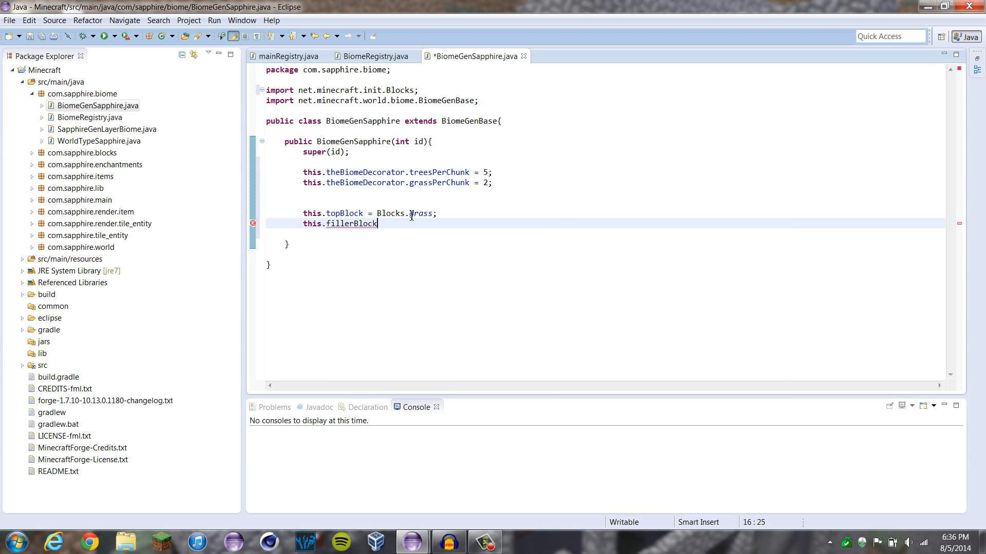
pyautogui.write('=')
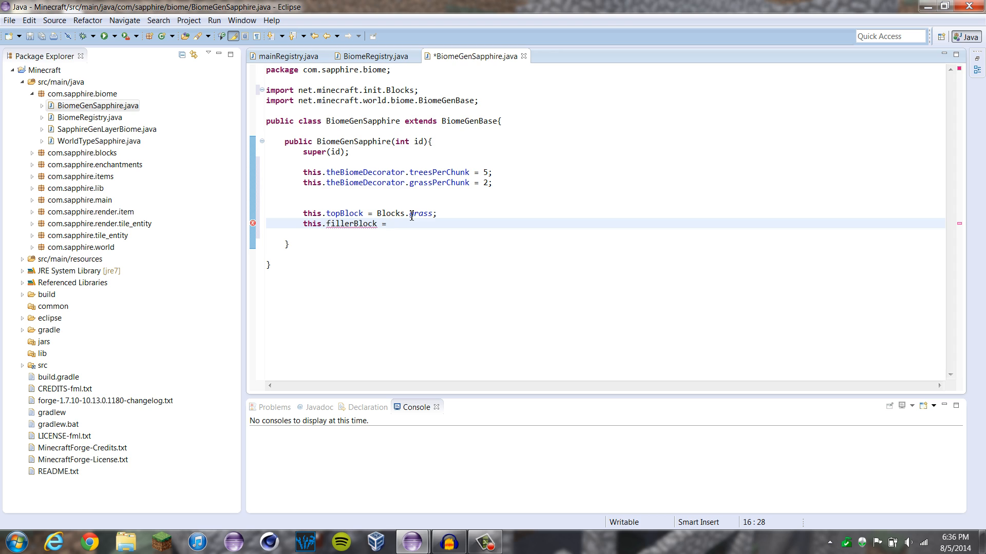
pyautogui.write('SapphireBlocks.sapphireOre')
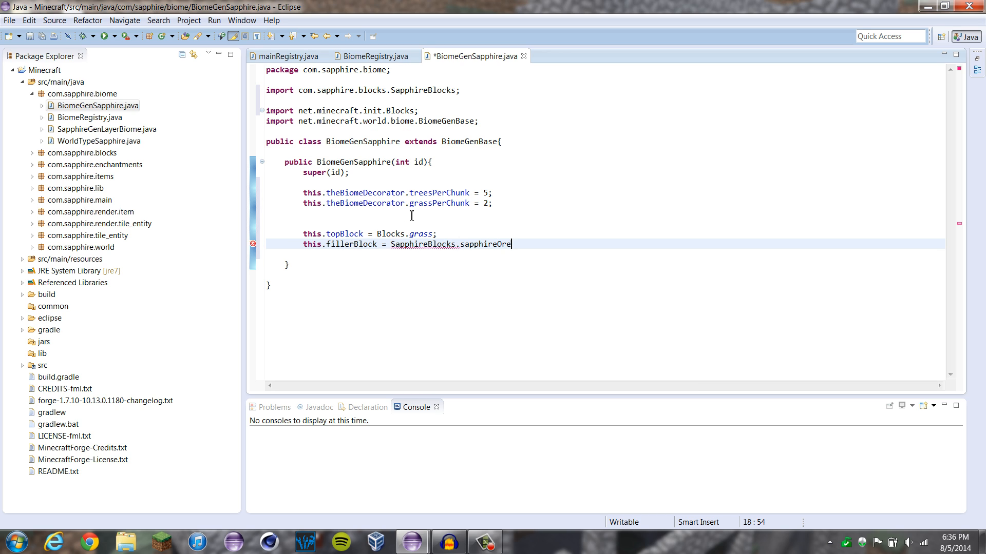
pyautogui.write(';')
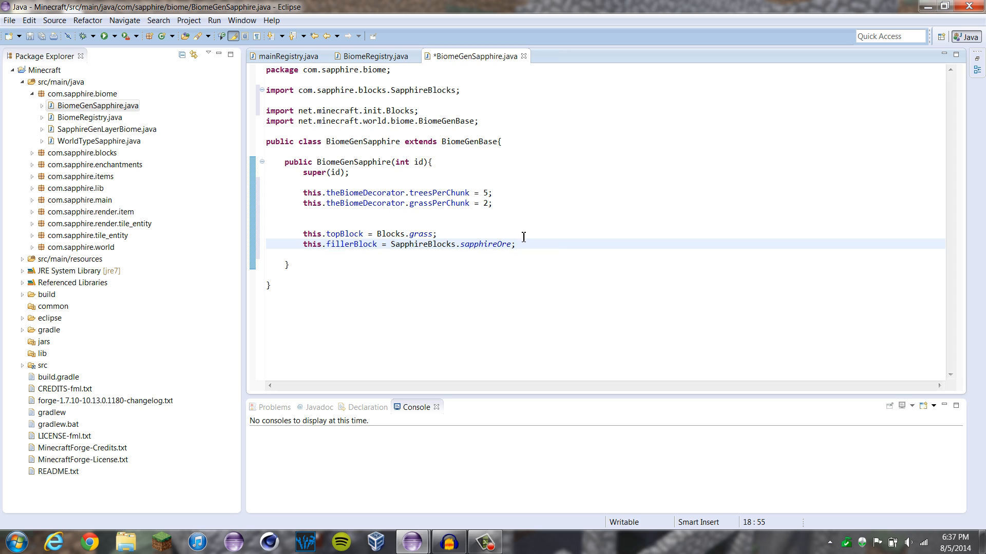
pyautogui.moveTo(468, 240)
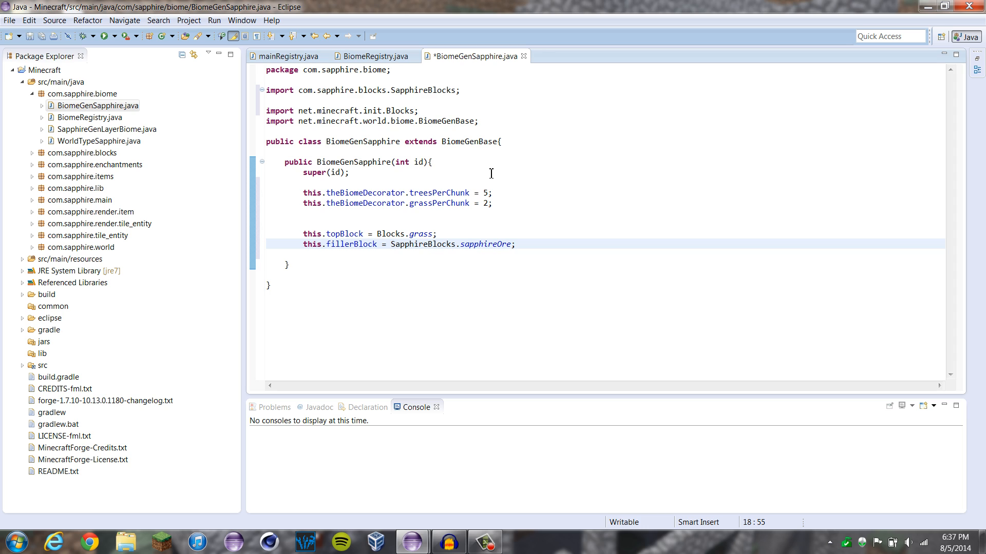
pyautogui.press('ctrl+s')
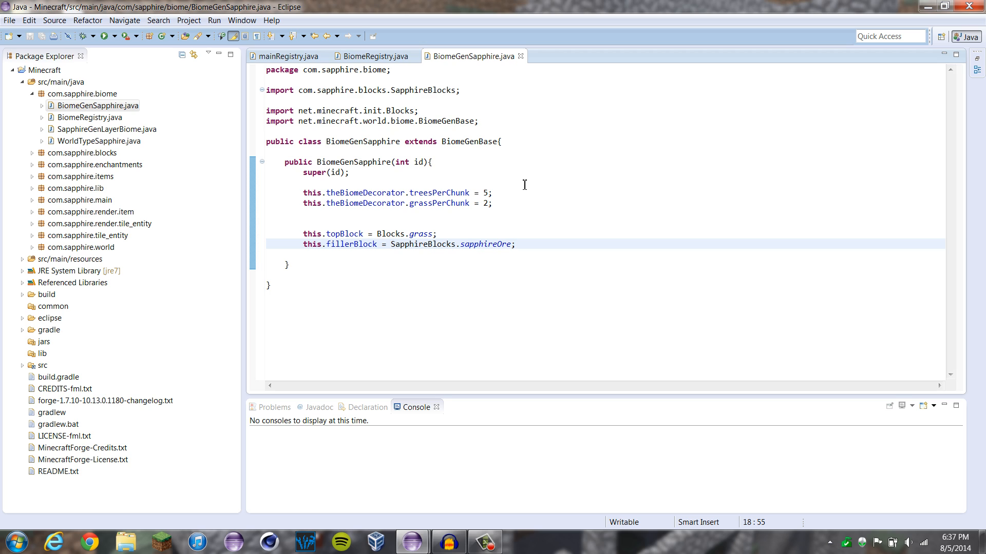
pyautogui.moveTo(545, 177)
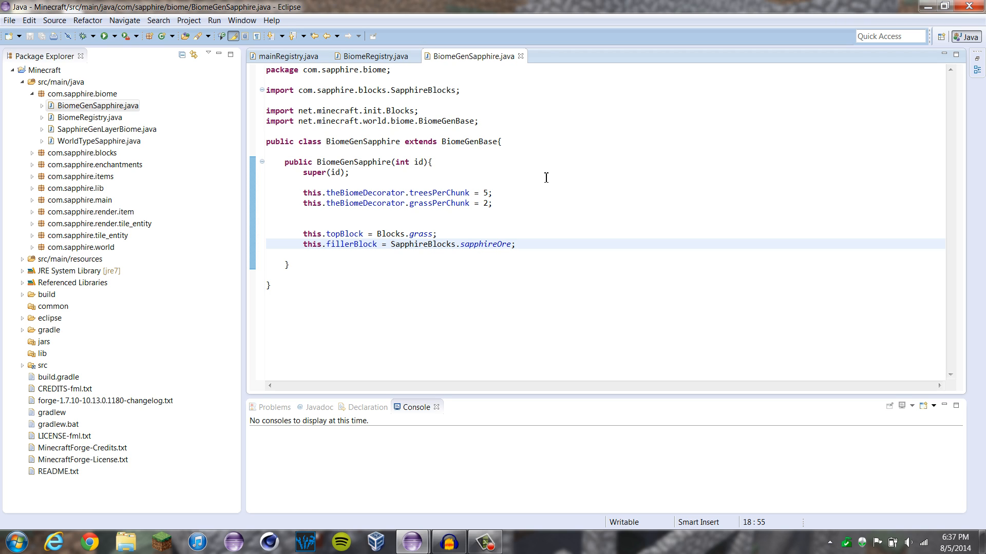
pyautogui.moveTo(386, 70)
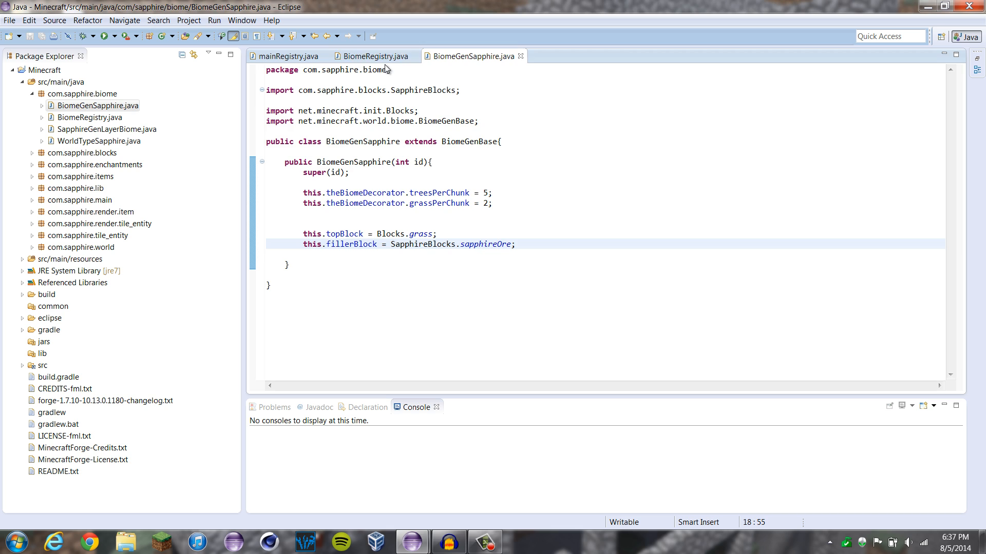
pyautogui.click(372, 56)
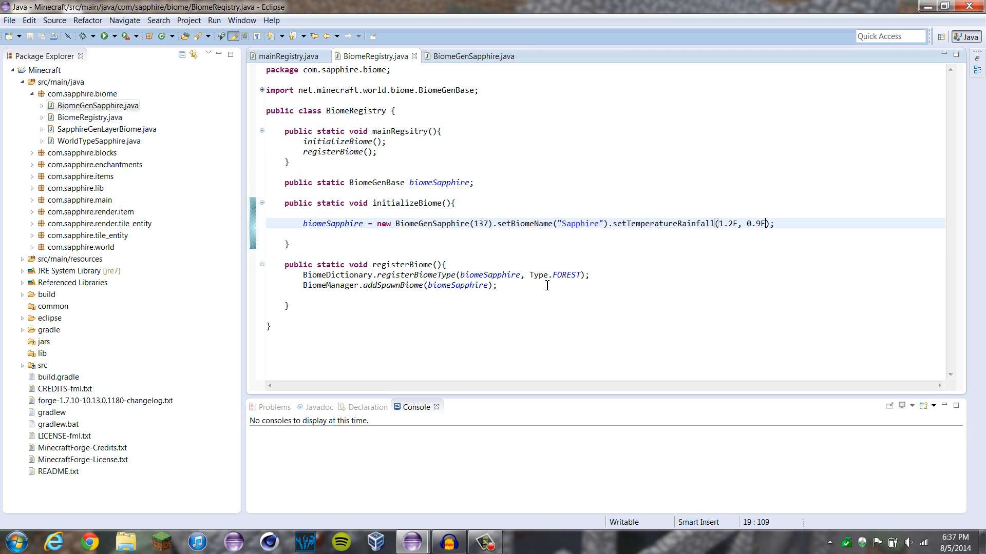
pyautogui.moveTo(555, 274)
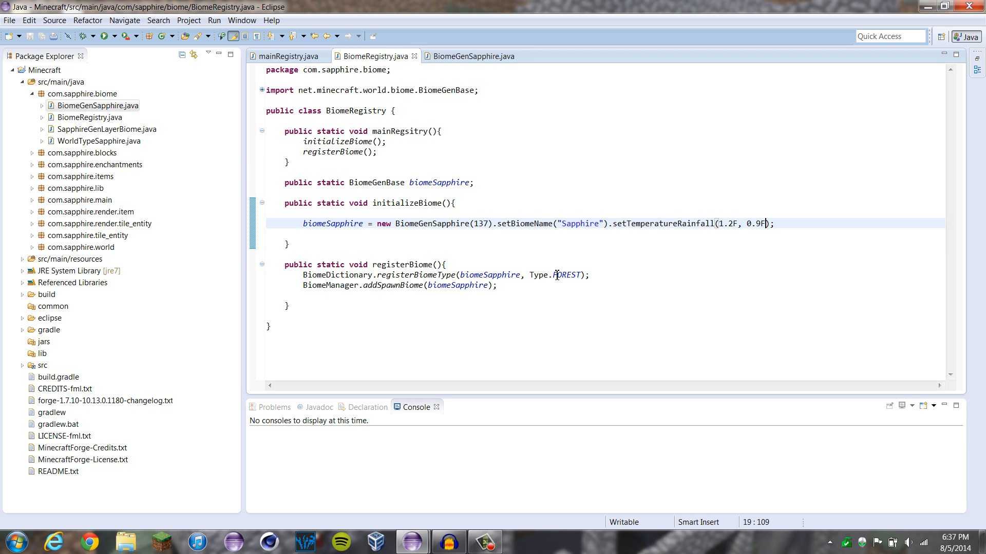
pyautogui.doubleClick(566, 275)
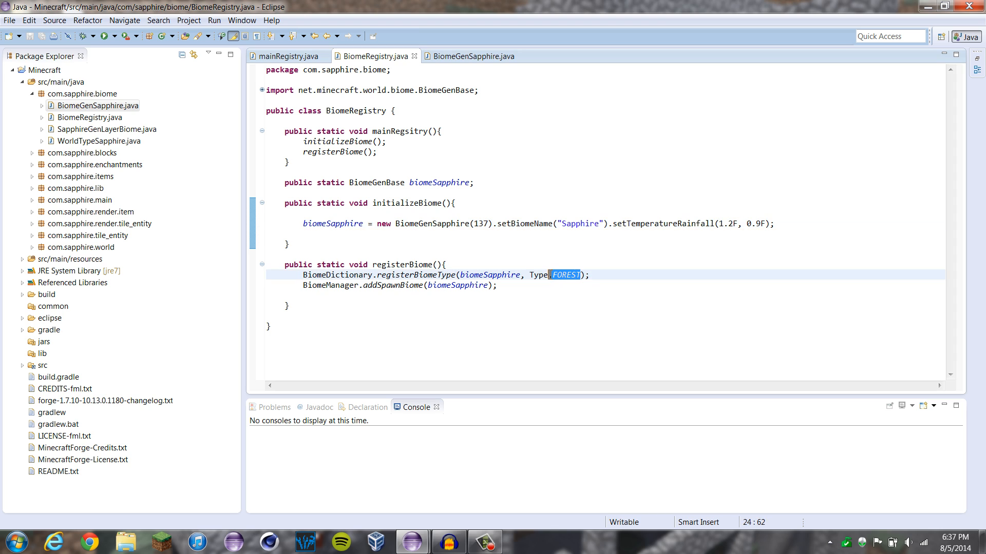
pyautogui.click(598, 334)
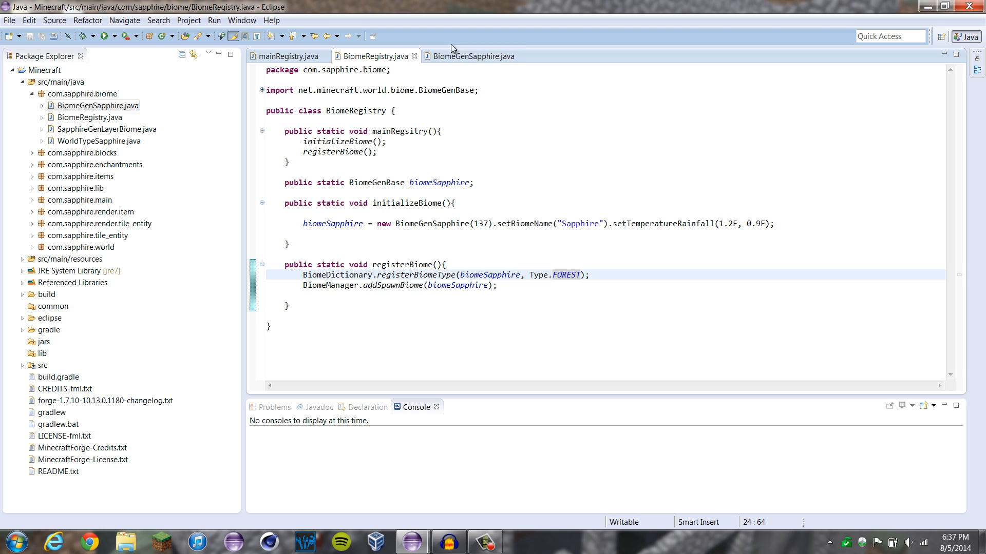
pyautogui.click(473, 56)
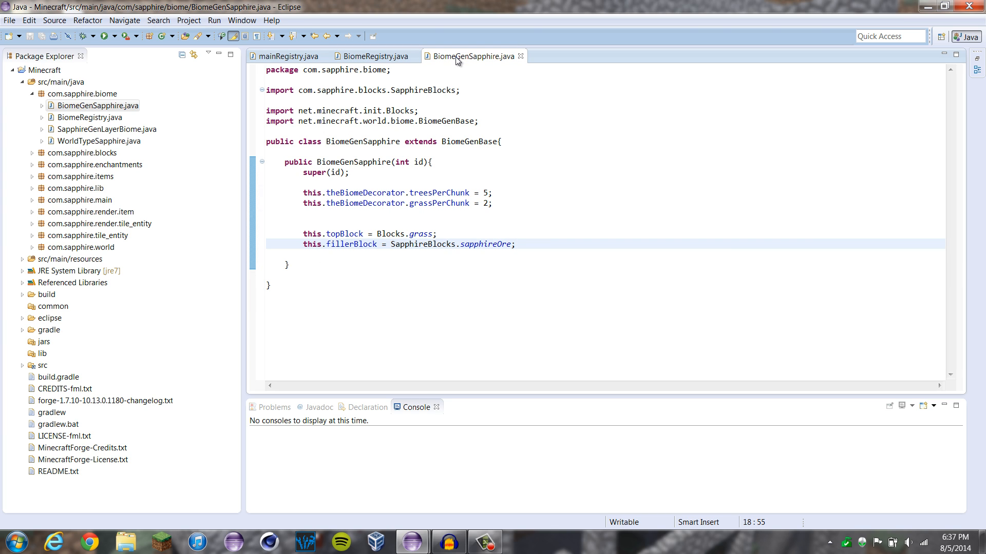
pyautogui.click(516, 244)
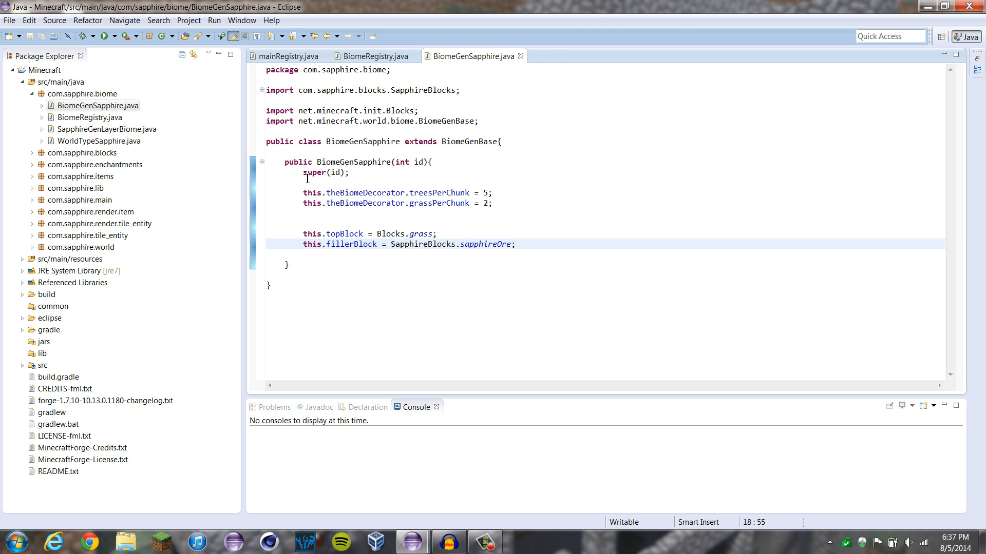
# Step: On a new line, type this.spawnableCreatureList.add(new SpawnListEntry())
pyautogui.press('enter')
pyautogui.write('this.spawnableCreatureList')
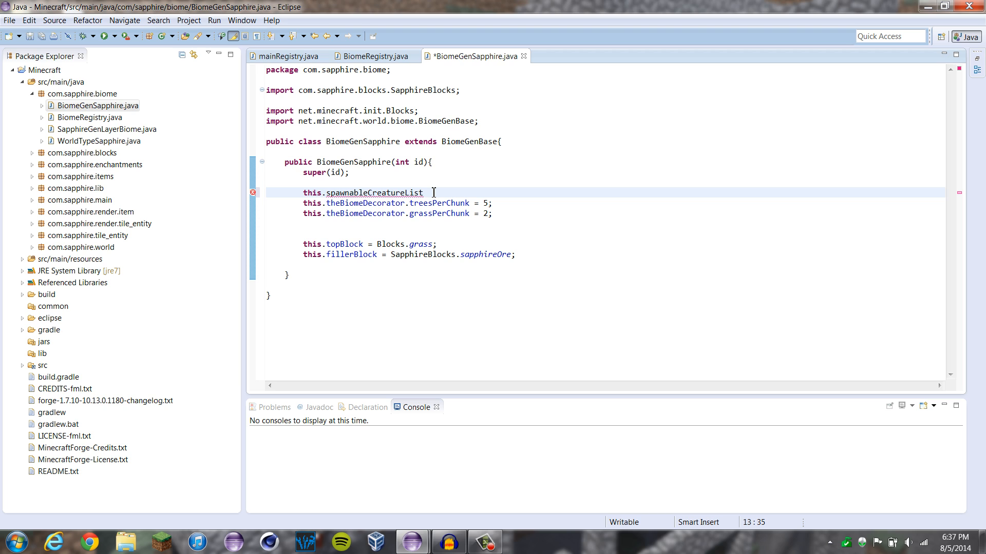
pyautogui.write('.add(n')
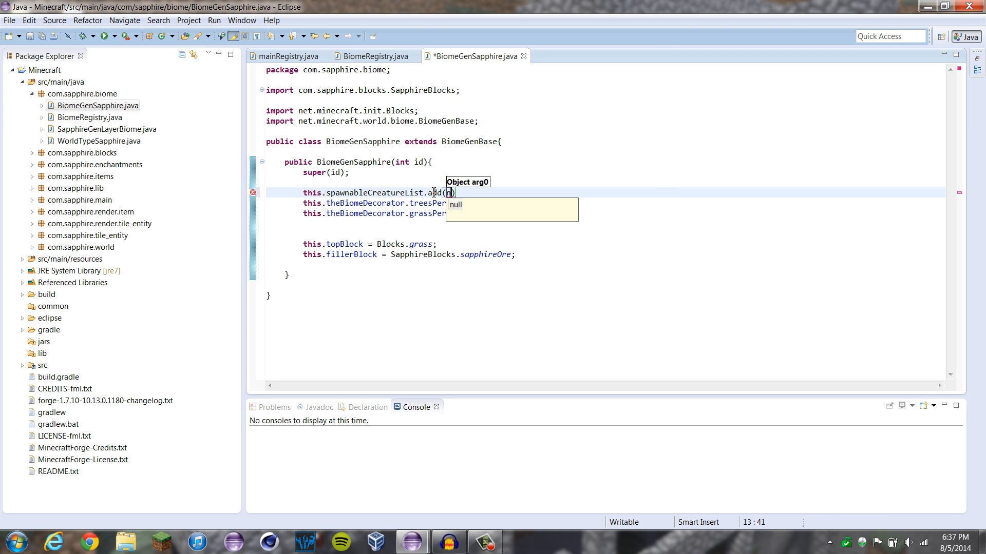
pyautogui.write('new SpawnListEn')
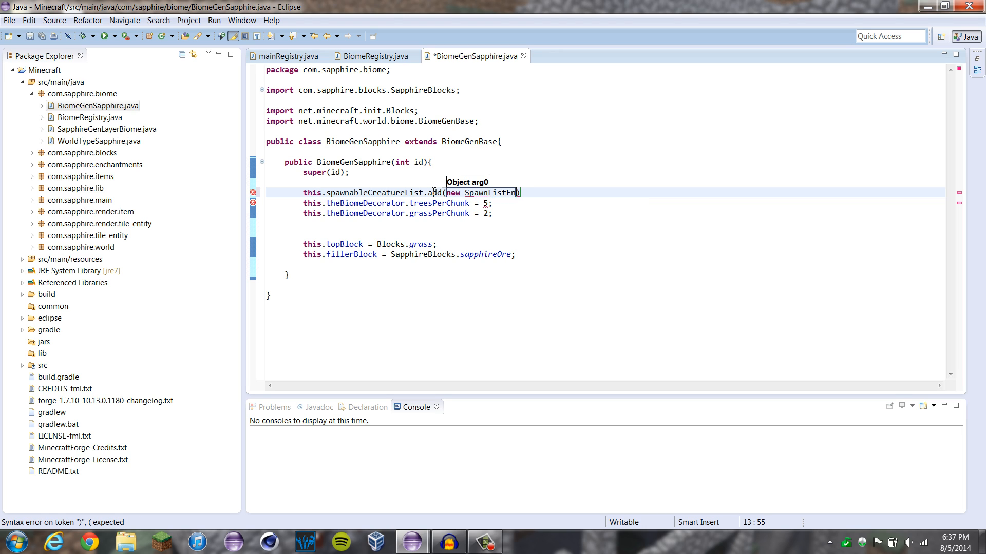
pyautogui.write('t')
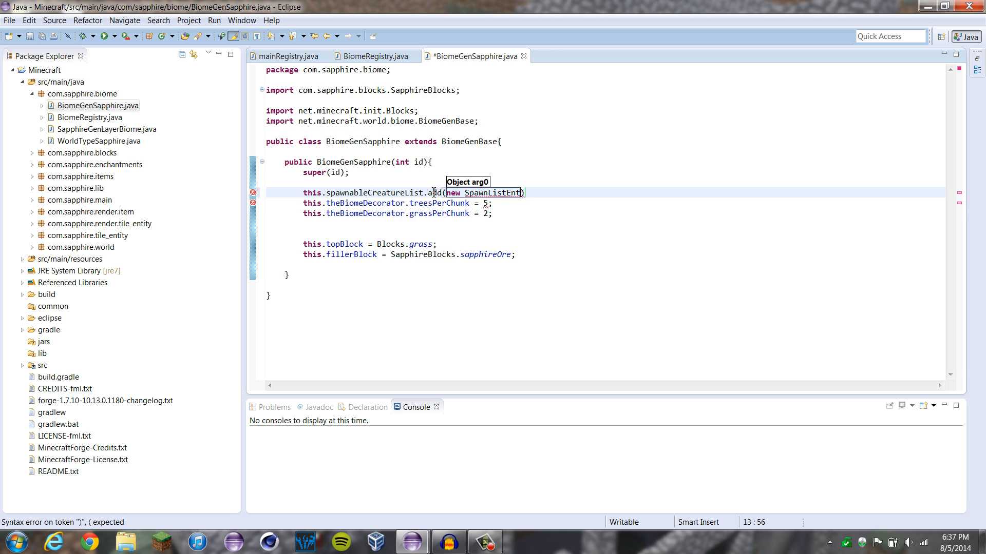
pyautogui.write('ry')
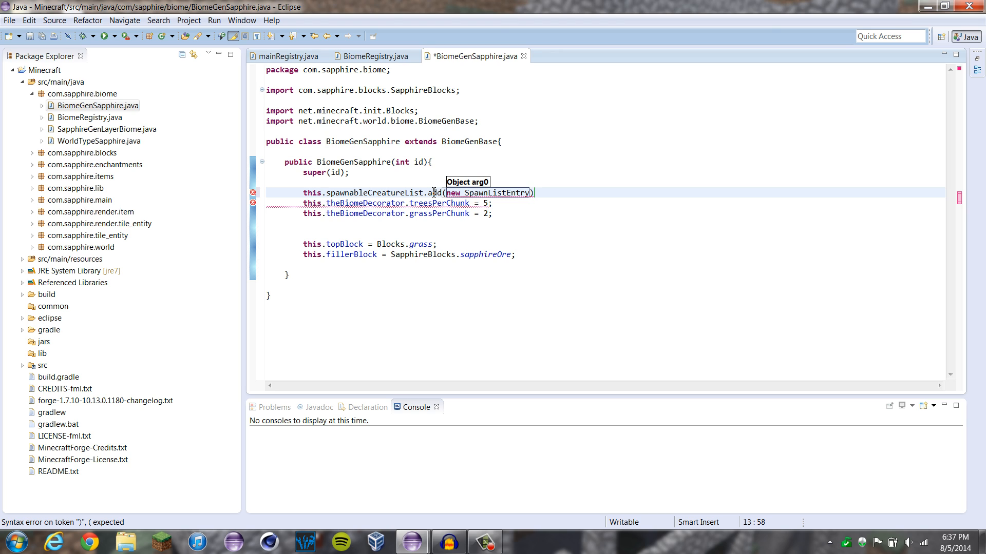
pyautogui.write('()')
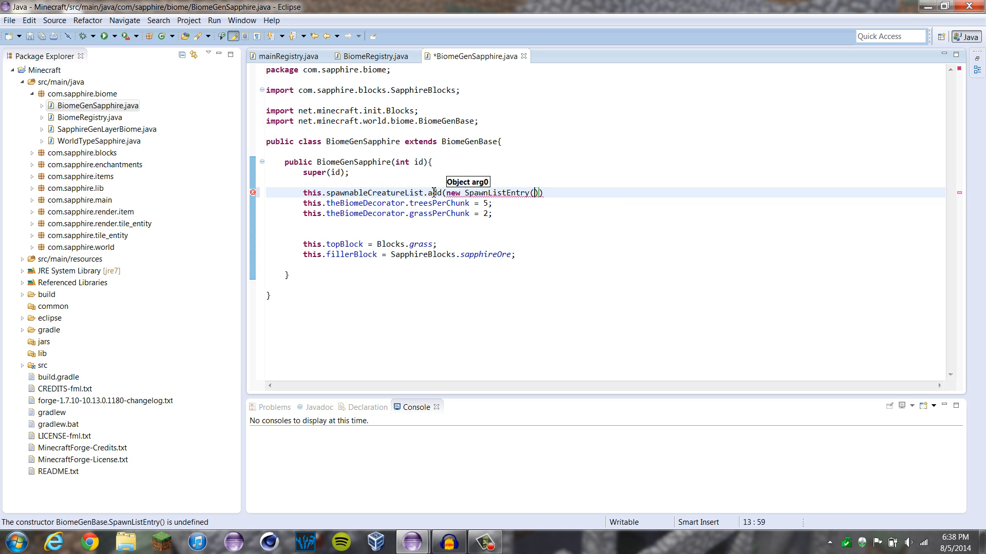
pyautogui.moveTo(497, 193)
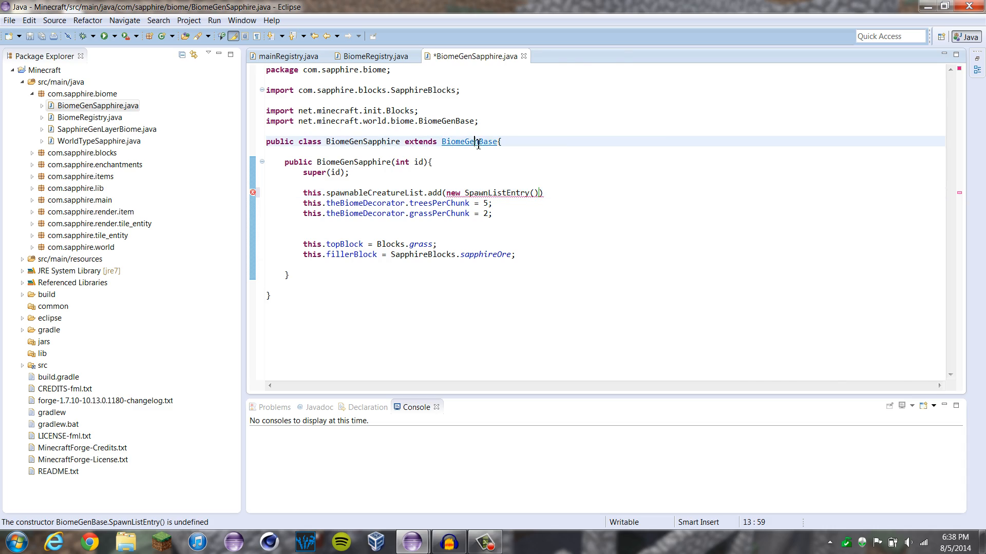
# Step: Open BiomeGenBase.class and scroll to its EntitySheep, EntityPig and EntityCow spawn entries
pyautogui.click(467, 142)
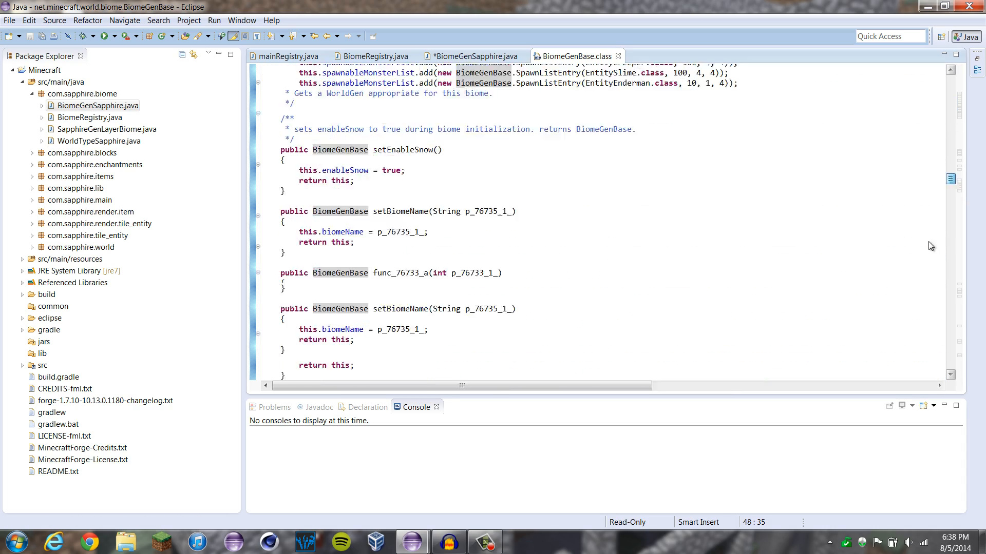
pyautogui.scroll(-3)
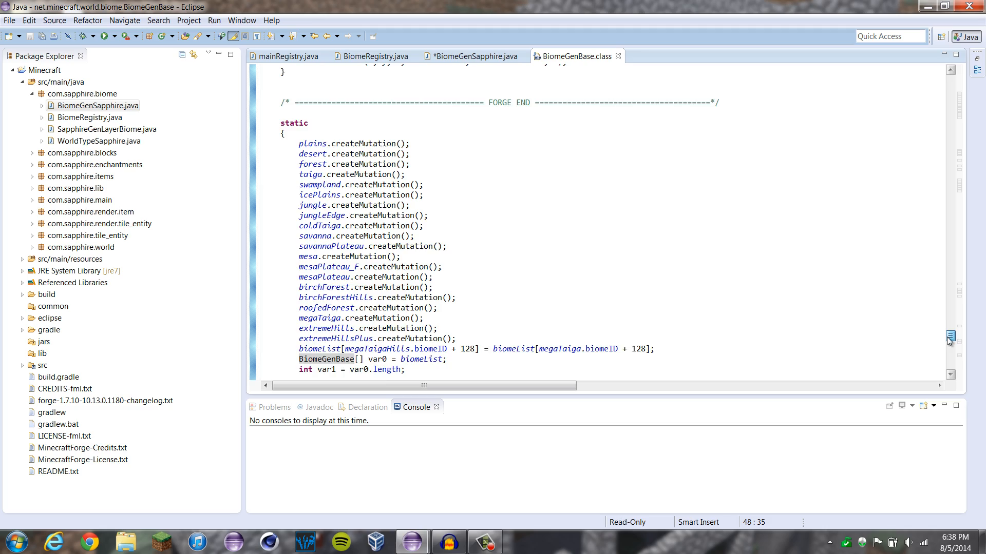
pyautogui.scroll(3)
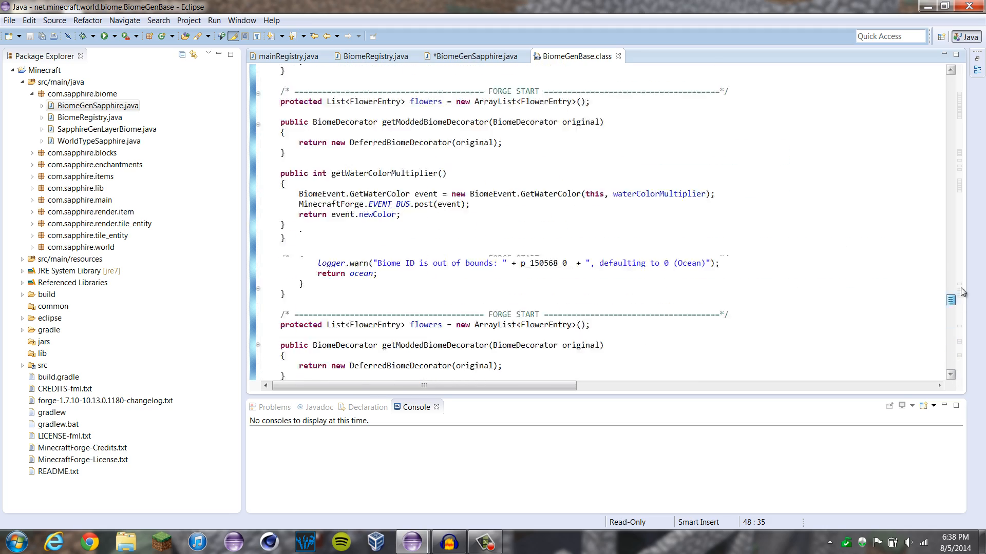
pyautogui.scroll(3)
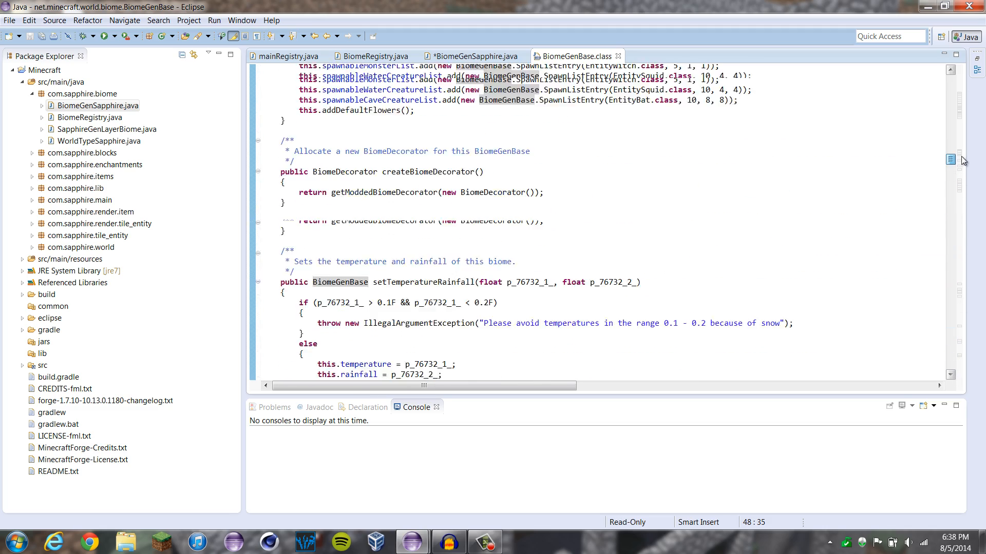
pyautogui.scroll(3)
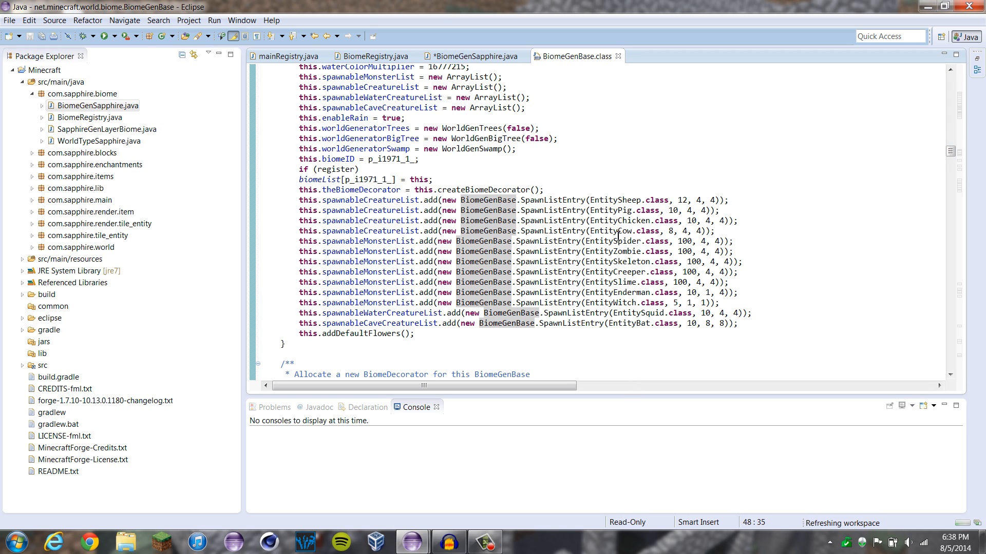
pyautogui.moveTo(946, 146)
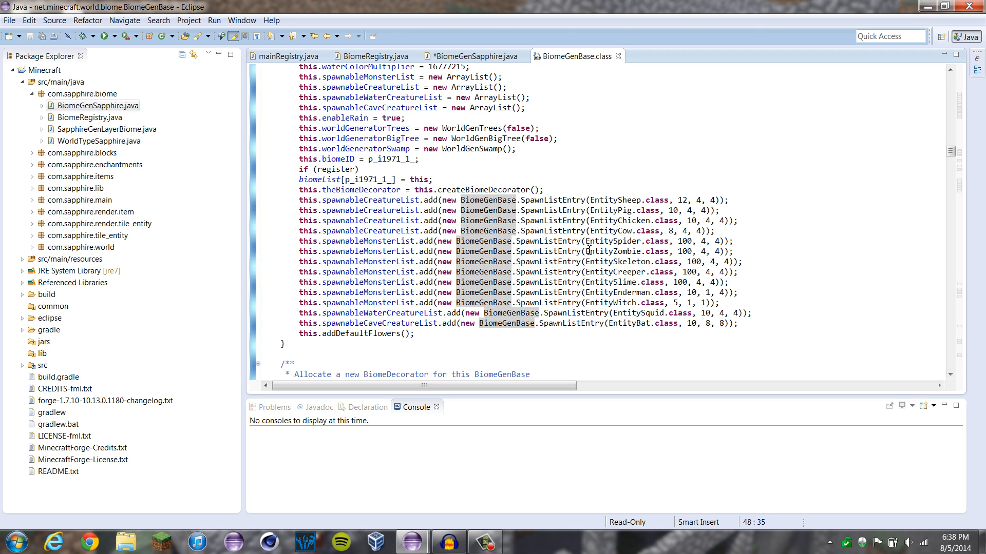
pyautogui.moveTo(650, 261)
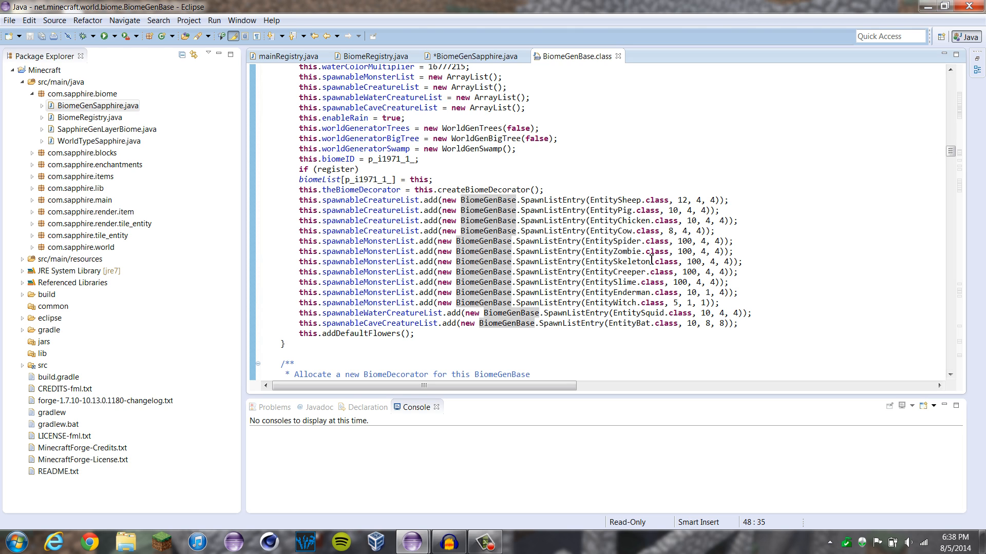
pyautogui.moveTo(571, 91)
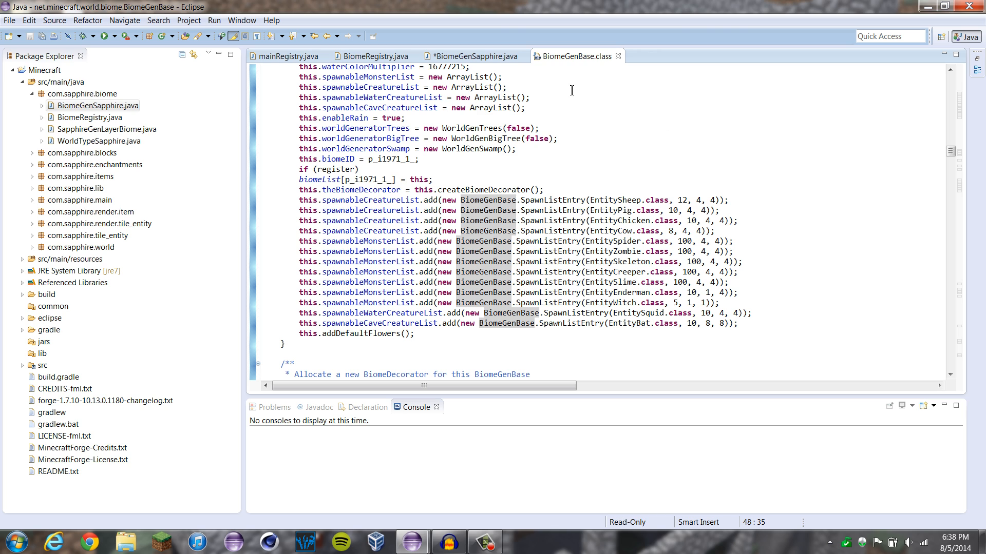
# Step: In BiomeGenSapphire.java, complete the entry as SpawnListEntry(EntitySlime.class, 5, 2, 10);
pyautogui.click(472, 56)
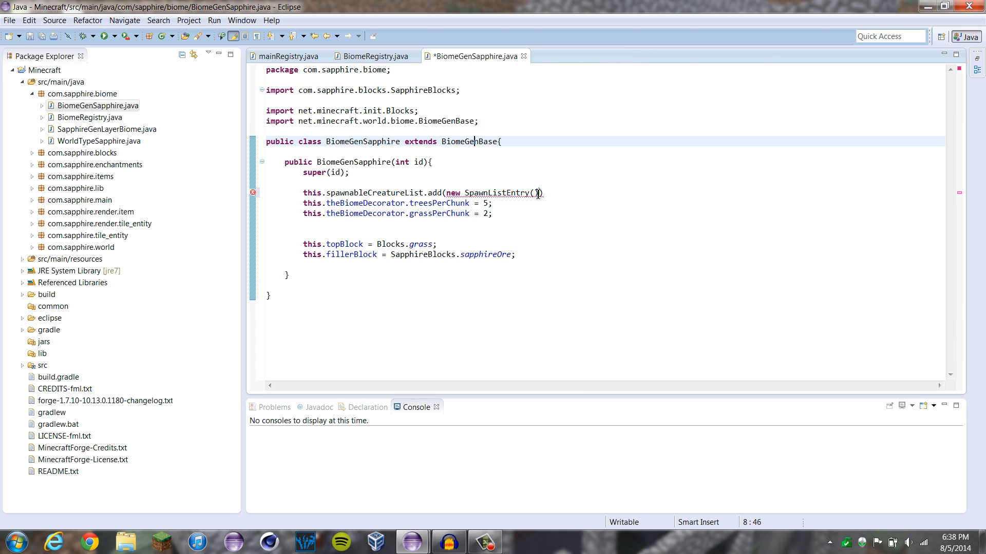
pyautogui.write('EntitySlime.class,')
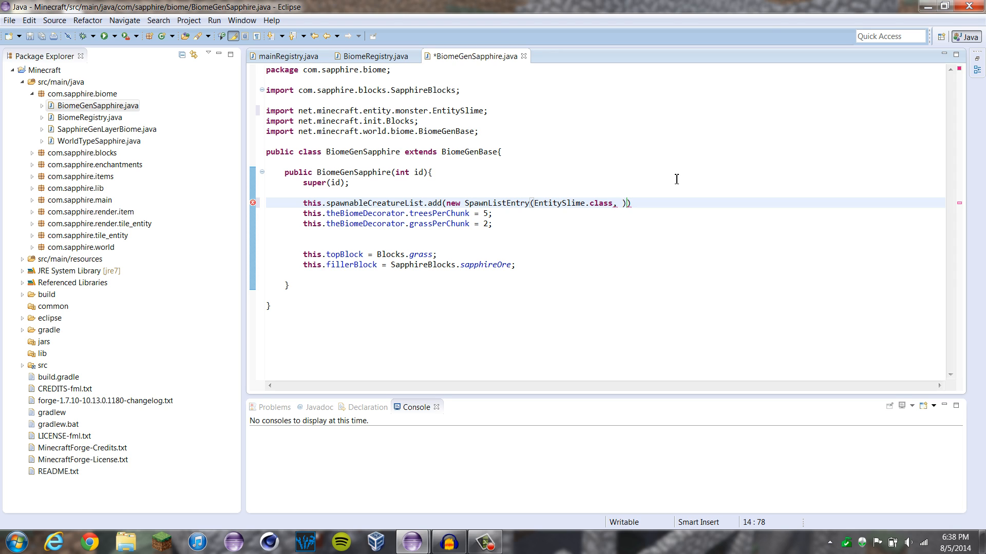
pyautogui.write('5,')
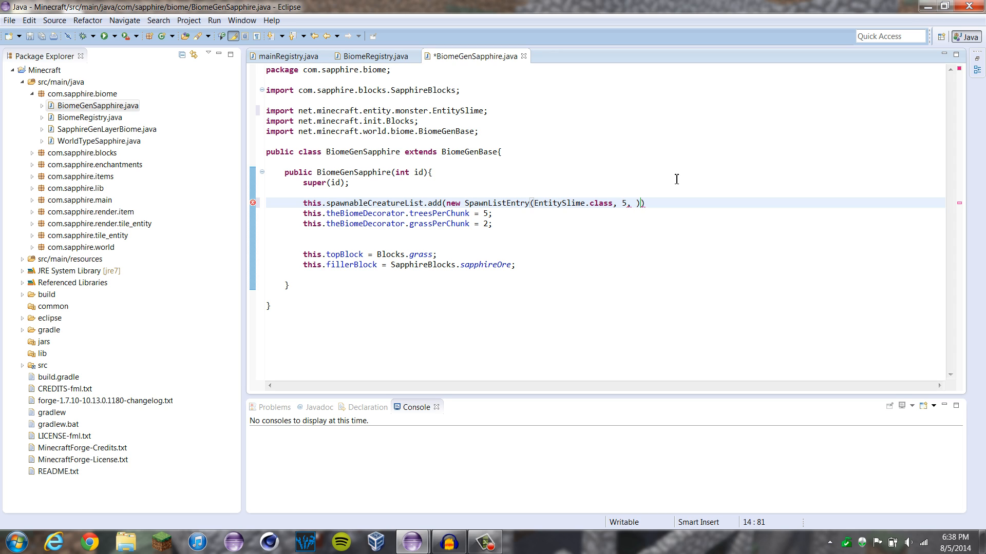
pyautogui.write('2')
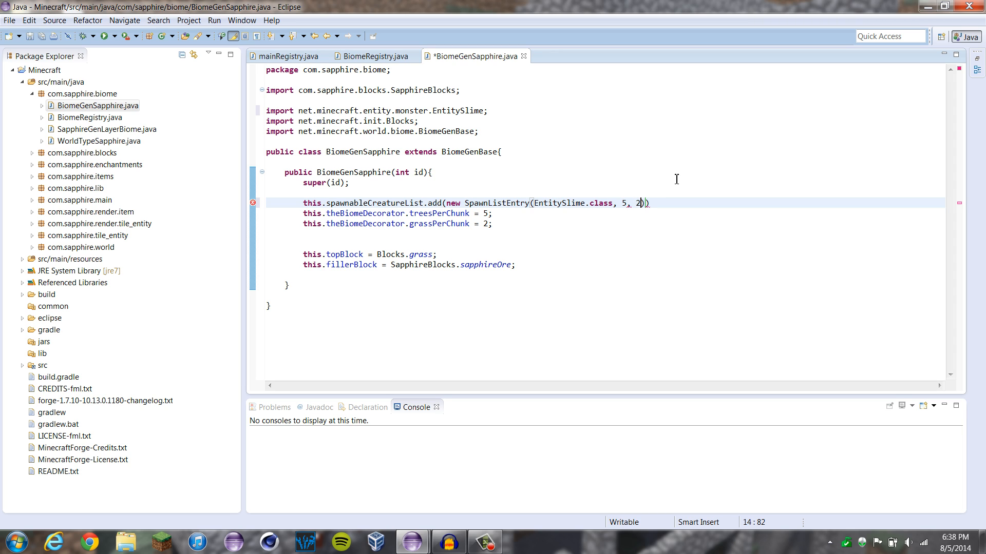
pyautogui.write(', 10')
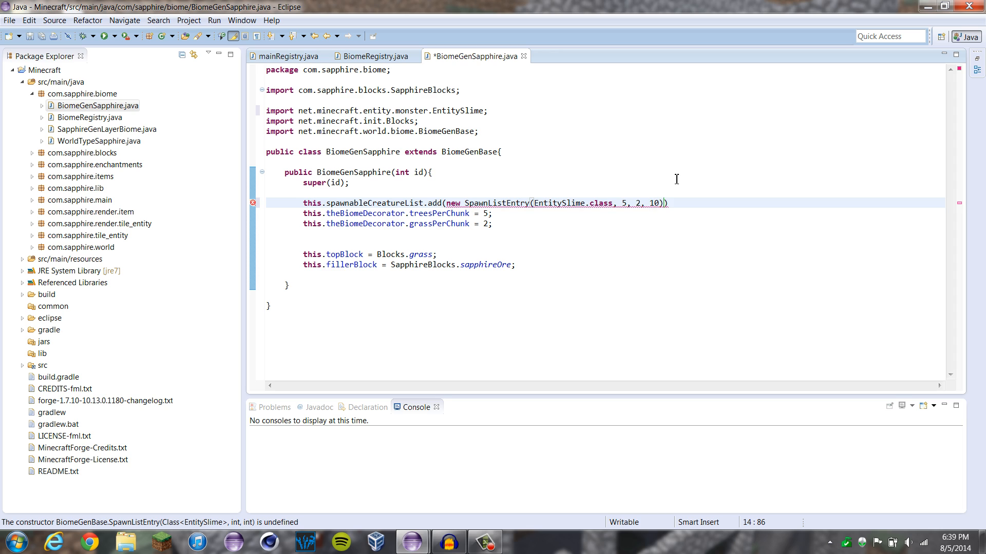
pyautogui.write(';')
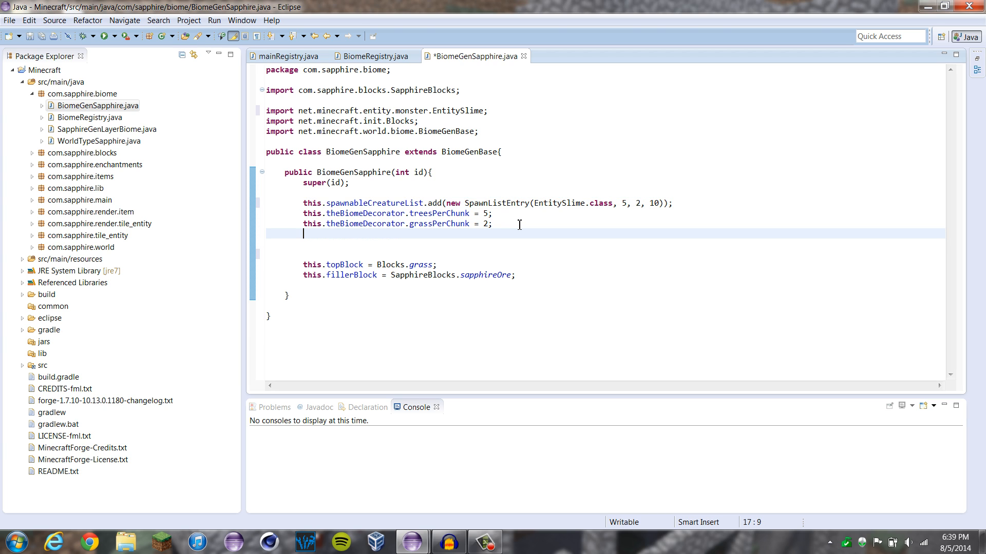
# Step: Add this.theBiomeDecorator.bigMushroomsPerChunk = 2; using content assist
pyautogui.write('this.theBiomeDecorator.')
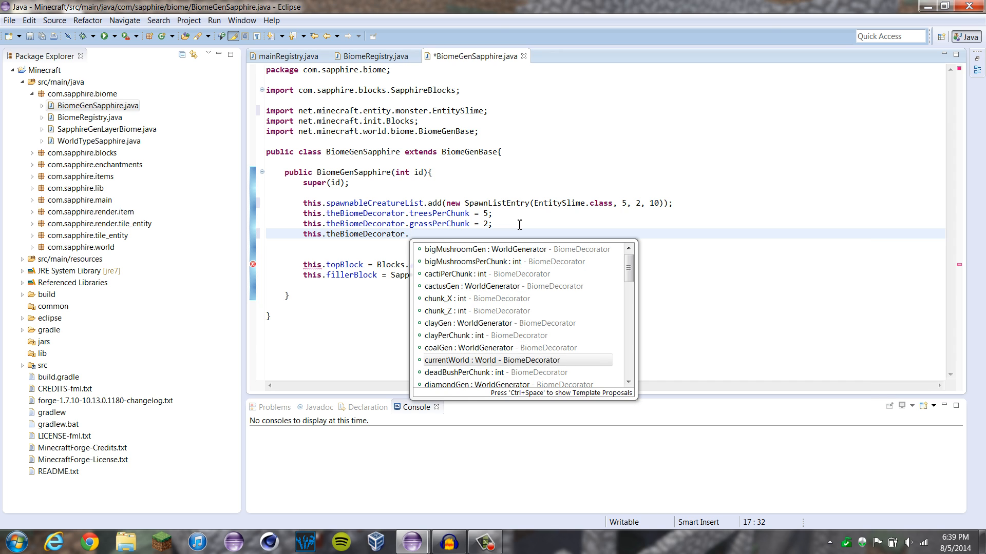
pyautogui.scroll(-3)
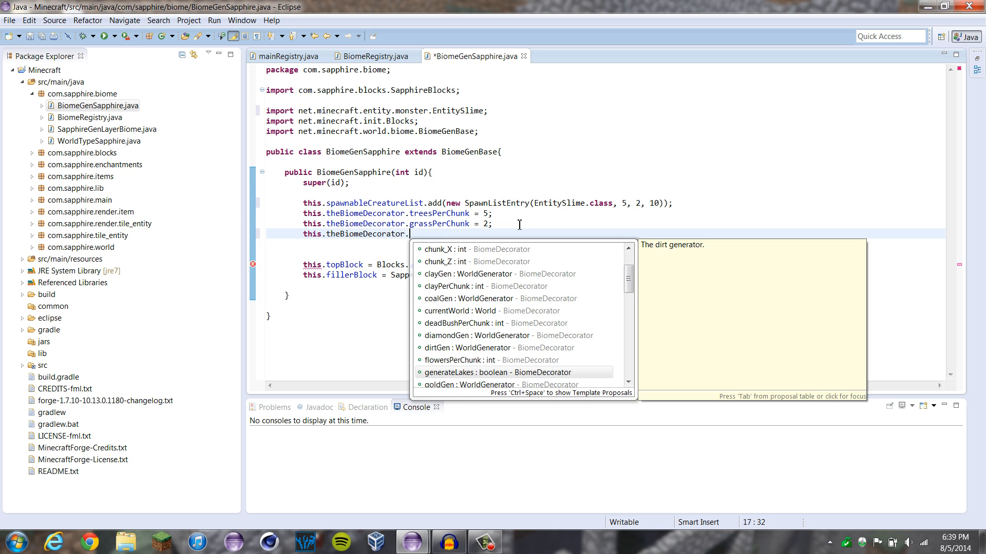
pyautogui.scroll(-3)
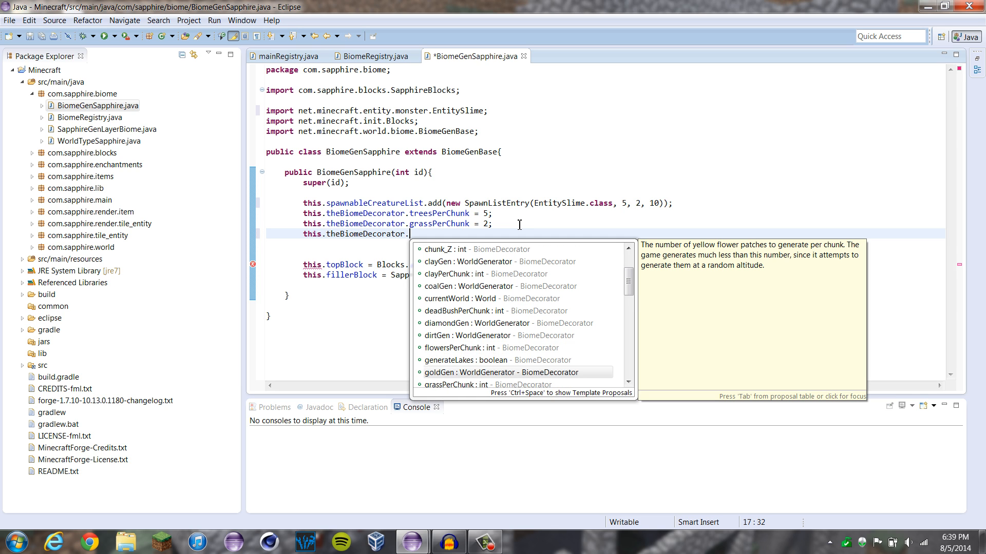
pyautogui.scroll(-3)
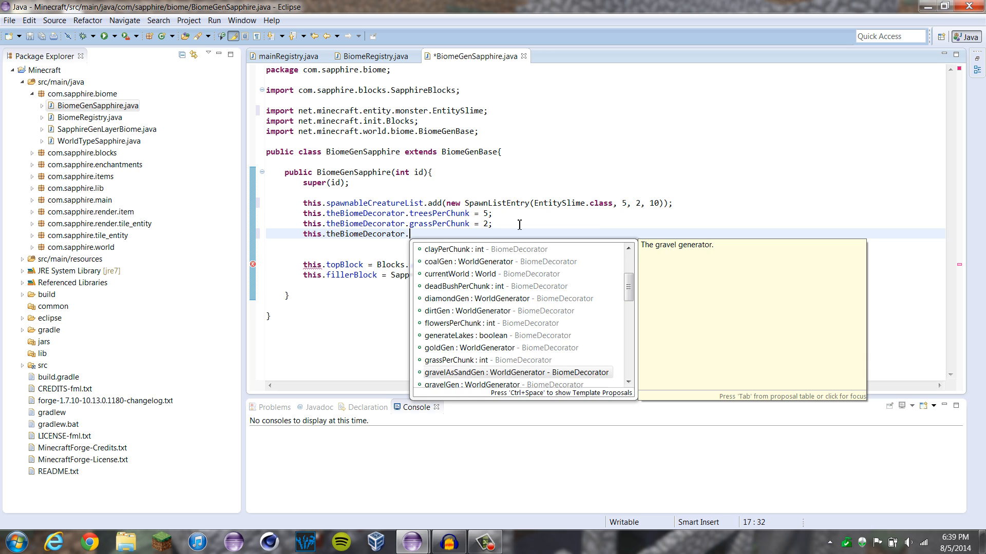
pyautogui.scroll(-3)
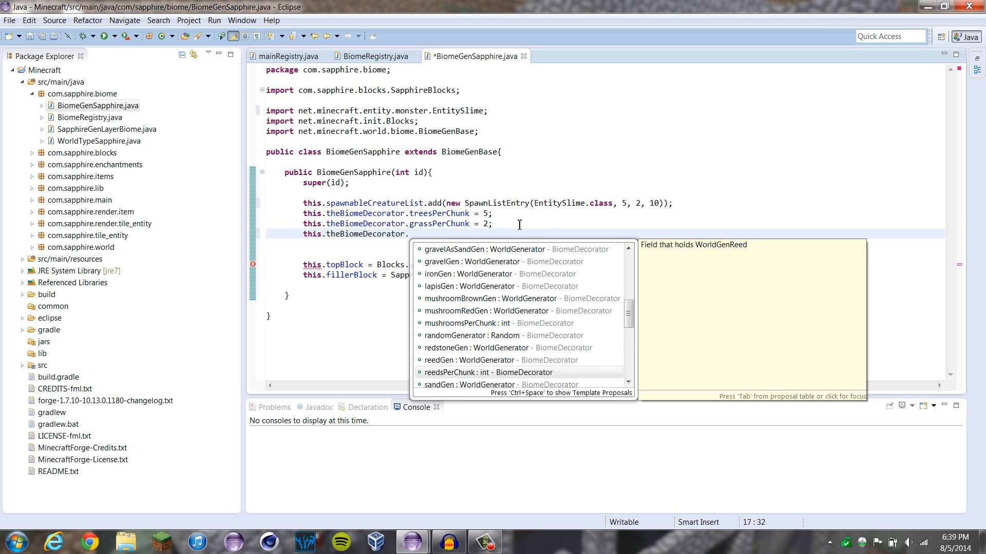
pyautogui.scroll(-3)
pyautogui.write('bigMushroomsPerChunk')
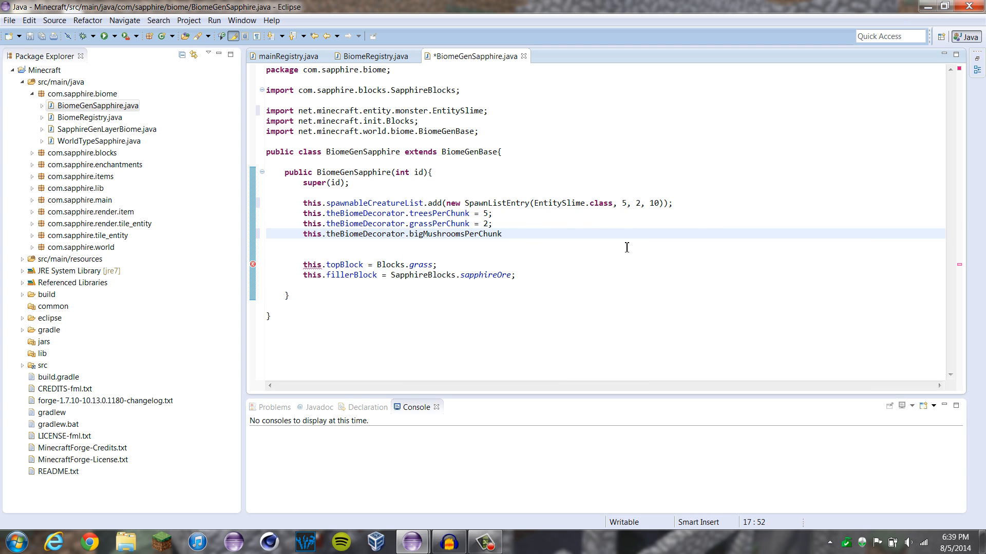
pyautogui.write('=')
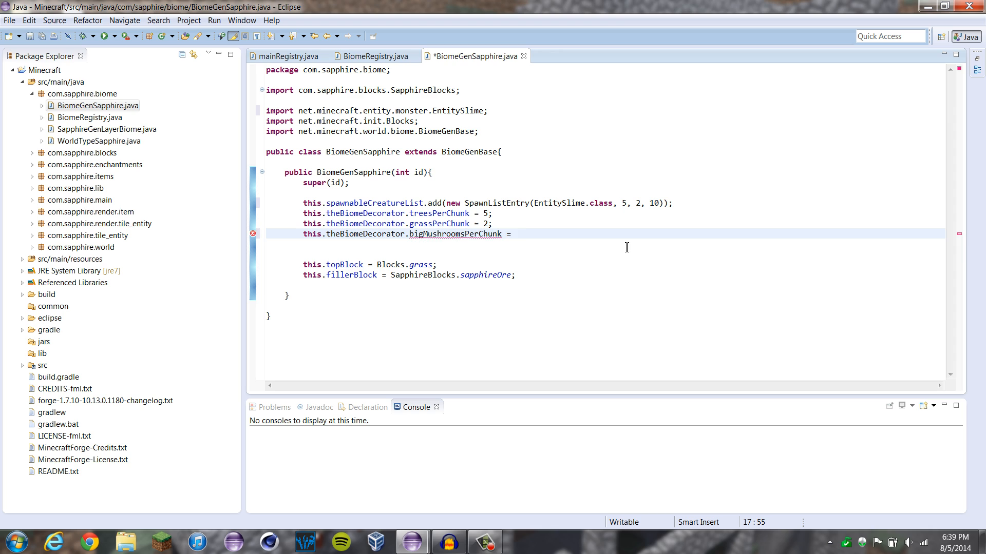
pyautogui.write('2;')
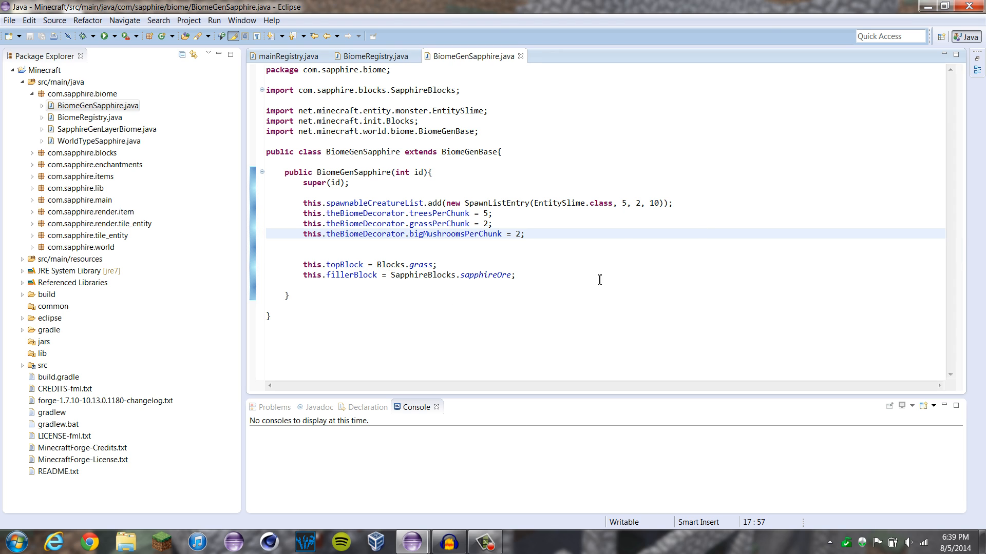
# Step: Launch Minecraft, create a world with the sapphire generator type, and explore it
pyautogui.click(106, 36)
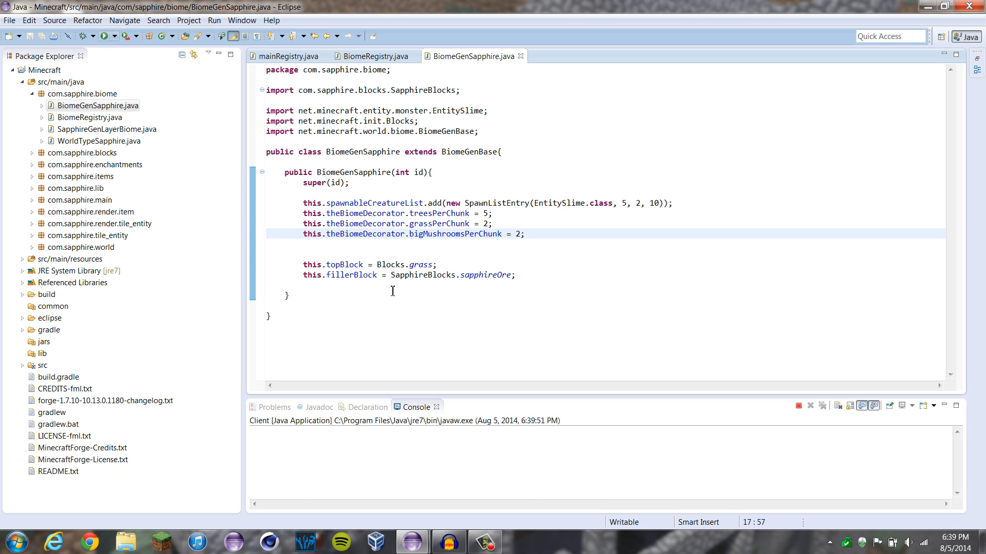
pyautogui.click(105, 36)
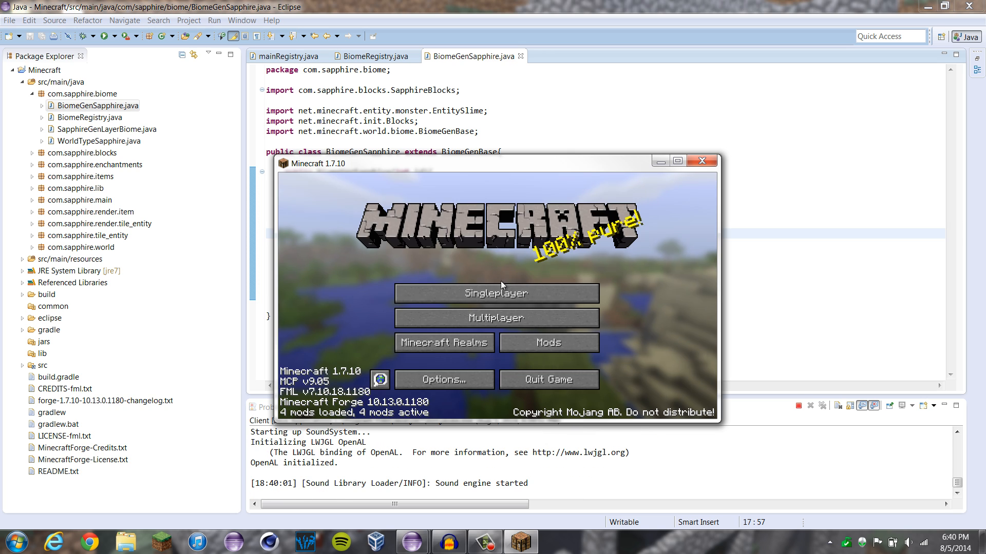
pyautogui.click(495, 293)
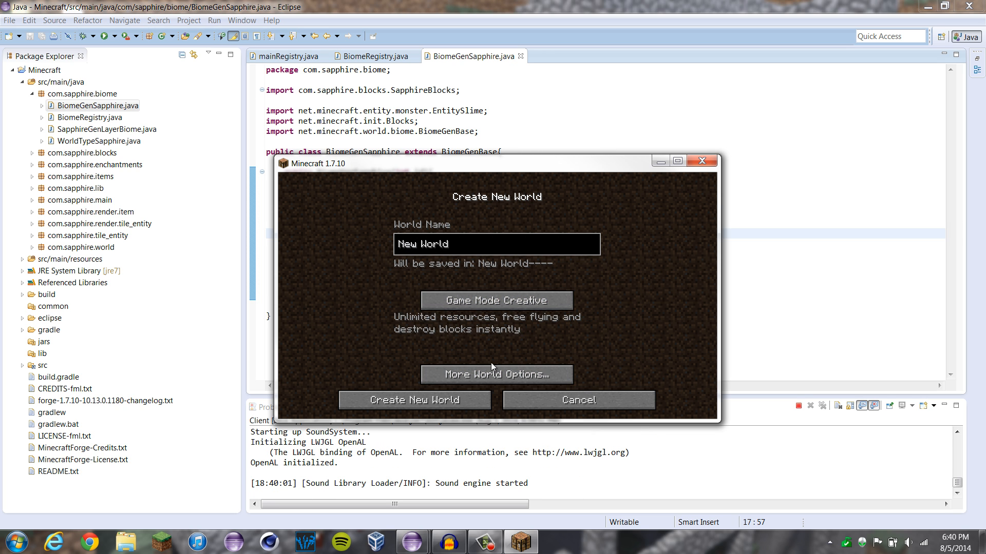
pyautogui.click(496, 374)
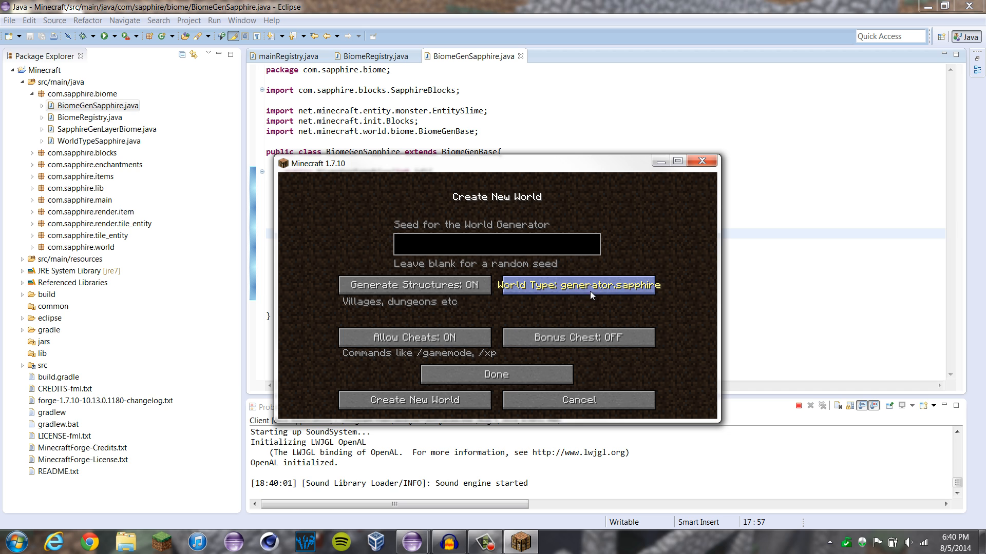
pyautogui.click(414, 401)
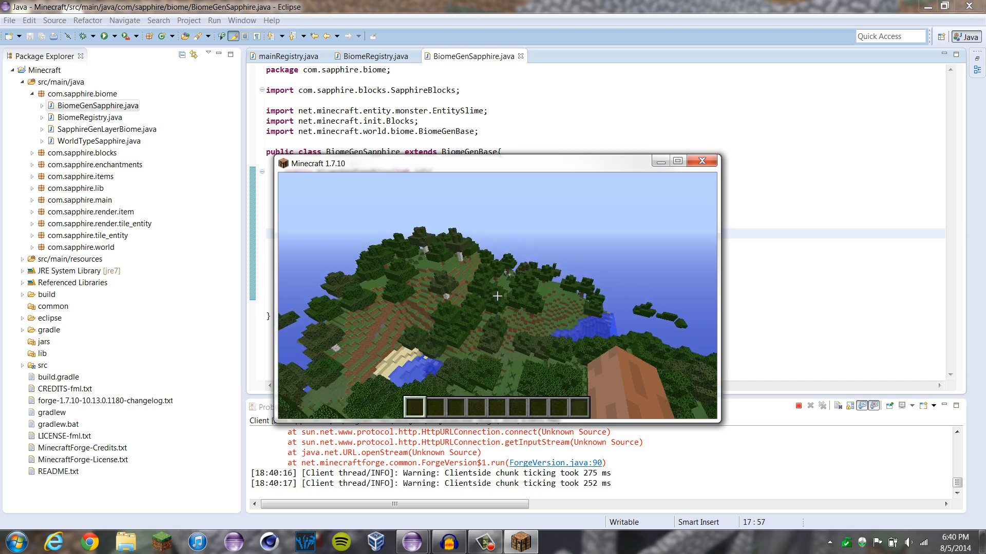
pyautogui.moveTo(497, 296)
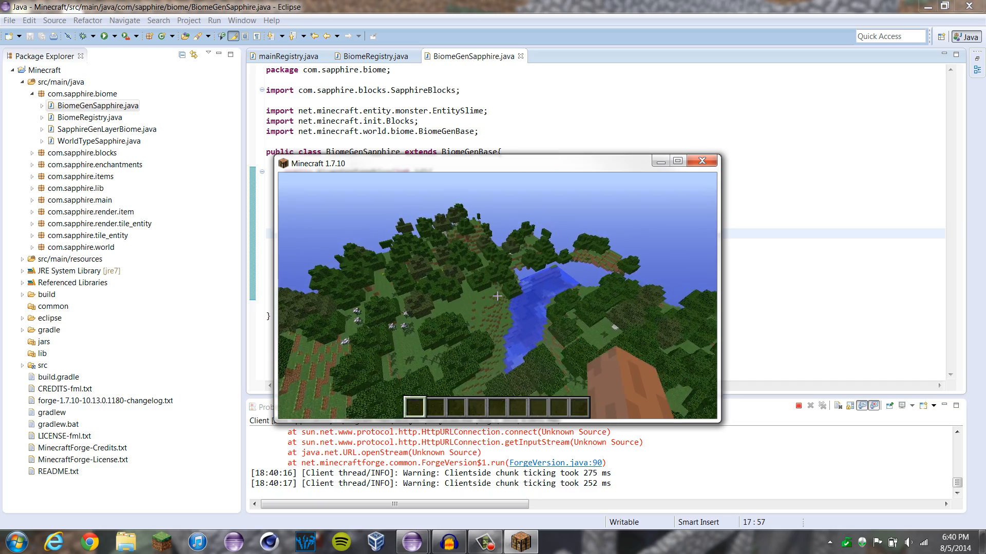
pyautogui.press('F3')
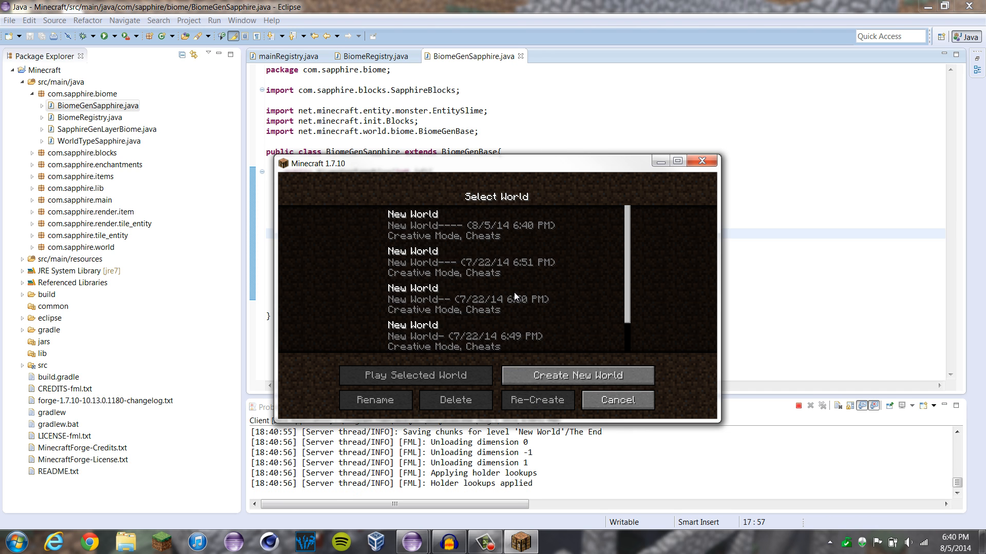
# Step: Create another generator.sapphire world and confirm the ForestHills biome in the F3 overlay
pyautogui.click(576, 375)
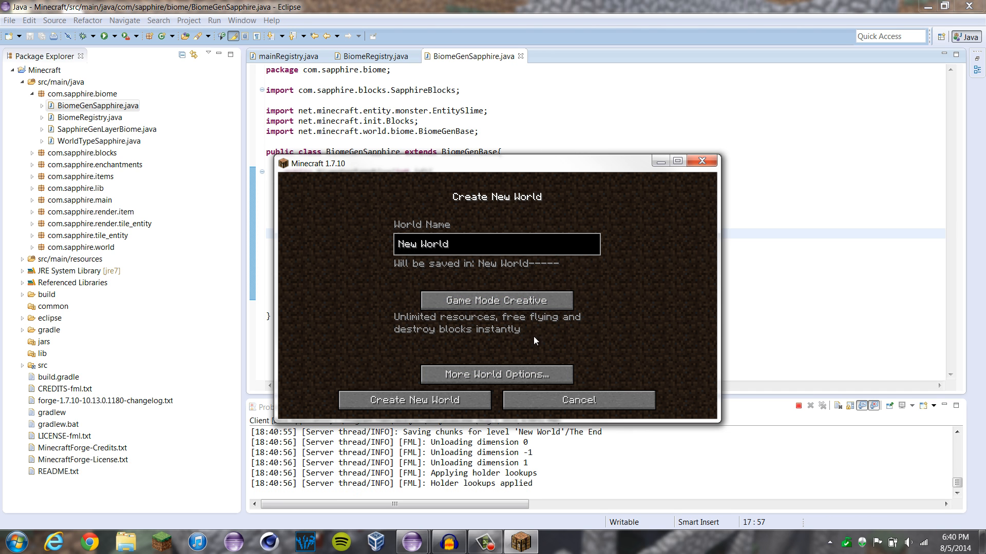
pyautogui.click(496, 374)
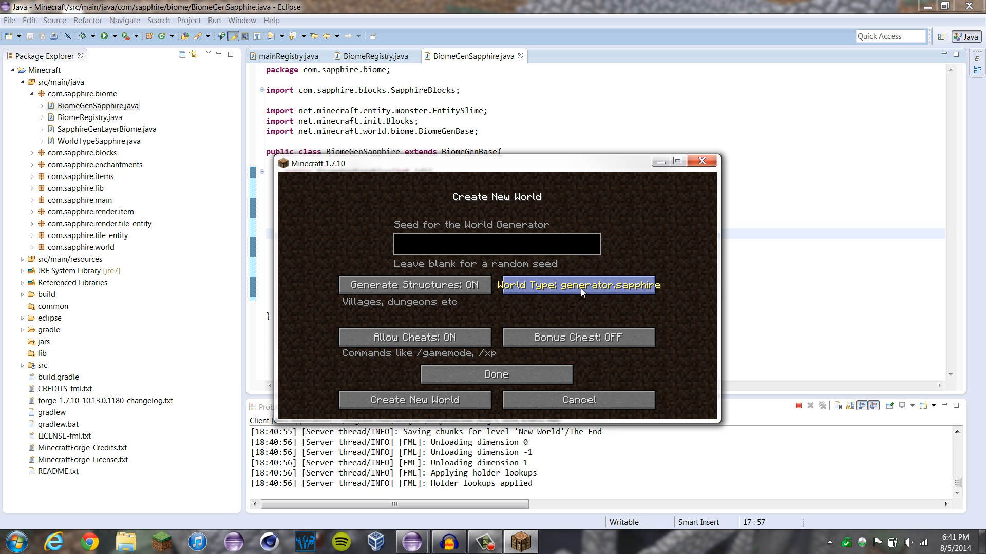
pyautogui.click(414, 400)
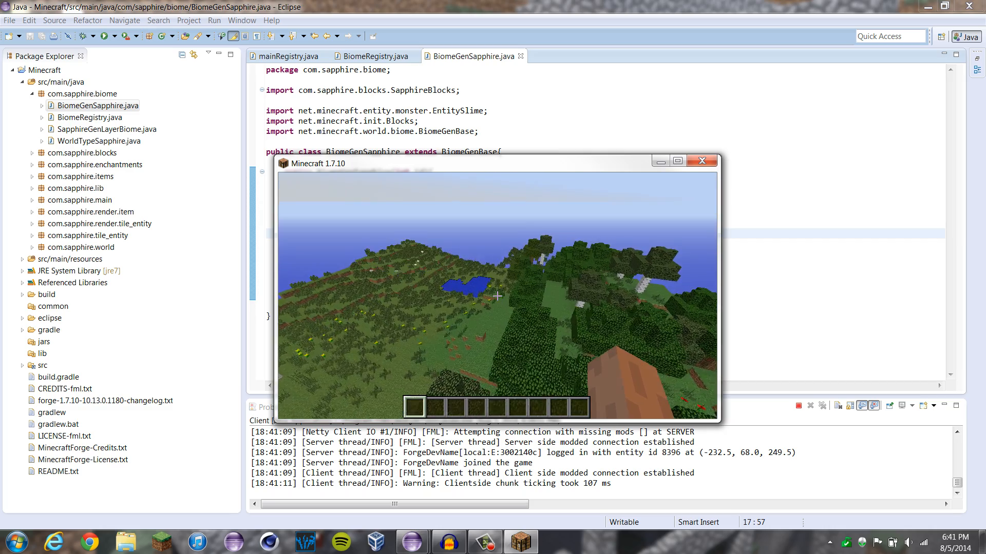
pyautogui.moveTo(496, 296)
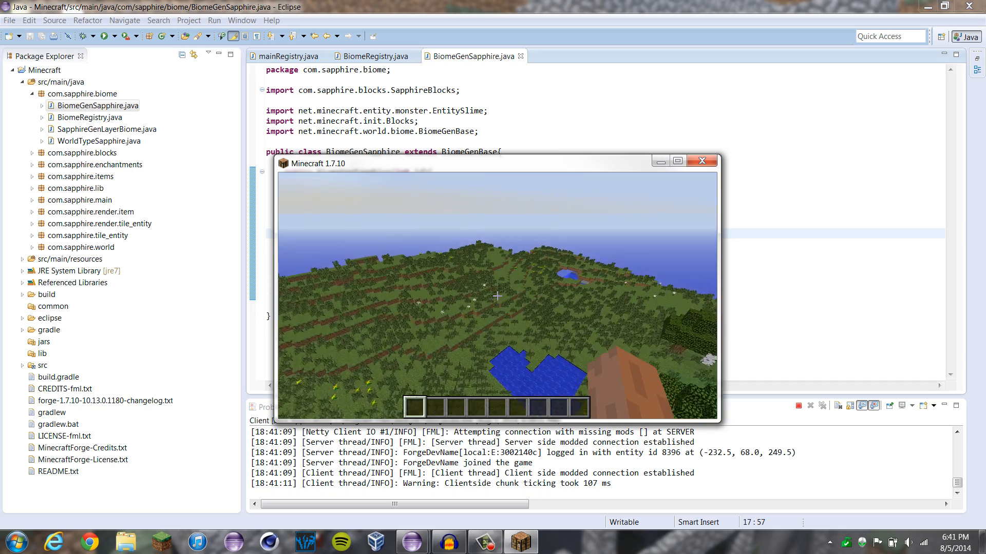
pyautogui.moveTo(497, 296)
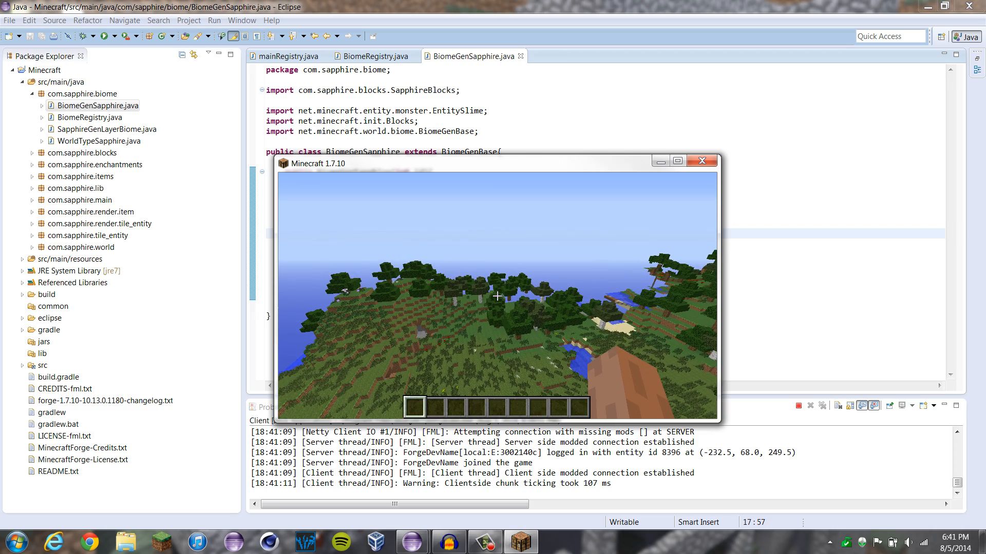
pyautogui.press('F3')
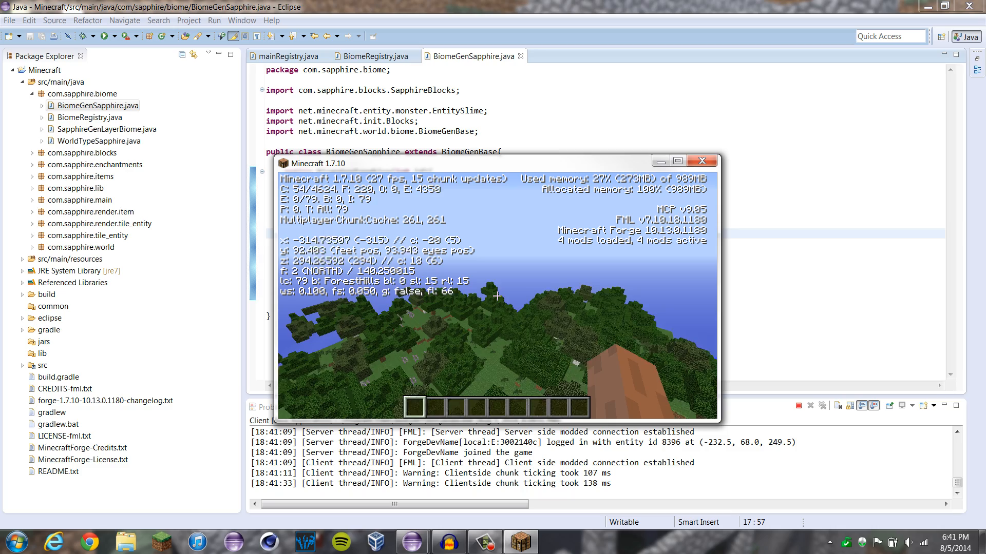
pyautogui.moveTo(496, 296)
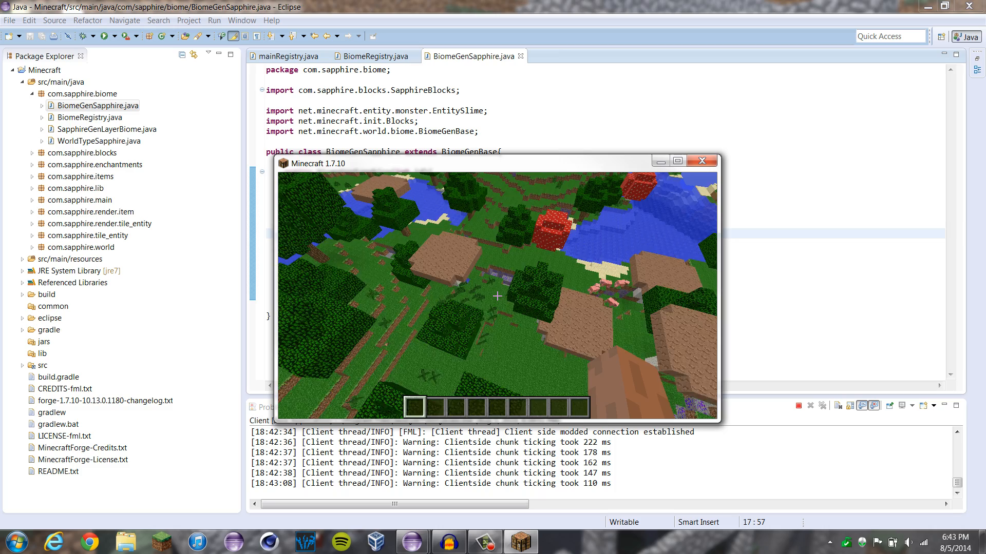
pyautogui.moveTo(496, 296)
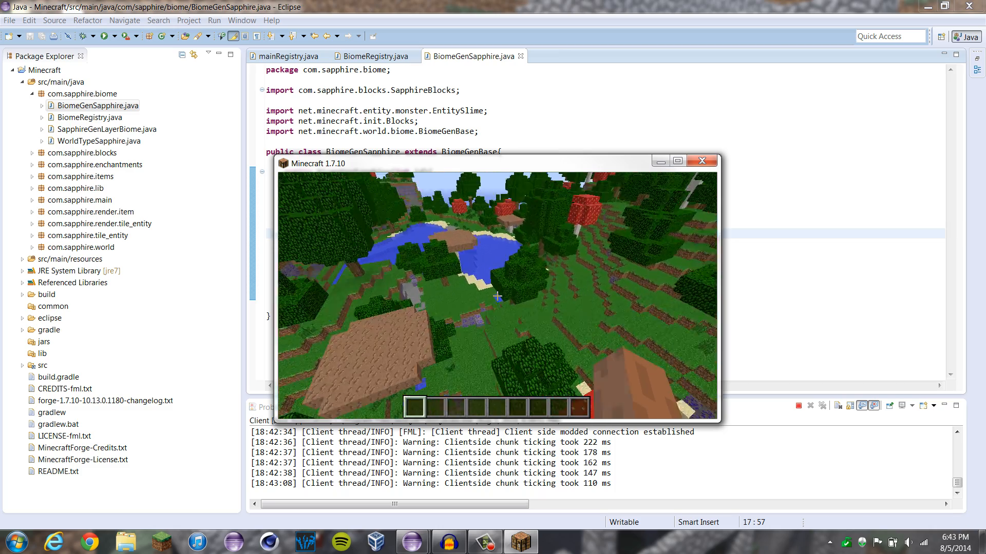
pyautogui.moveTo(496, 296)
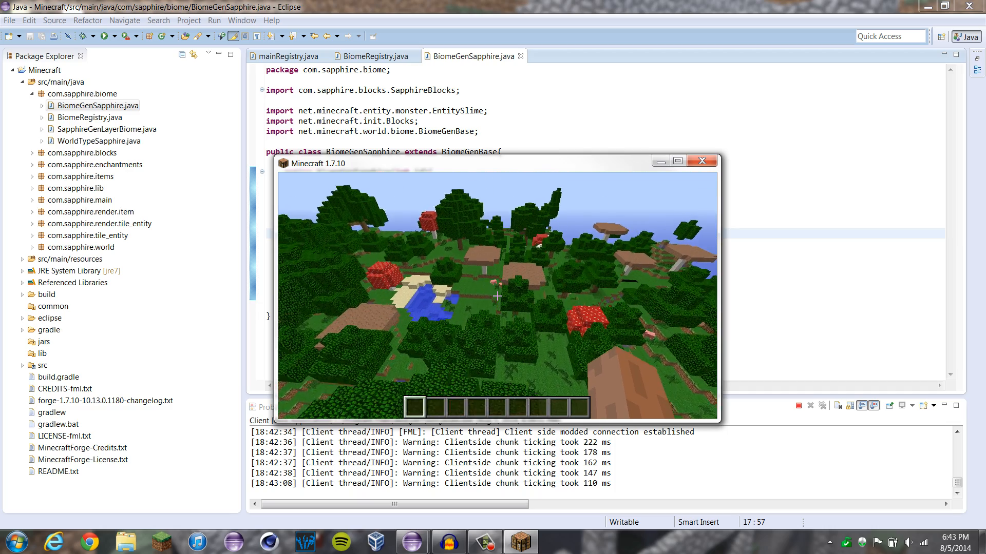
pyautogui.moveTo(498, 296)
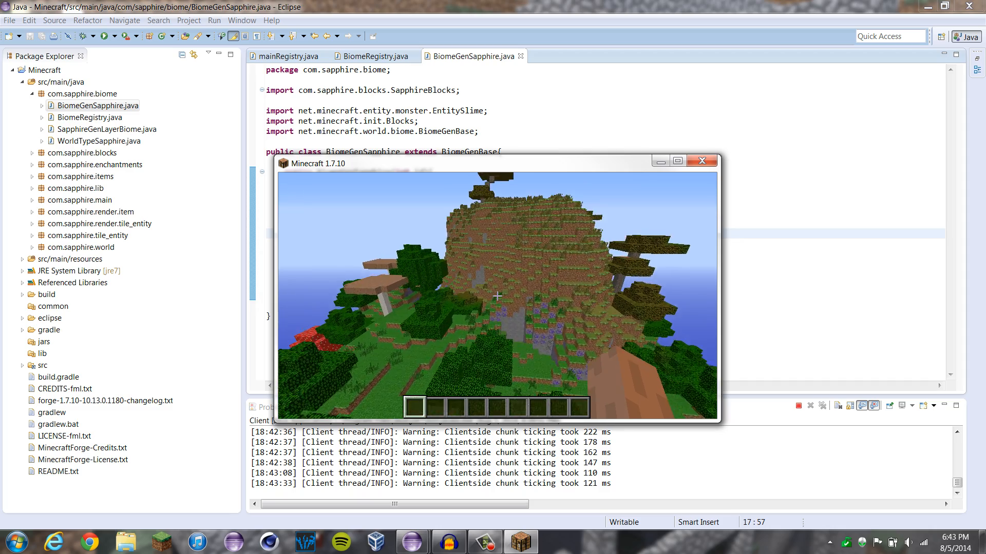
pyautogui.moveTo(497, 296)
pyautogui.write('/time s')
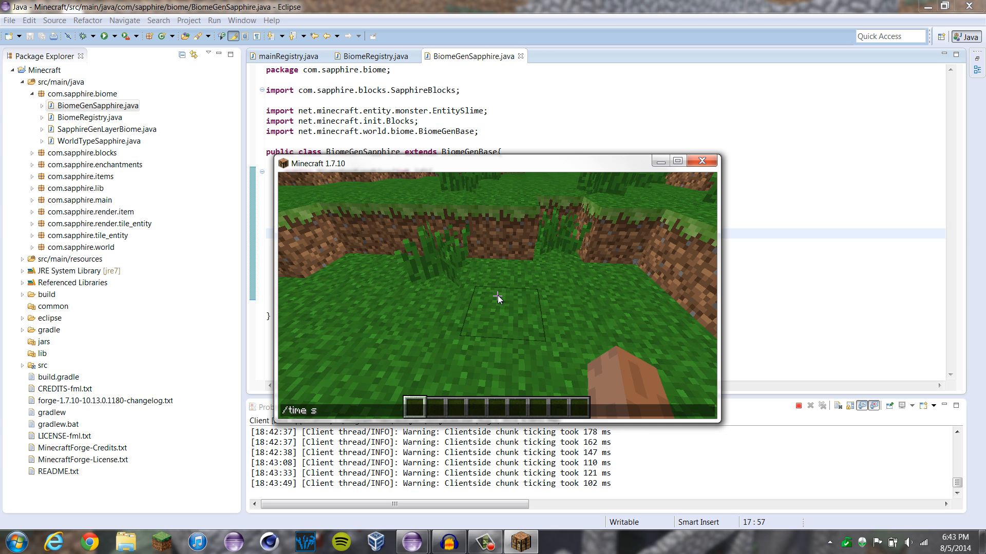
# Step: Set the world time to night with /time set 13000, then save and quit to title
pyautogui.press('Return')
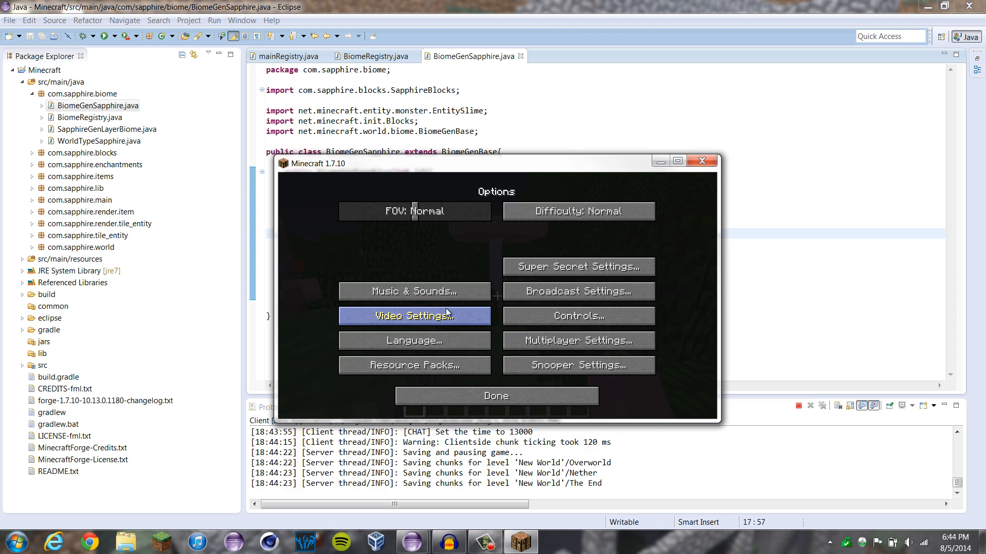
pyautogui.click(495, 395)
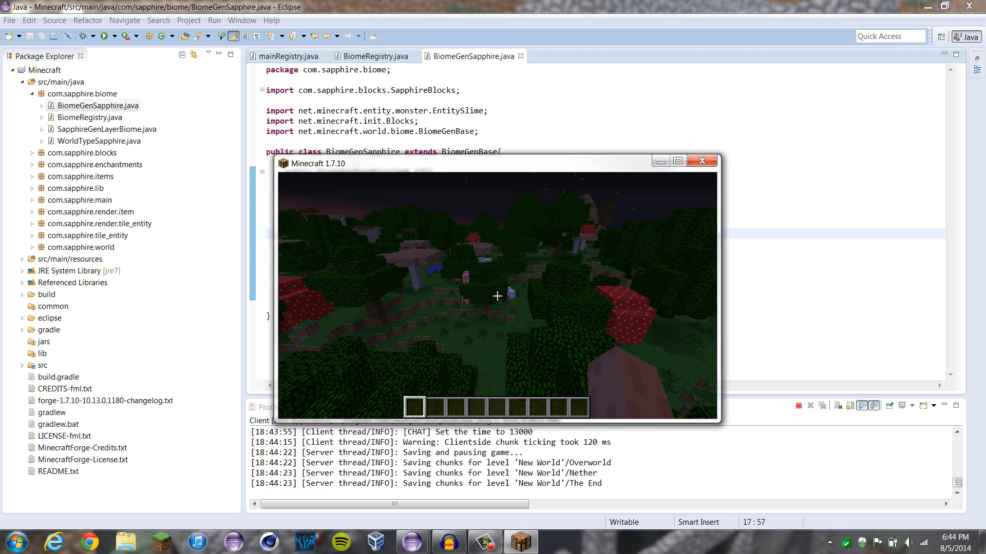
pyautogui.moveTo(496, 296)
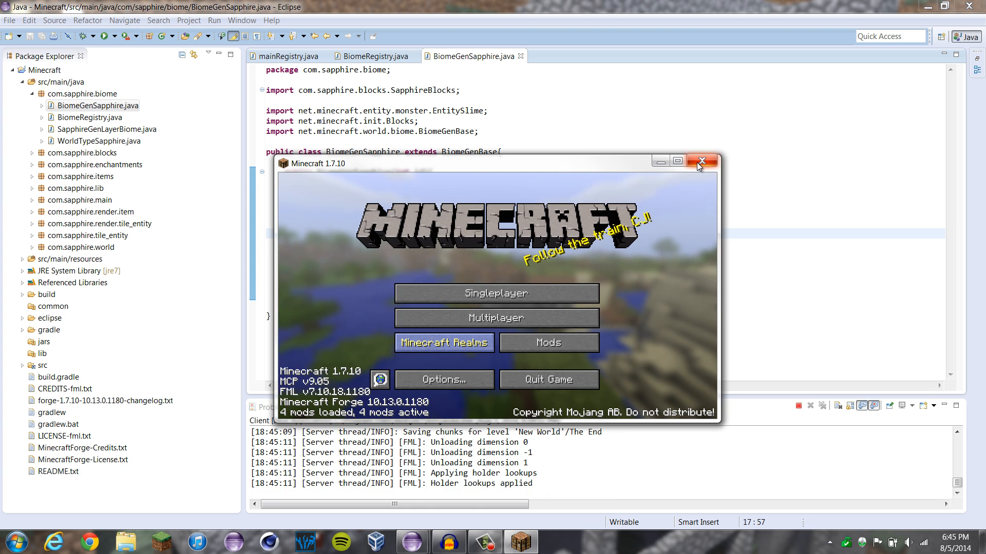
# Step: Close Minecraft, save a blank line in BiomeGenSapphire.java, and expand com.sapphire.main
pyautogui.click(703, 162)
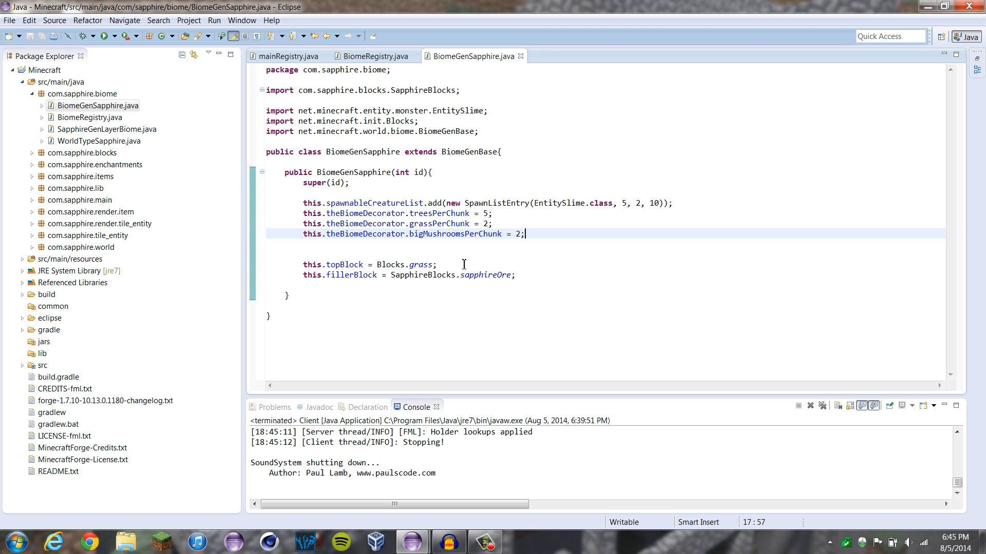
pyautogui.click(674, 202)
pyautogui.write('this.')
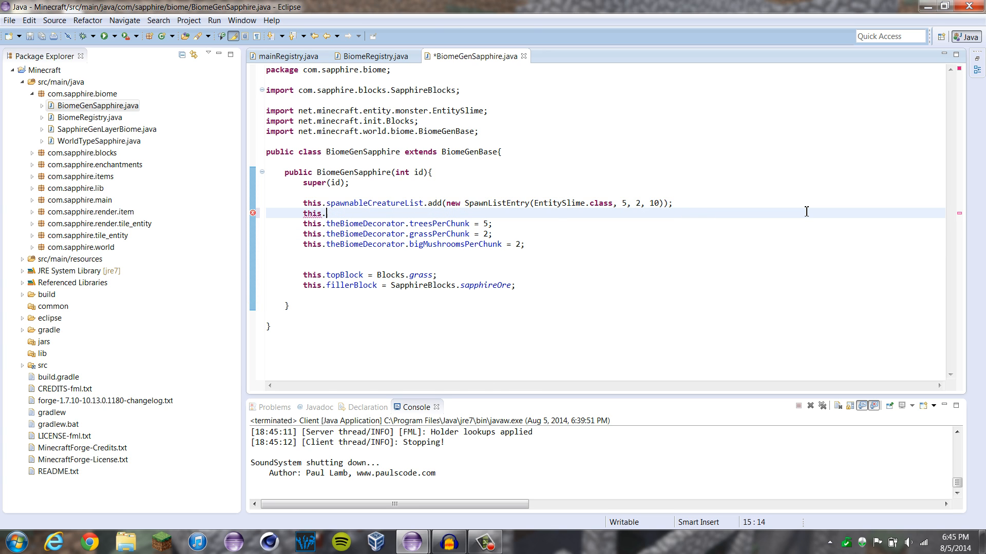
pyautogui.write('s')
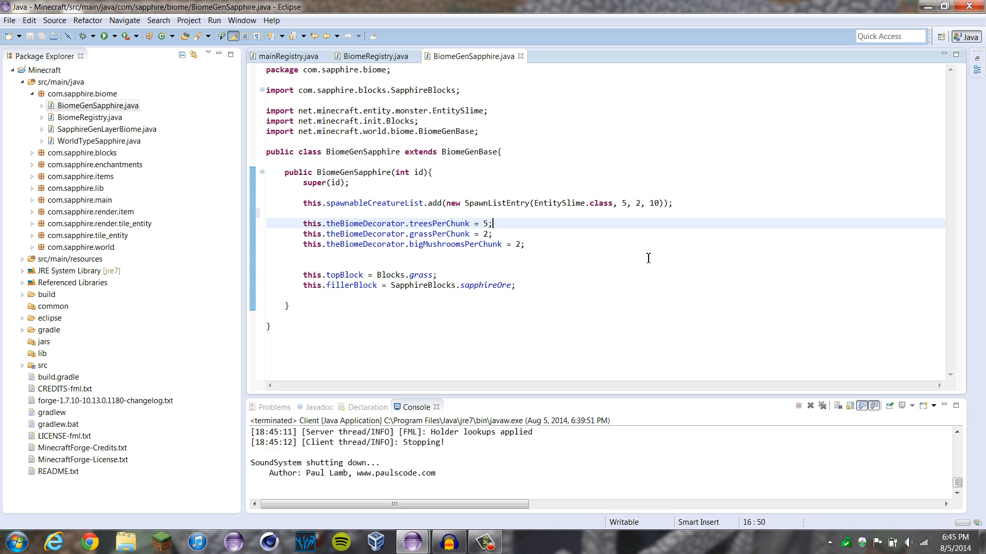
pyautogui.moveTo(535, 305)
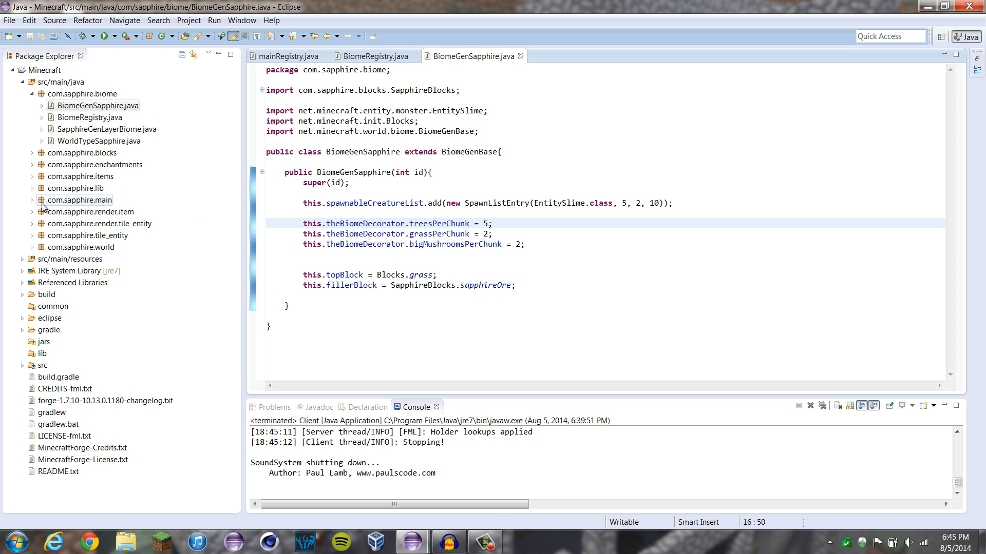
pyautogui.click(33, 199)
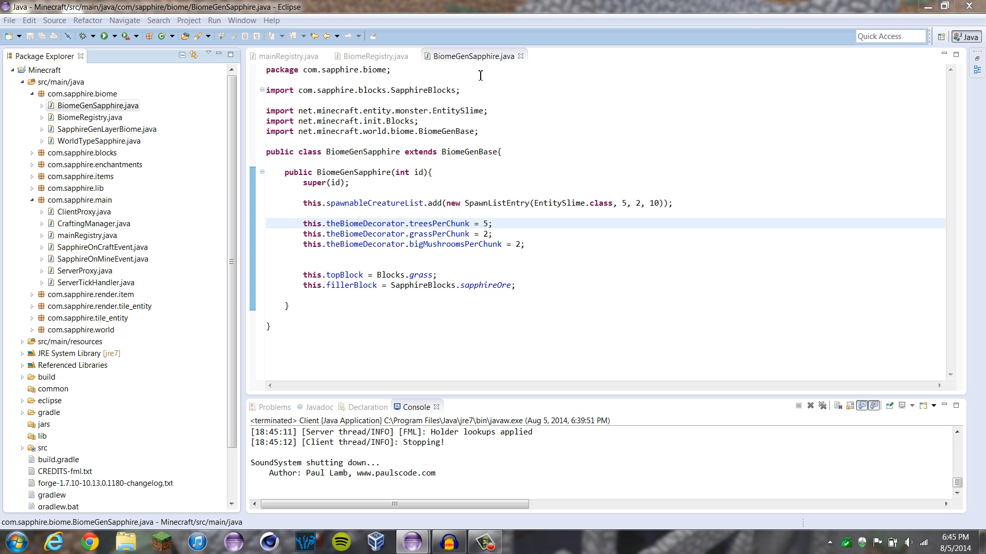
pyautogui.moveTo(94, 224)
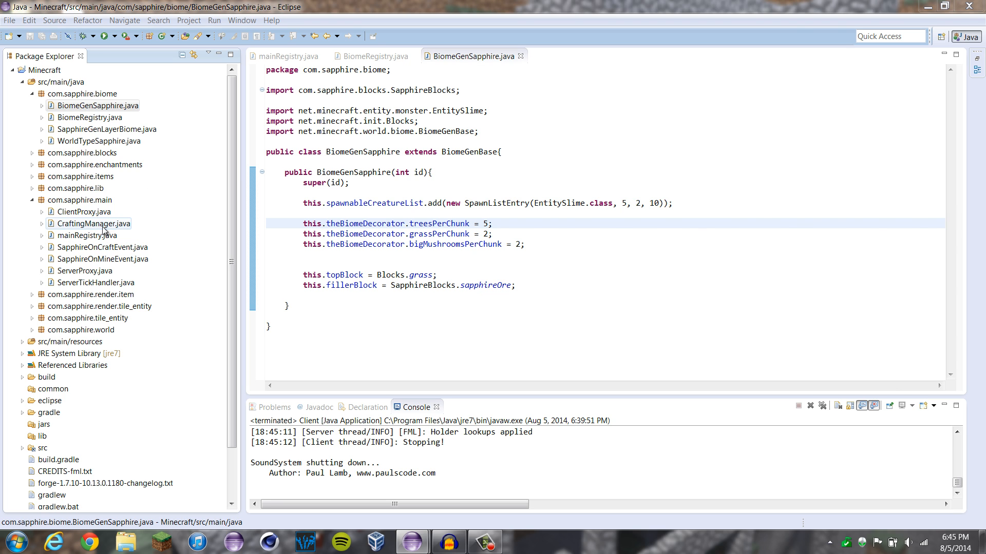
# Step: In CraftingManager.java, declare ItemStack enchantedBoots = new ItemStack(SapphireItems.bootsSapphire)
pyautogui.doubleClick(94, 223)
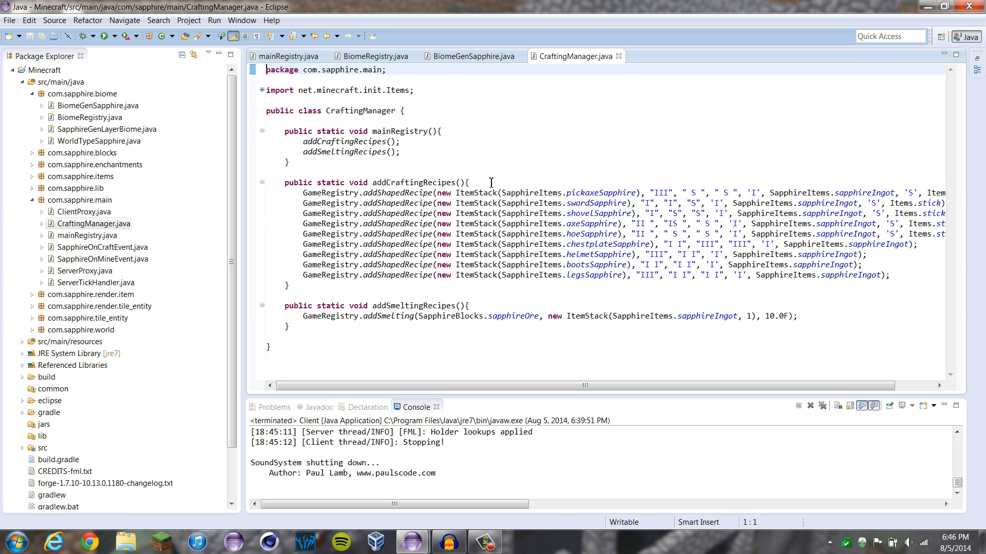
pyautogui.press('Return')
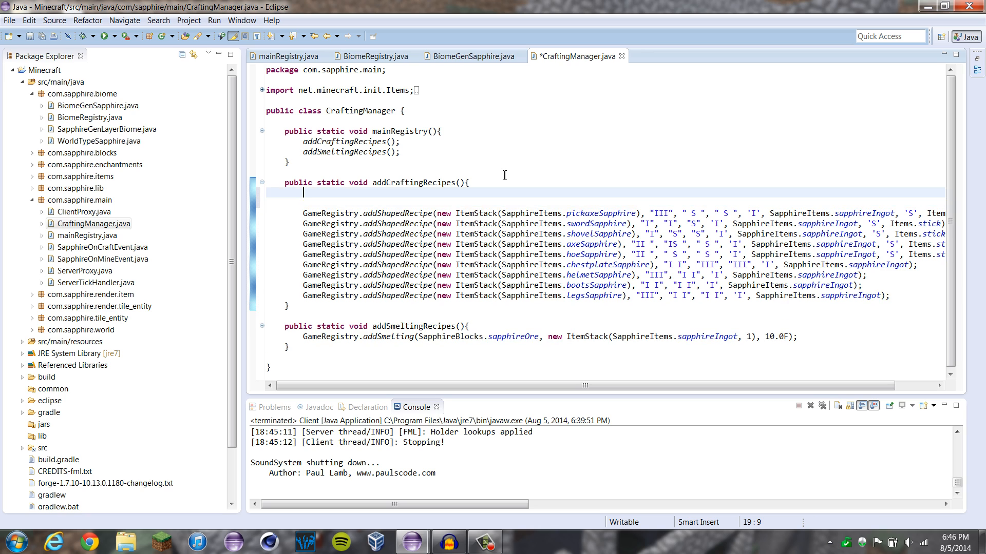
pyautogui.write('Itemn')
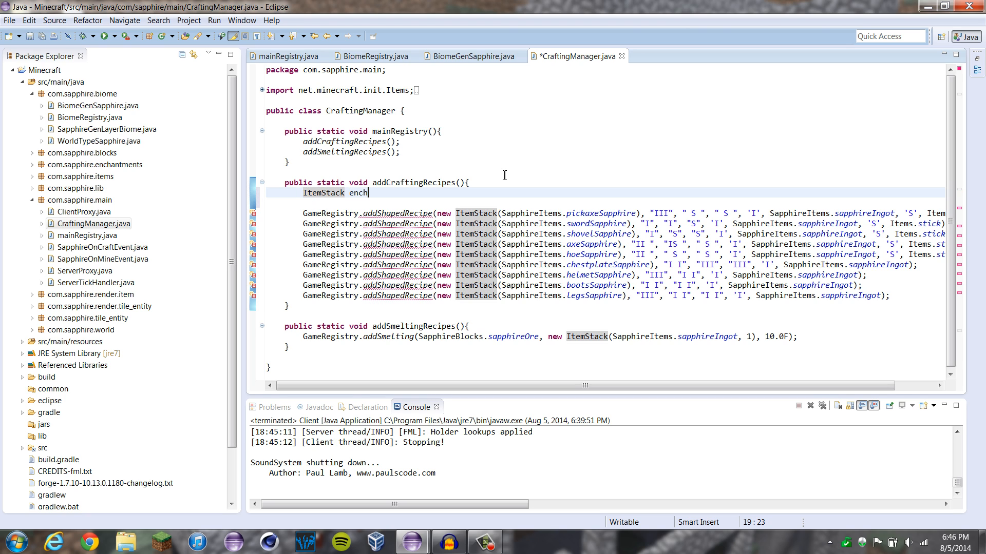
pyautogui.write('ante')
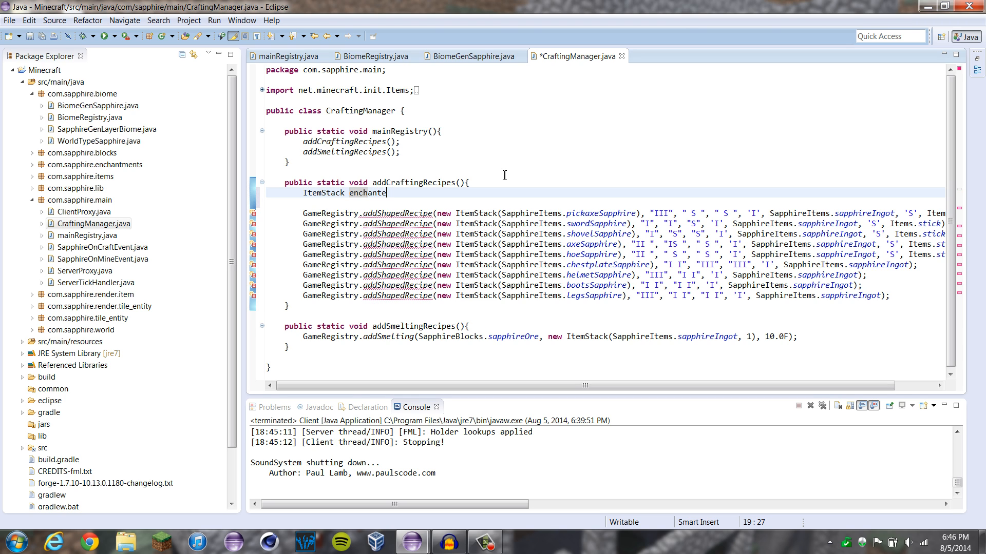
pyautogui.write('dBoots =')
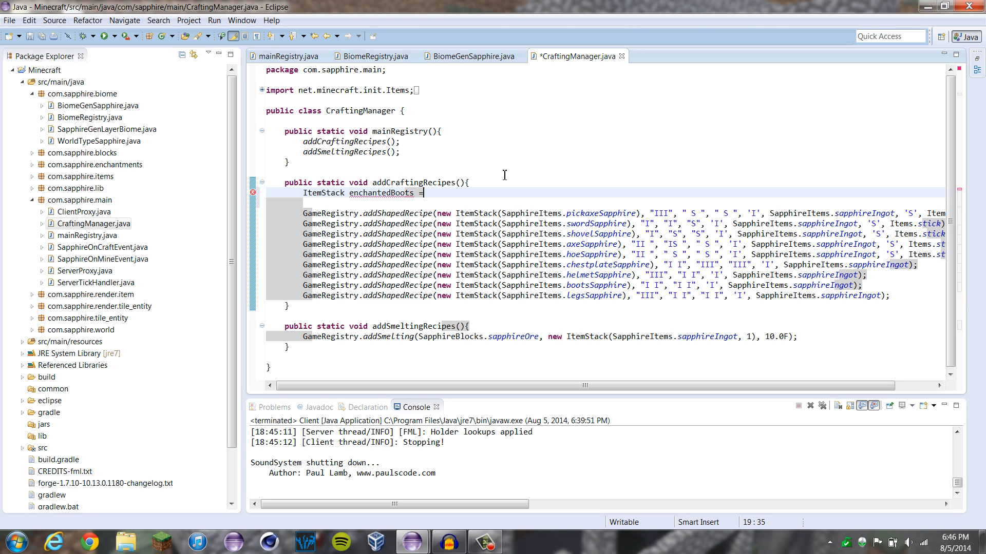
pyautogui.write('new It')
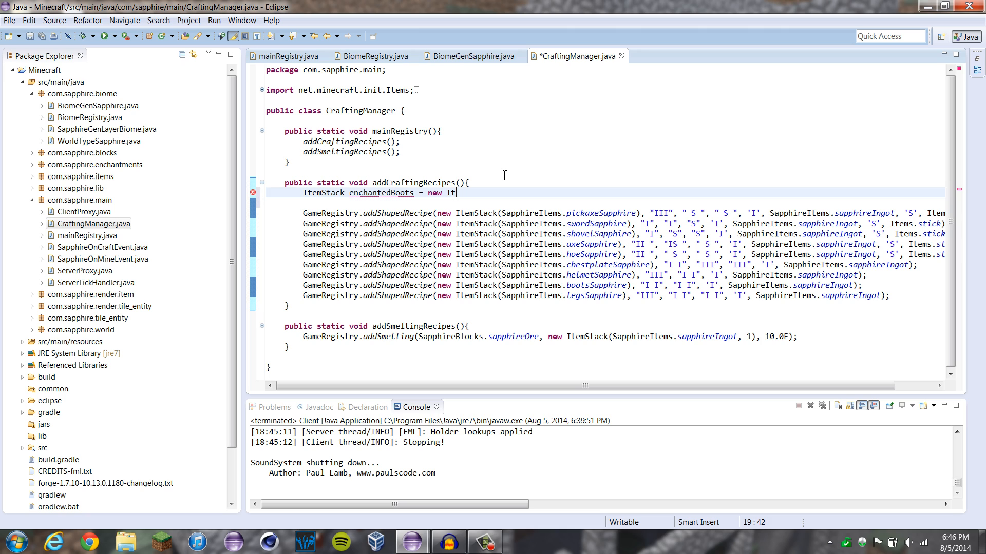
pyautogui.write('emStack()')
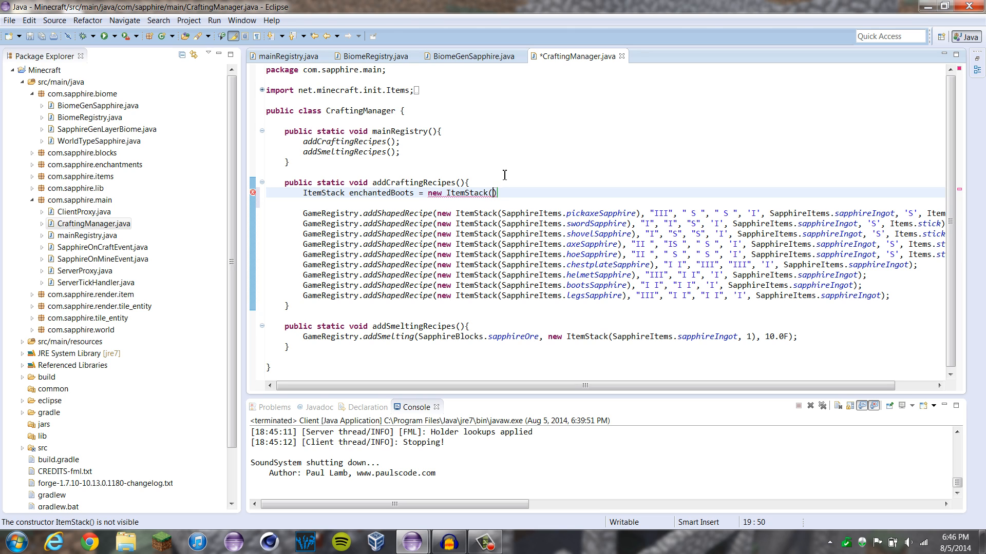
pyautogui.write('SapphireItems.bootsSapphire')
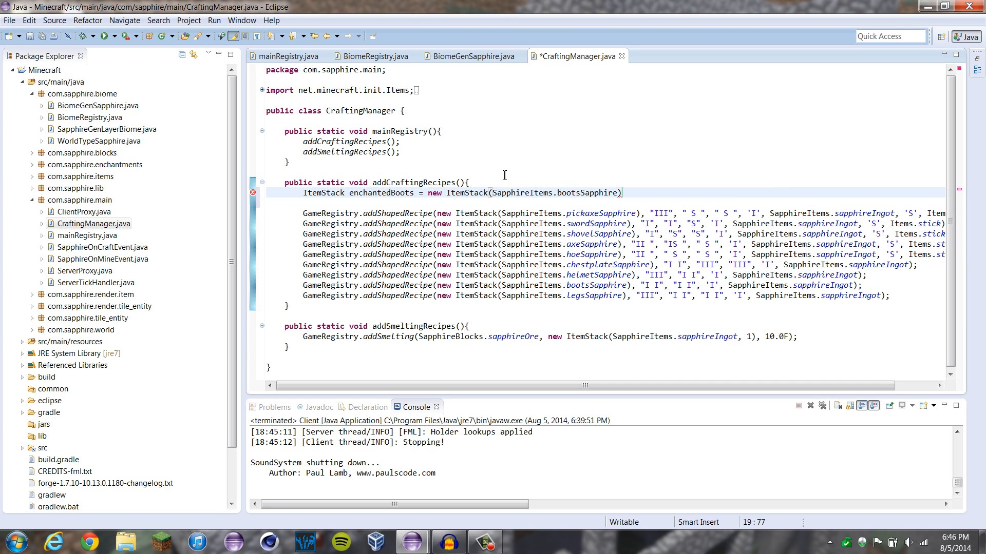
pyautogui.write(';')
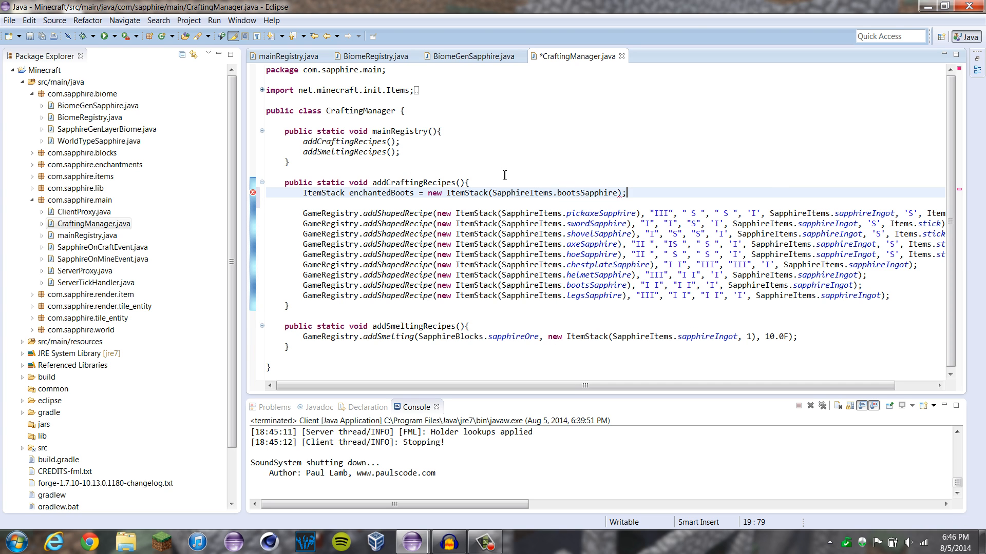
pyautogui.press('Return')
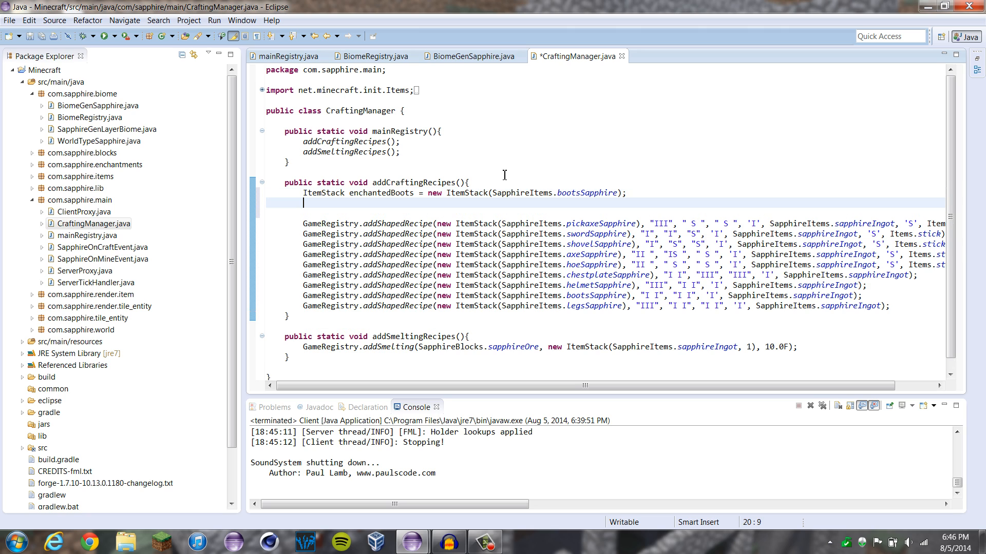
# Step: Add a speedBoost level 3 enchantment to enchantedBoots and save
pyautogui.write('enchantedBoots')
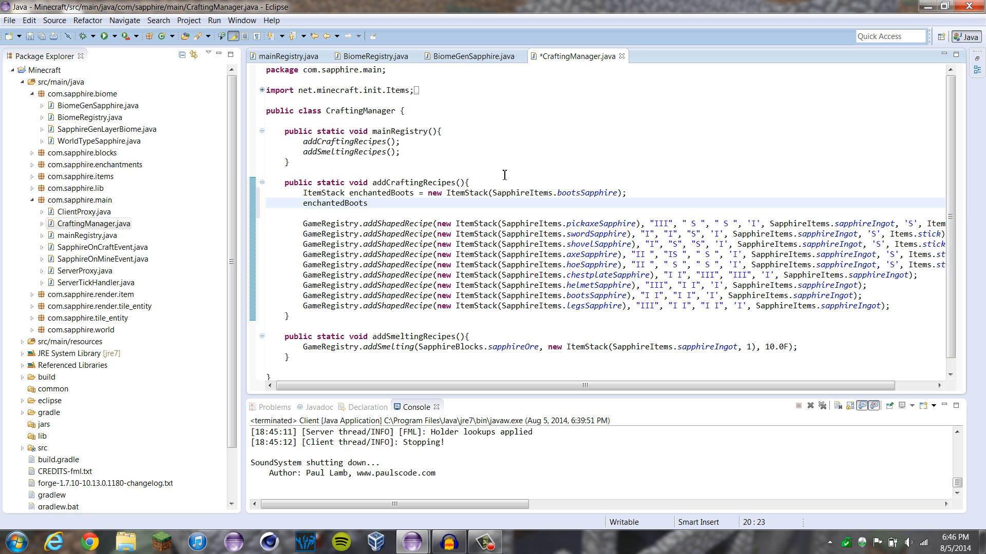
pyautogui.write('.addEnchantment(M, p_77966_2_);')
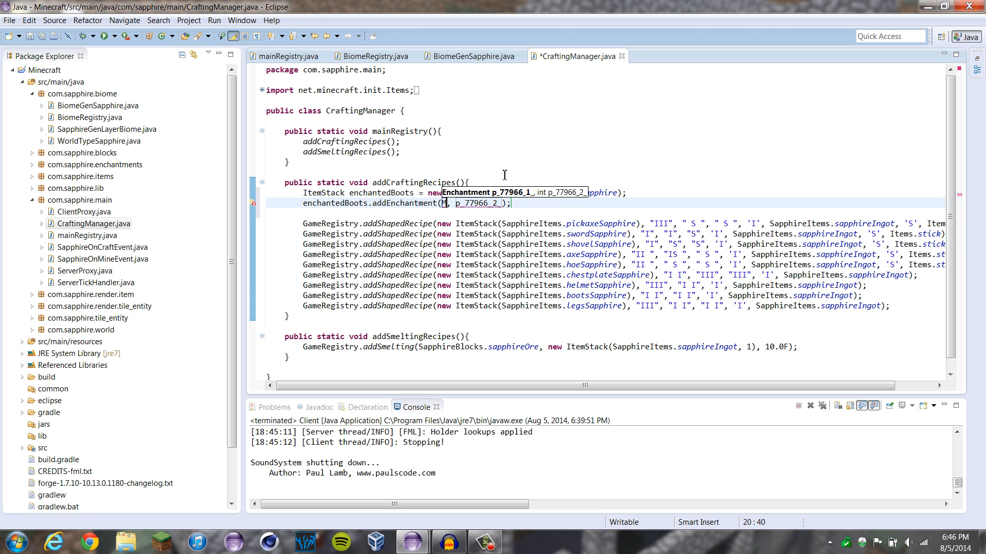
pyautogui.write('mainRegistry.speedBoost')
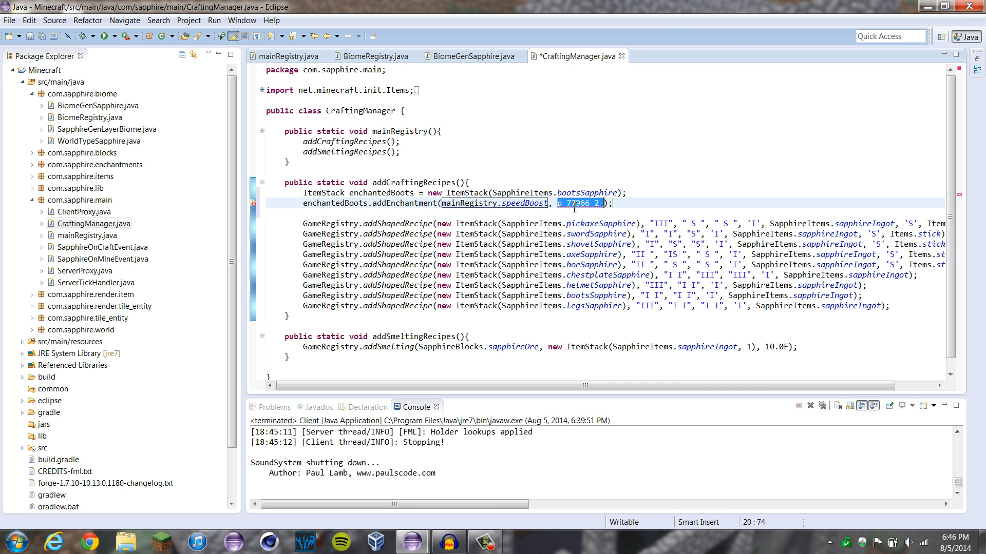
pyautogui.write('3')
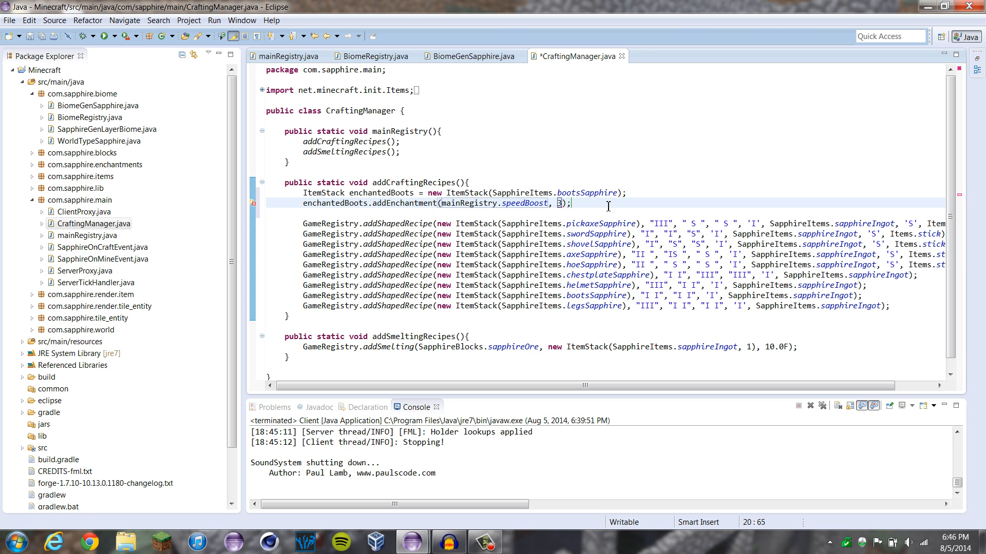
pyautogui.write('e')
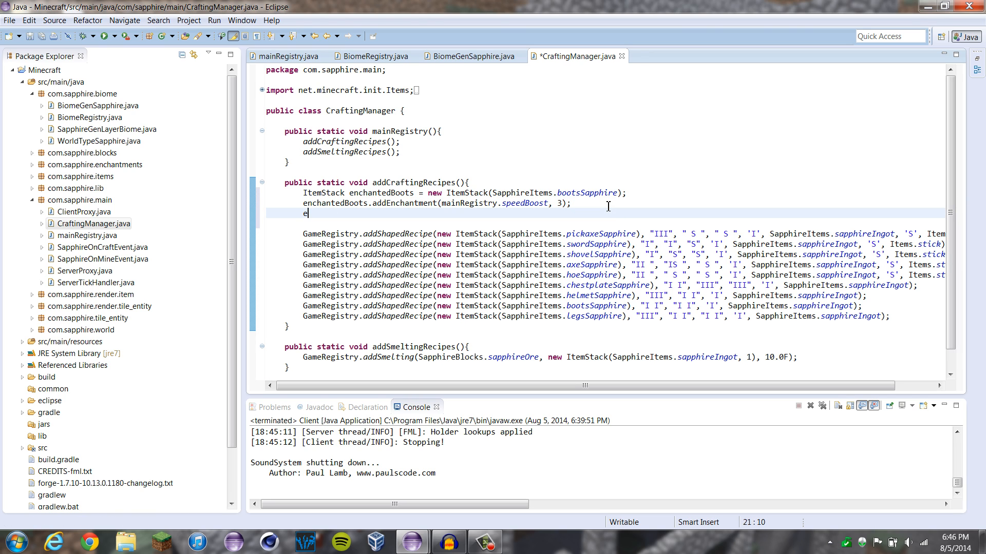
pyautogui.write('nchantedBoots')
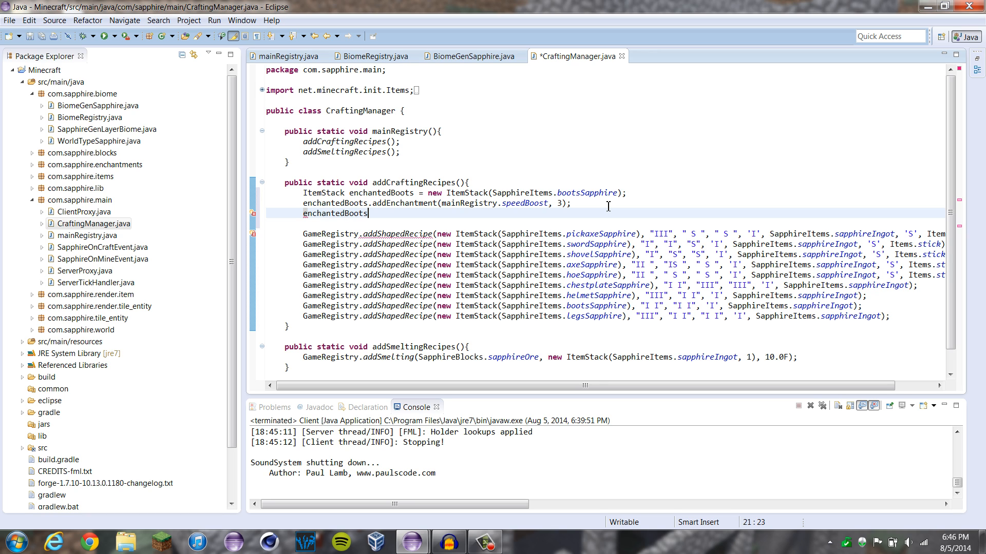
pyautogui.write('addEnchantment(Enchantment.featherFalling, 2);')
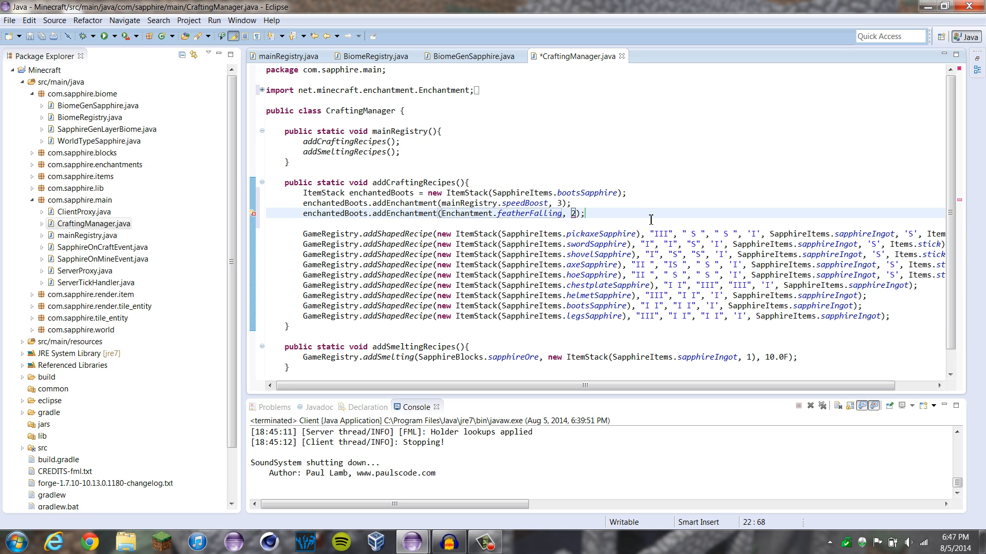
pyautogui.press('ctrl+s')
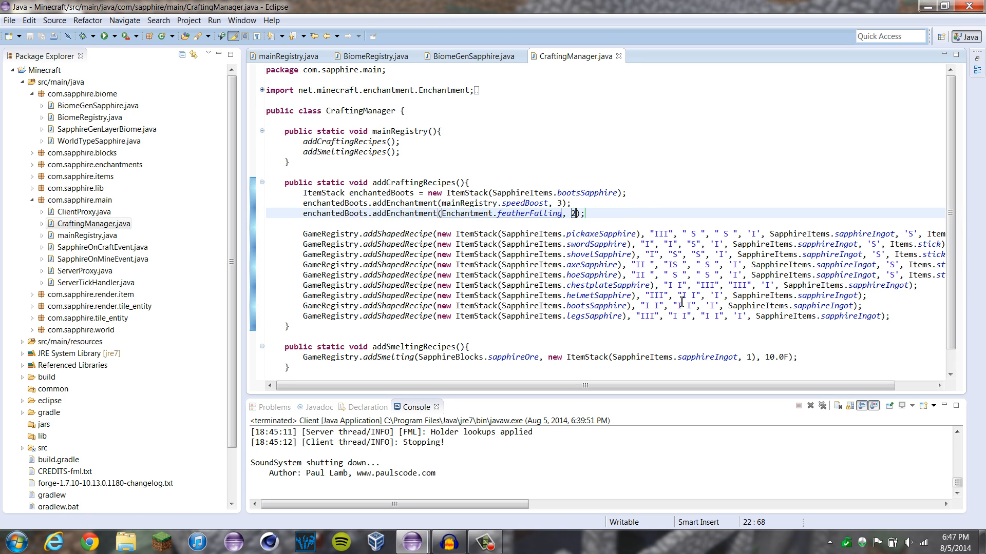
pyautogui.moveTo(598, 214)
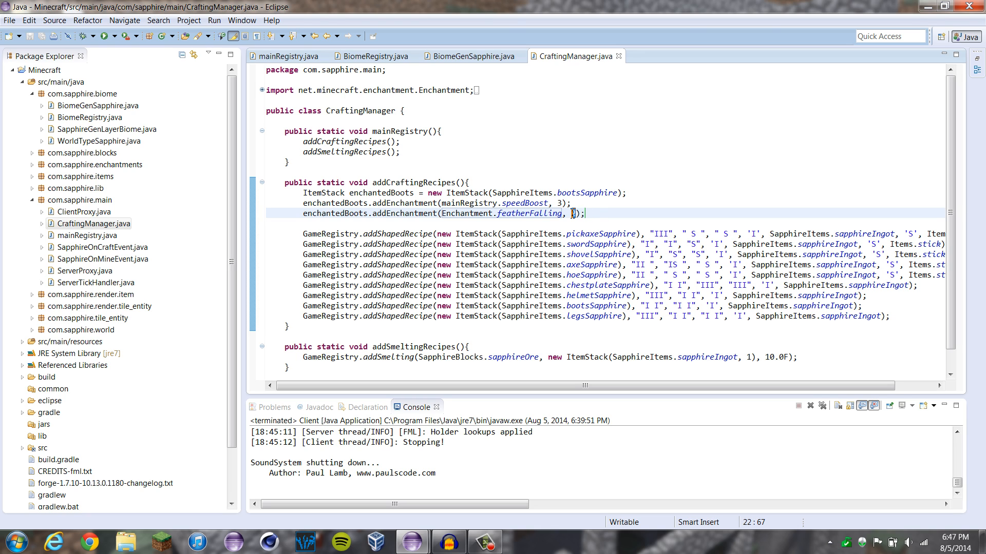
# Step: Add featherFalling 10, make the boots recipe output enchantedBoots, save, and launch the game
pyautogui.write('10')
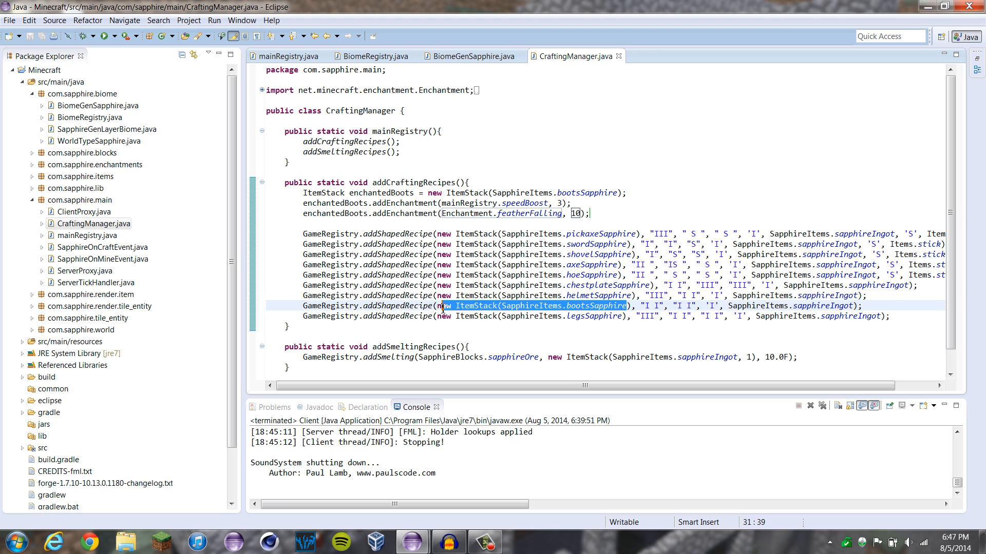
pyautogui.press('Delete')
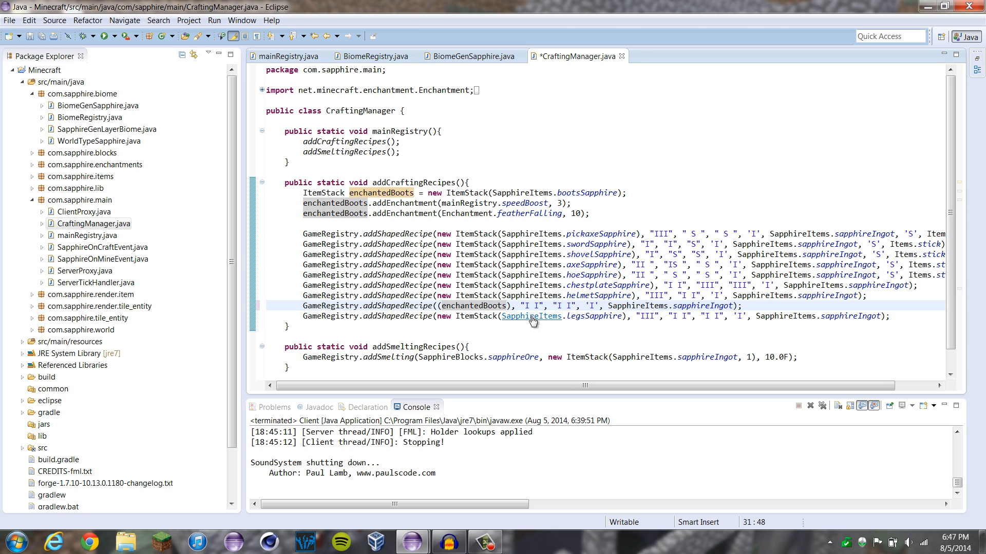
pyautogui.press('ctrl+s')
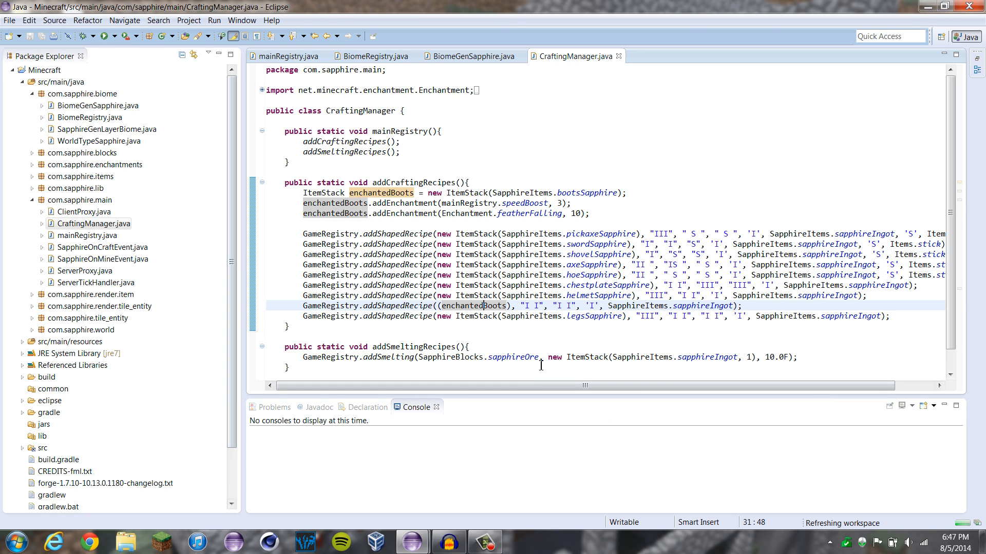
pyautogui.click(104, 36)
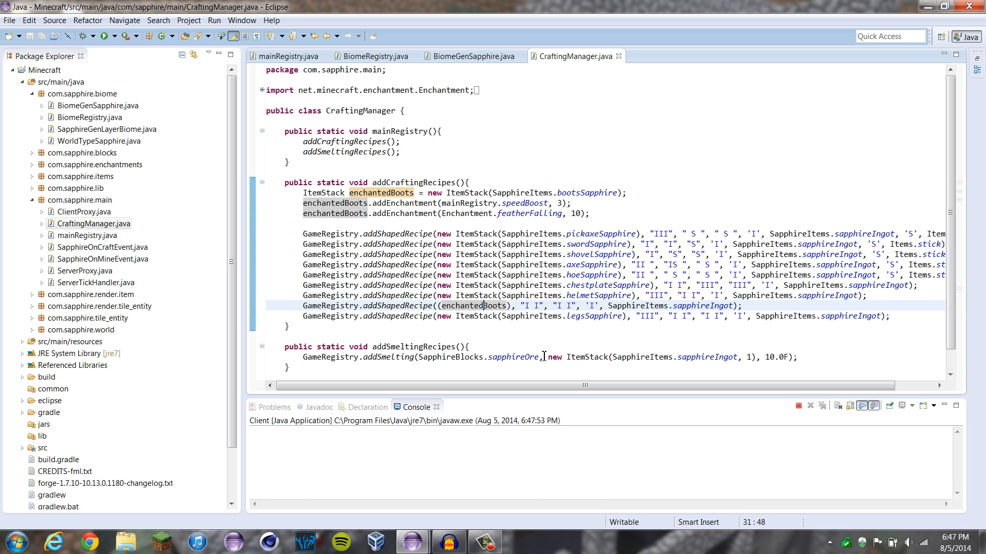
# Step: Load the test world, gather sapphire items and a crafting table, then save and quit
pyautogui.click(103, 35)
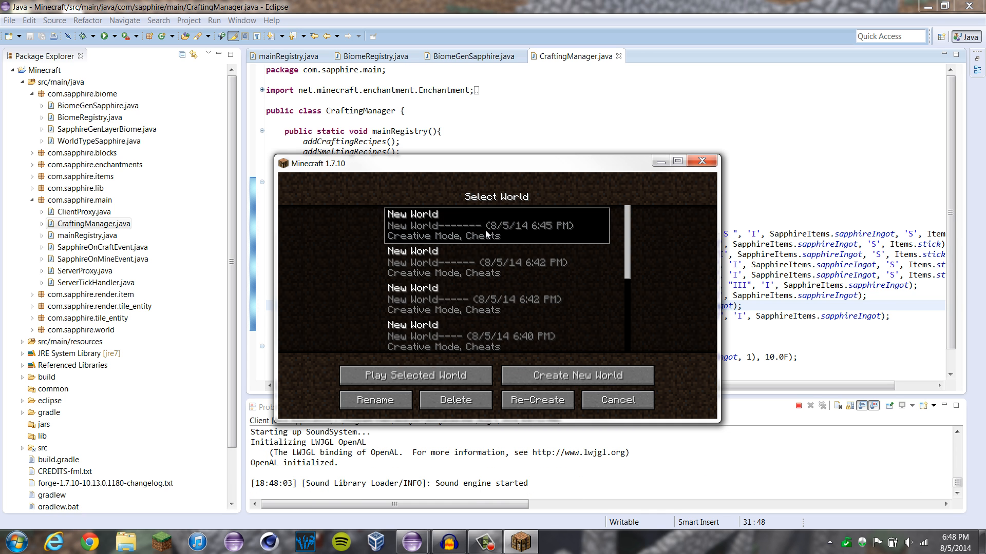
pyautogui.click(414, 375)
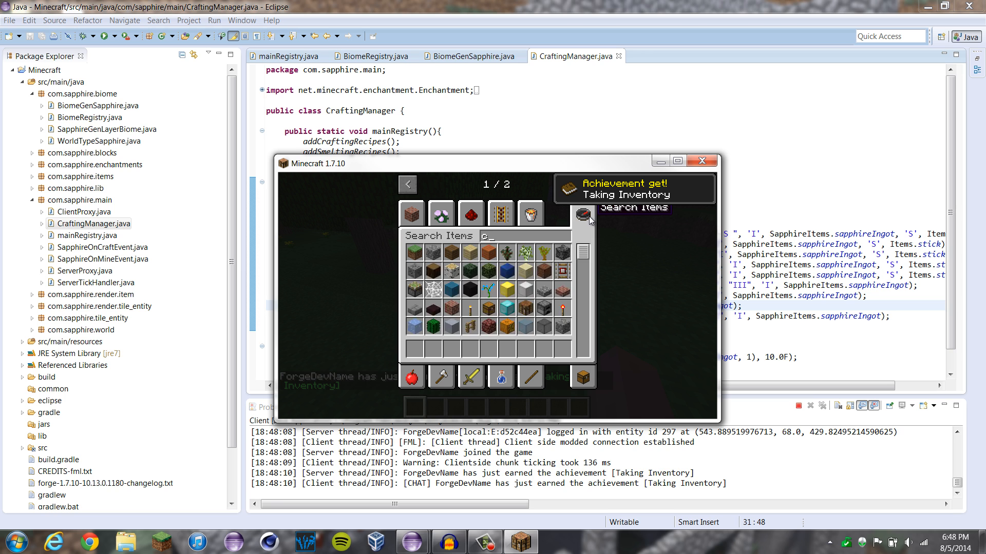
pyautogui.write('ra')
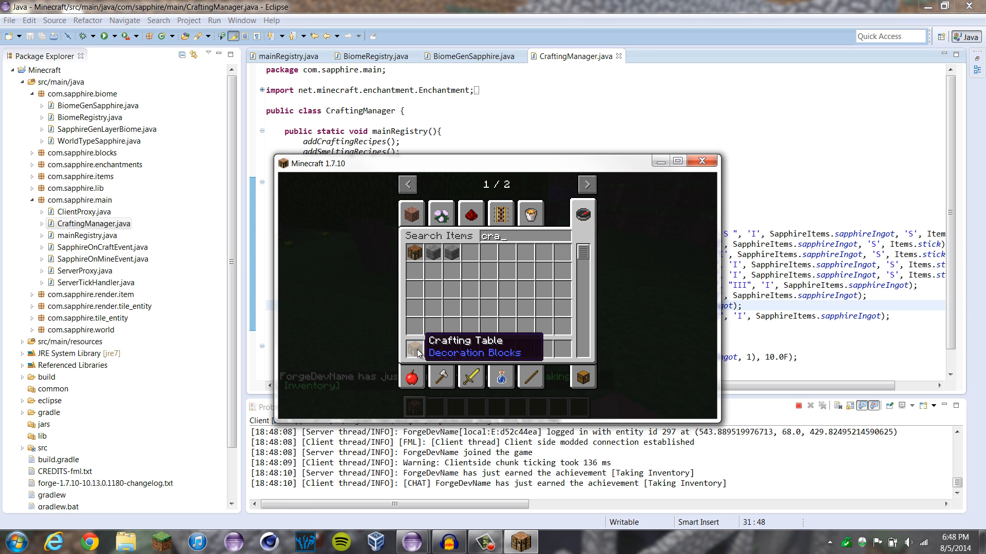
pyautogui.press('Escape')
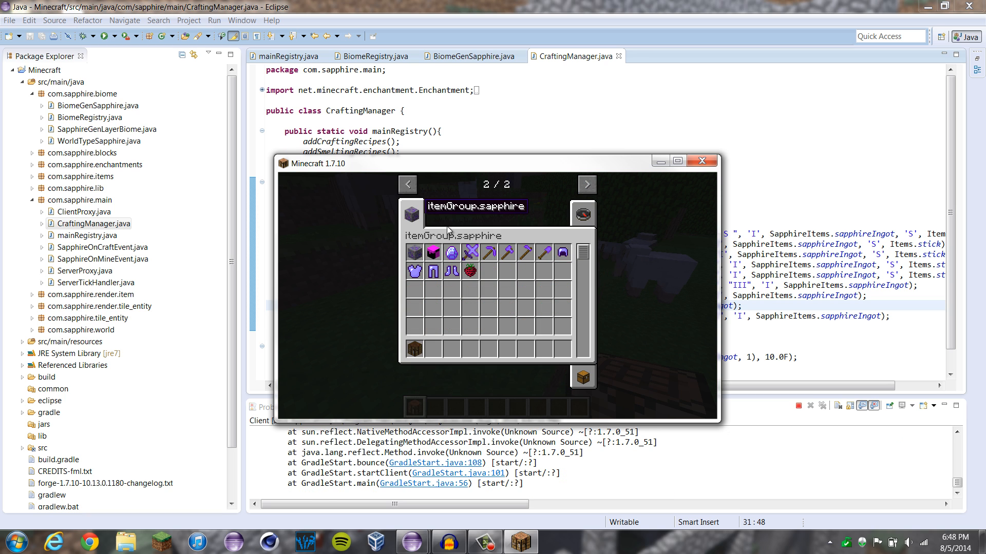
pyautogui.moveTo(456, 252)
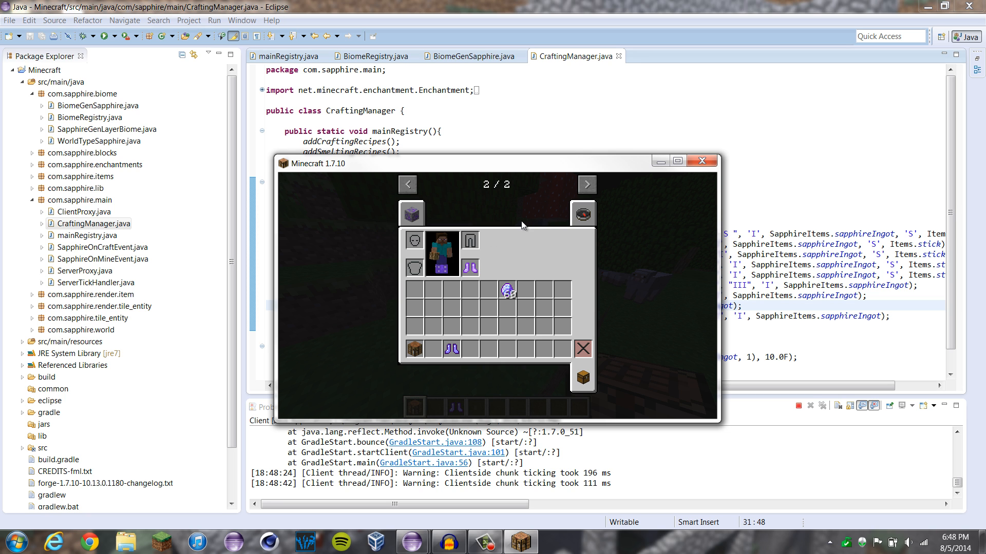
pyautogui.press('Escape')
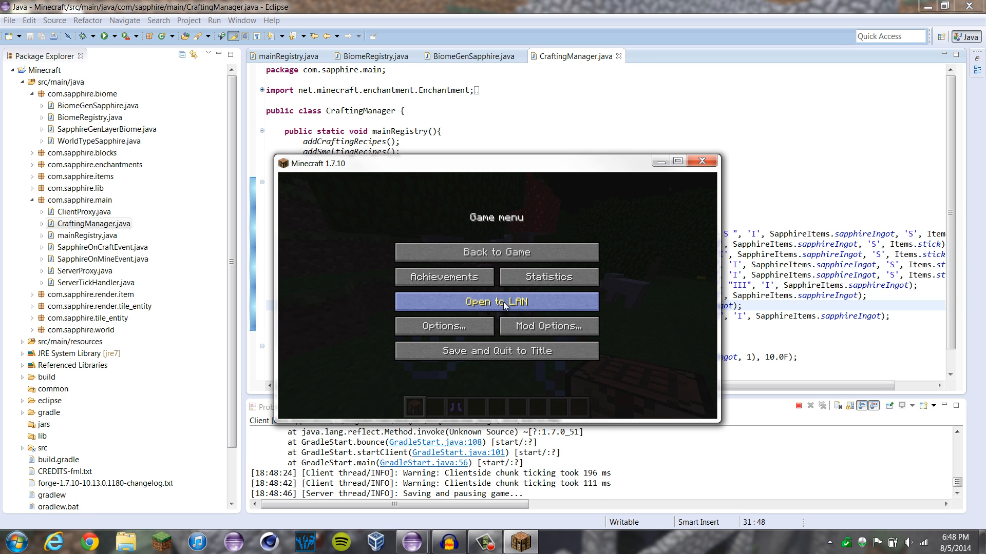
pyautogui.click(496, 351)
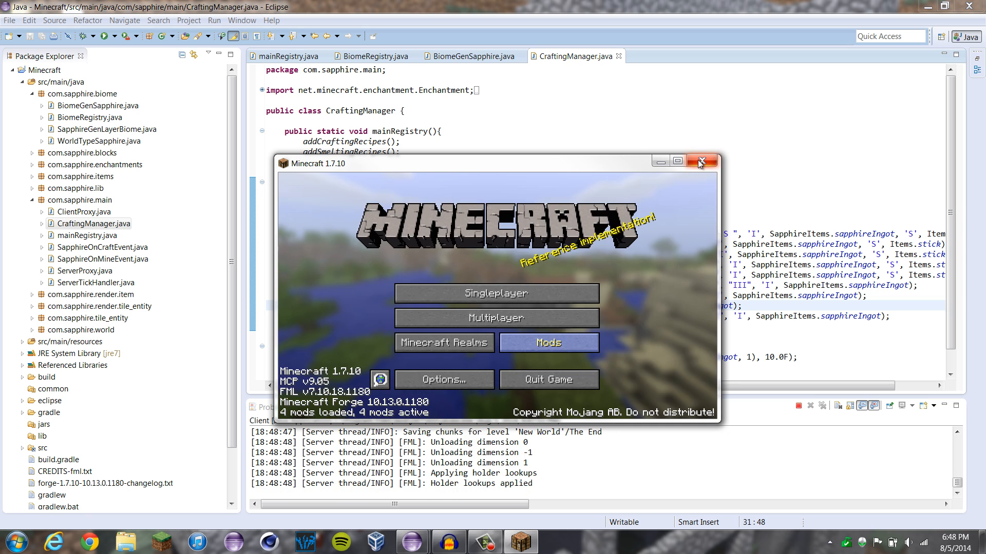
# Step: Close Minecraft and declare ItemStack enchantedChest from SapphireItems.chestplateSapphire
pyautogui.click(699, 161)
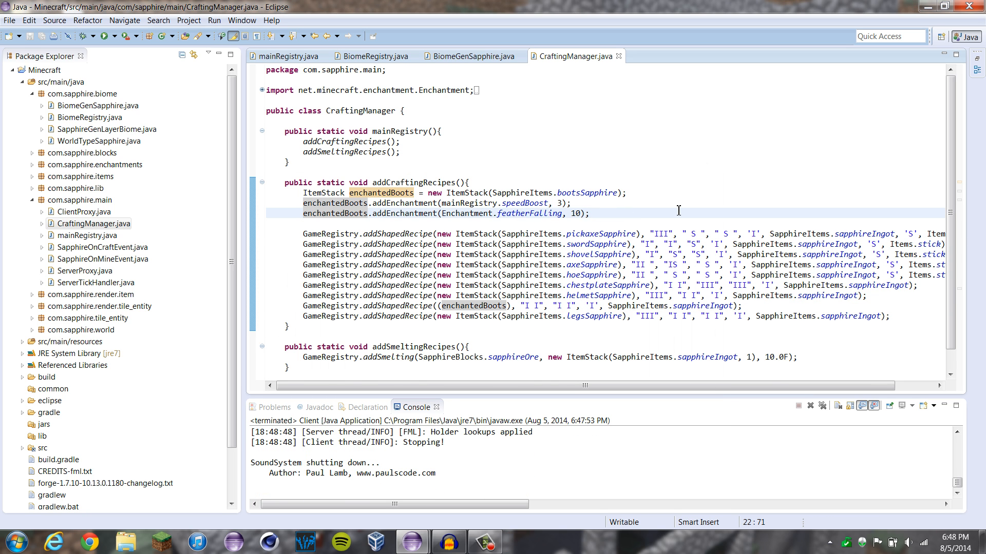
pyautogui.write('ItemStack e')
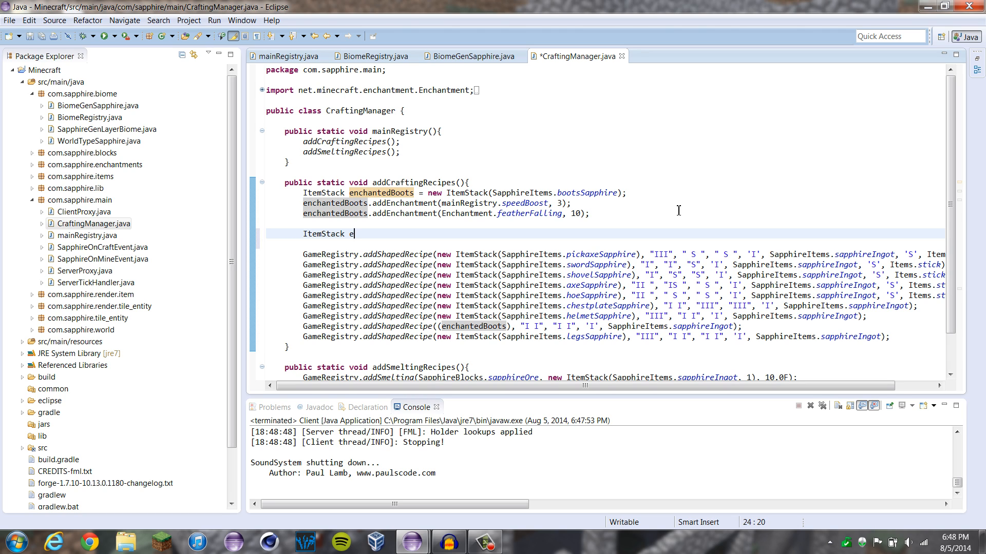
pyautogui.write('nchantedCHest = ne')
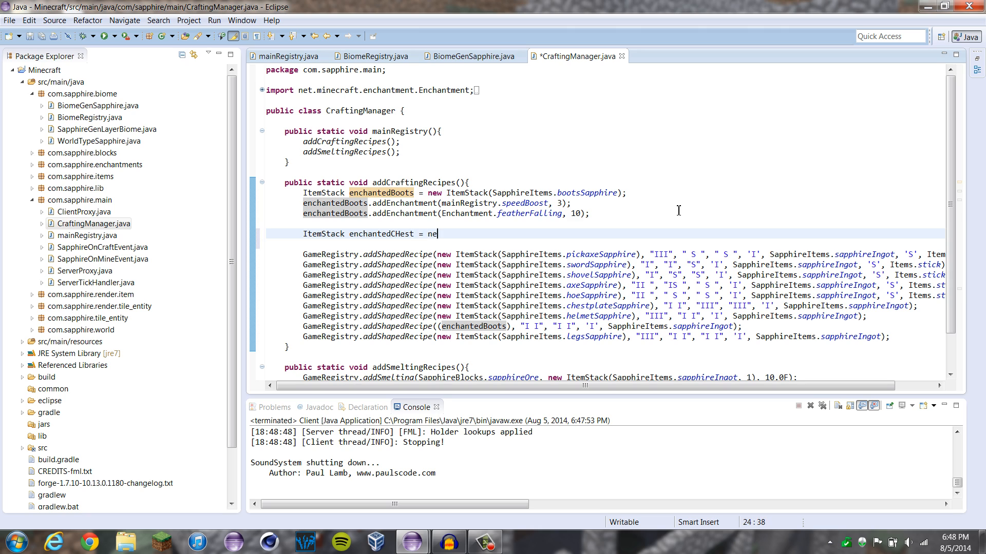
pyautogui.write('w ItemStac')
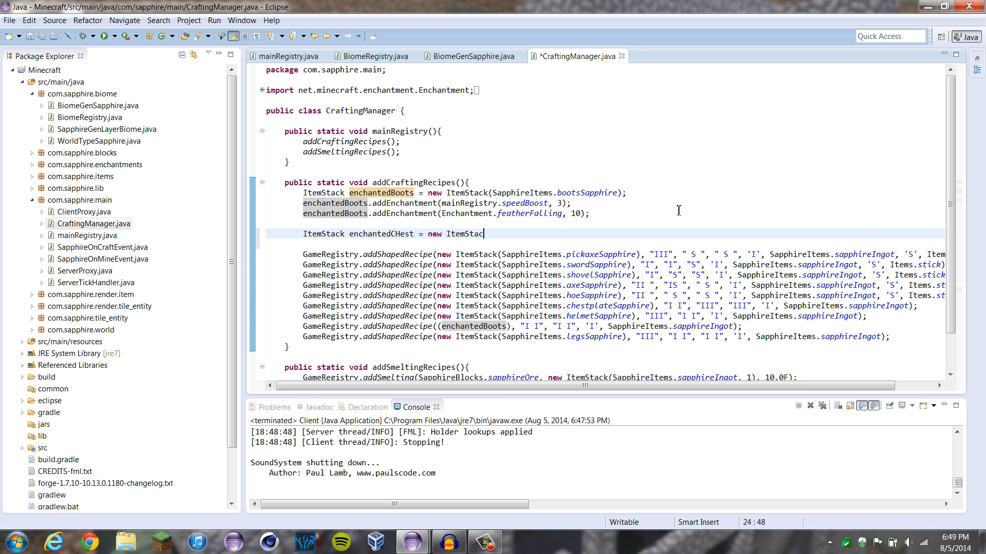
pyautogui.write('k(SapphireItems')
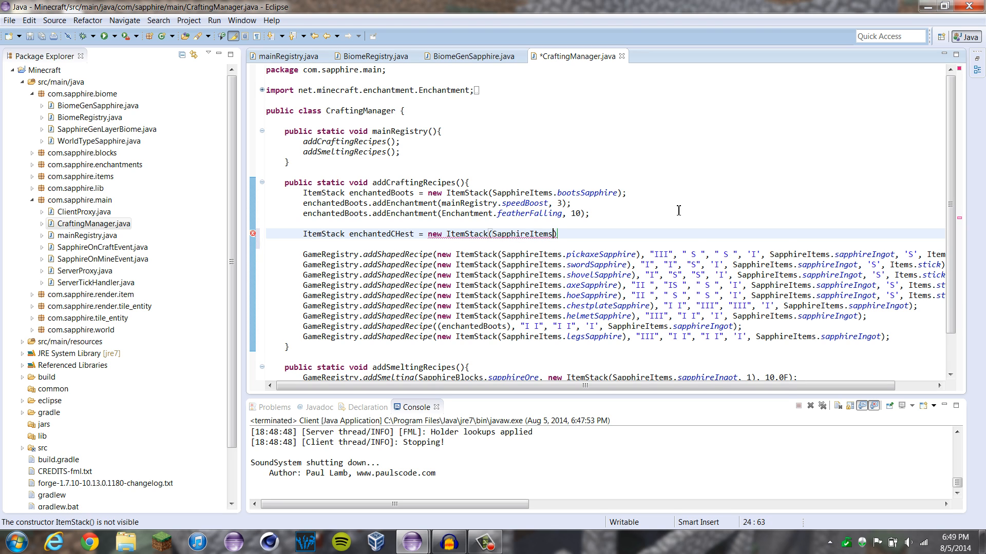
pyautogui.write('.chestplateSapphir')
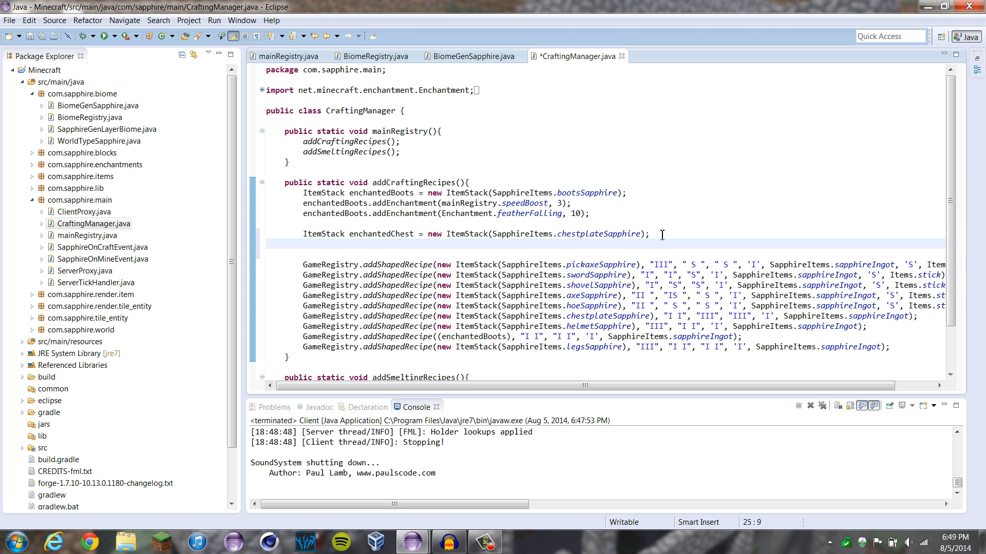
# Step: Add protection 10 and thorns 10 enchantments to enchantedChest
pyautogui.write('enchnted')
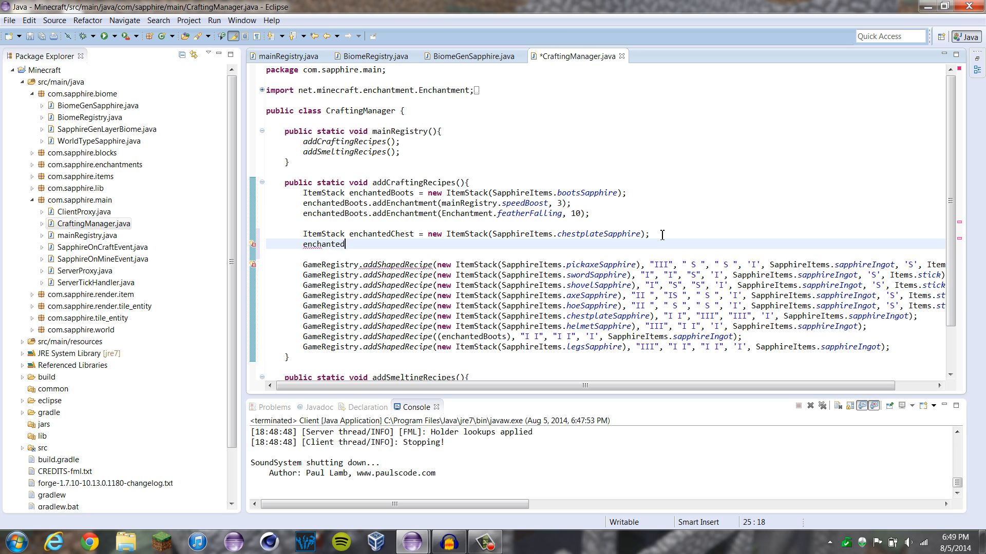
pyautogui.write('Chest')
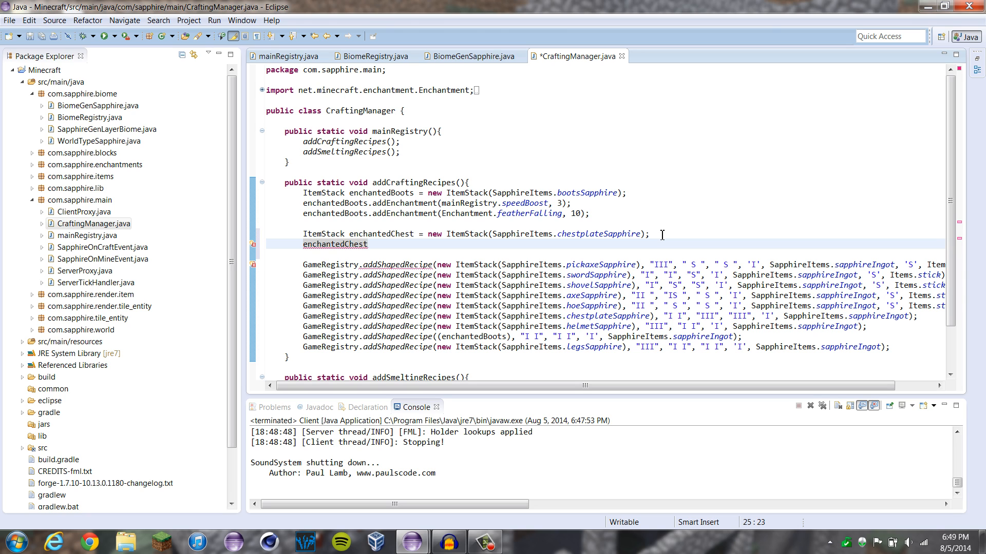
pyautogui.write('.')
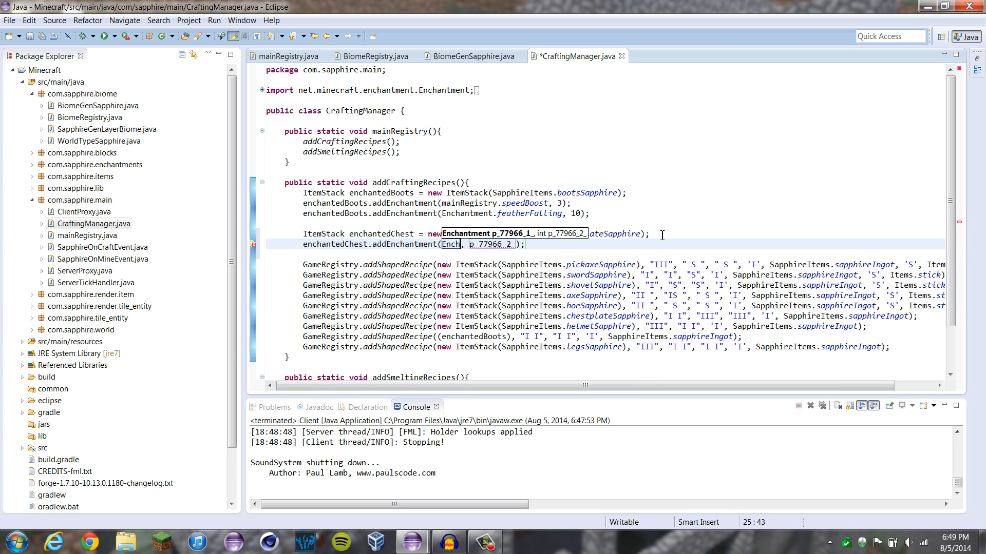
pyautogui.write('antment')
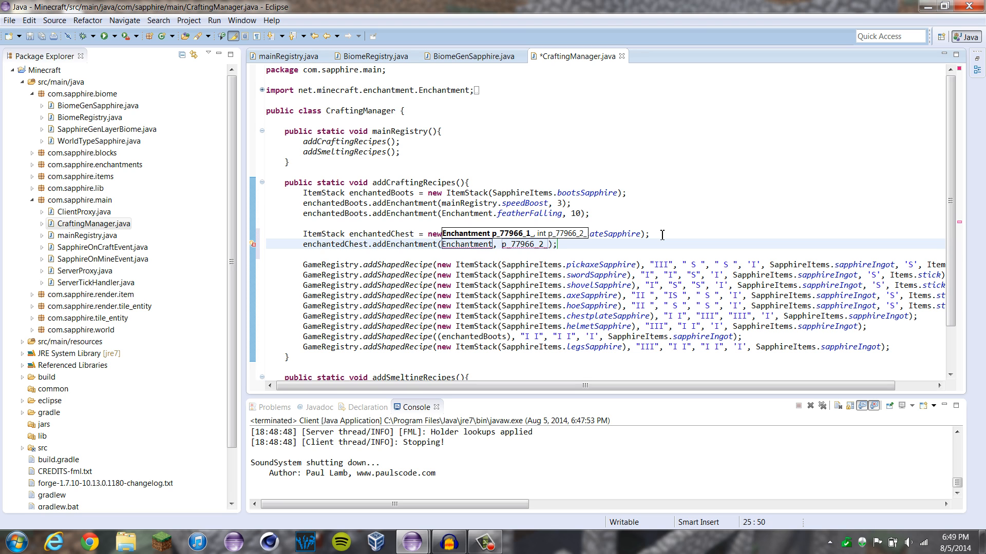
pyautogui.write('.protection')
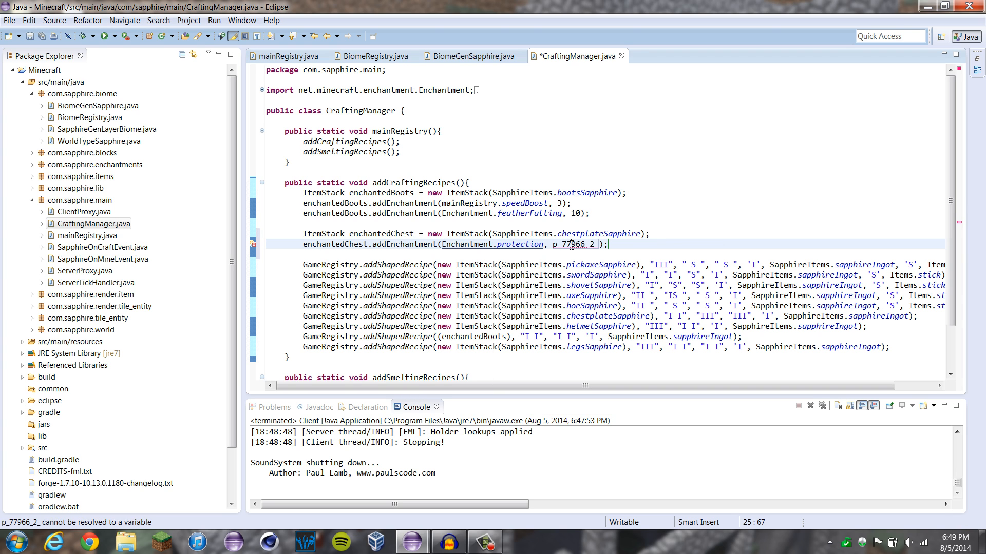
pyautogui.write('10')
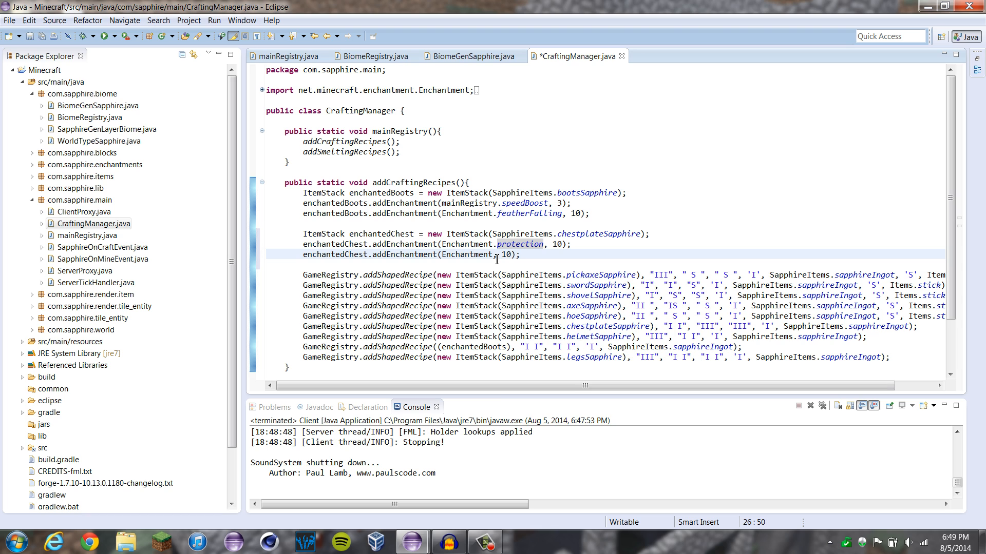
pyautogui.write('thorns')
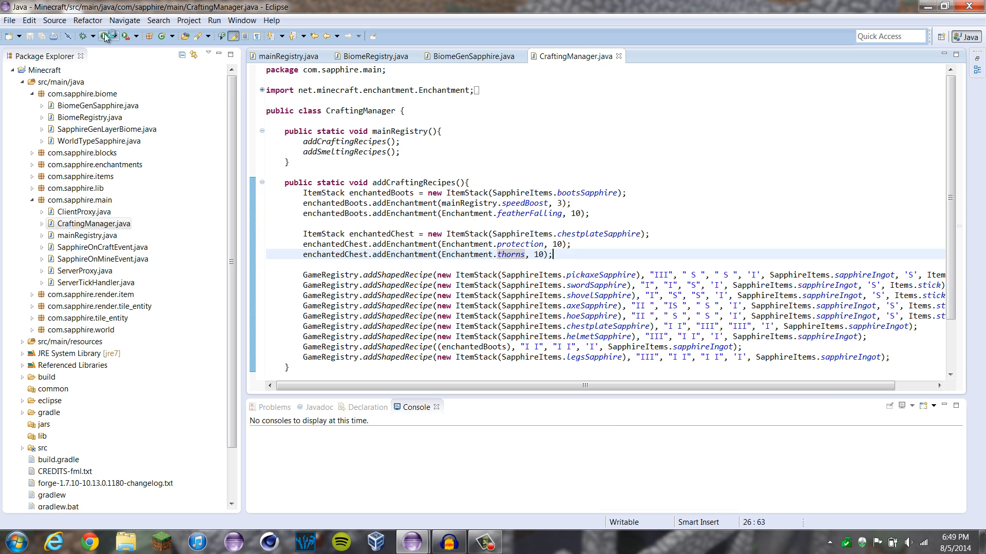
# Step: Relaunch the game, craft the sapphire chestplate in a singleplayer world, then save and quit
pyautogui.click(106, 36)
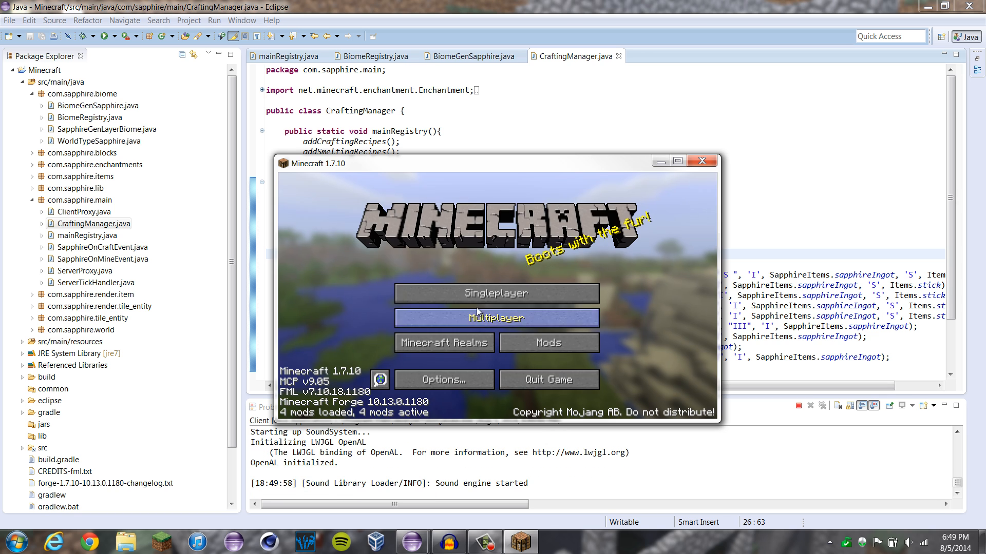
pyautogui.click(496, 293)
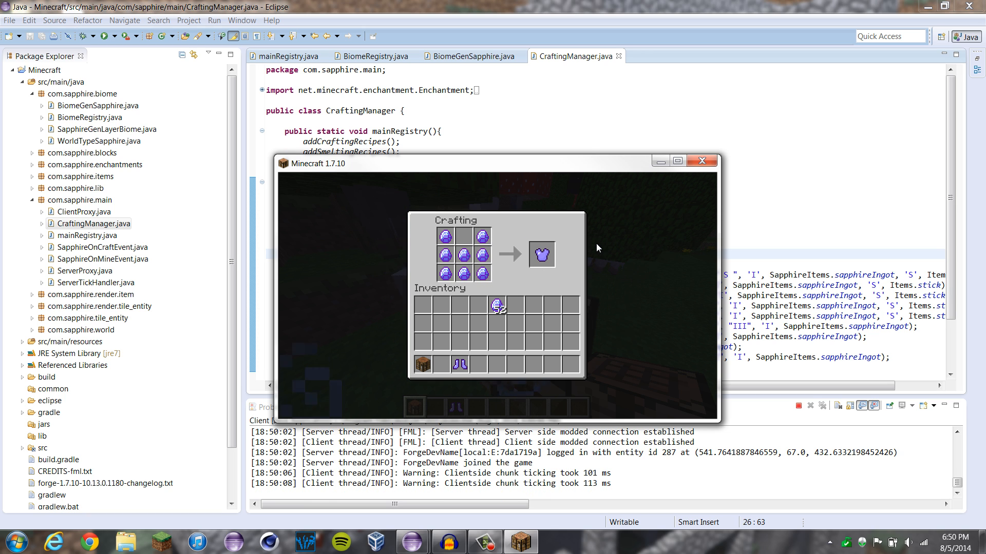
pyautogui.press('Escape')
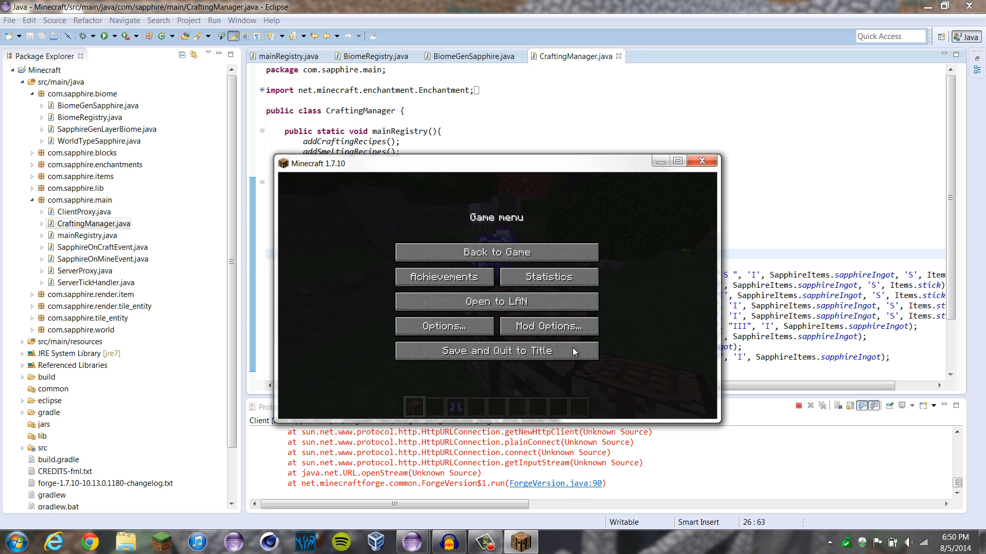
pyautogui.click(496, 351)
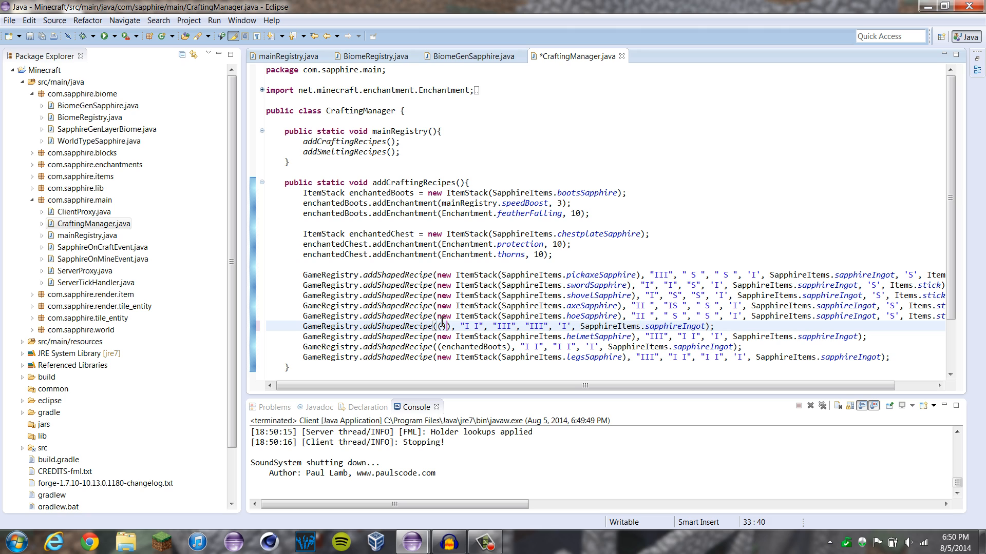
# Step: Set the chestplate recipe output to enchantedChest
pyautogui.write('enchnted')
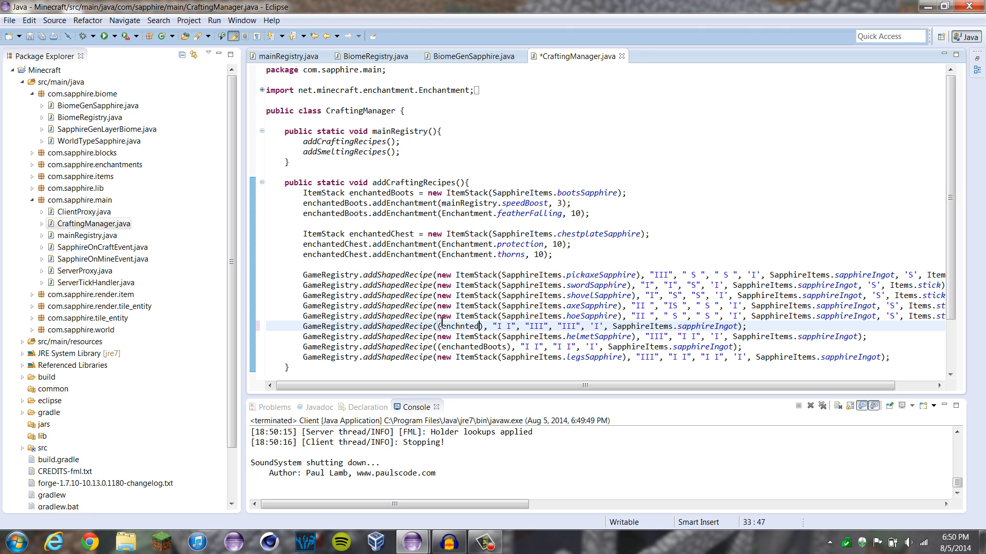
pyautogui.write('Chest')
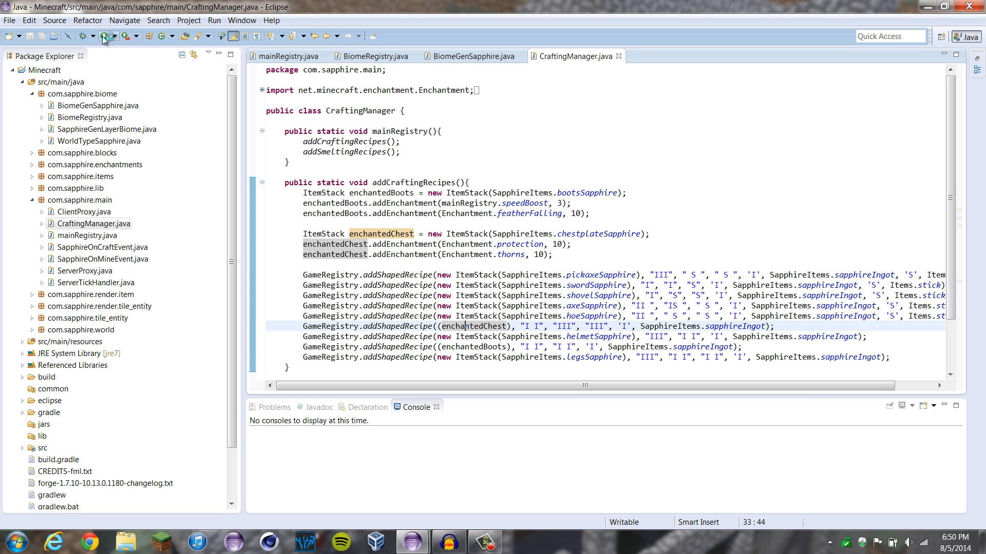
# Step: Collect the Protection X, Thorns X chestplate, run /gamemode 0, and close the game
pyautogui.click(104, 36)
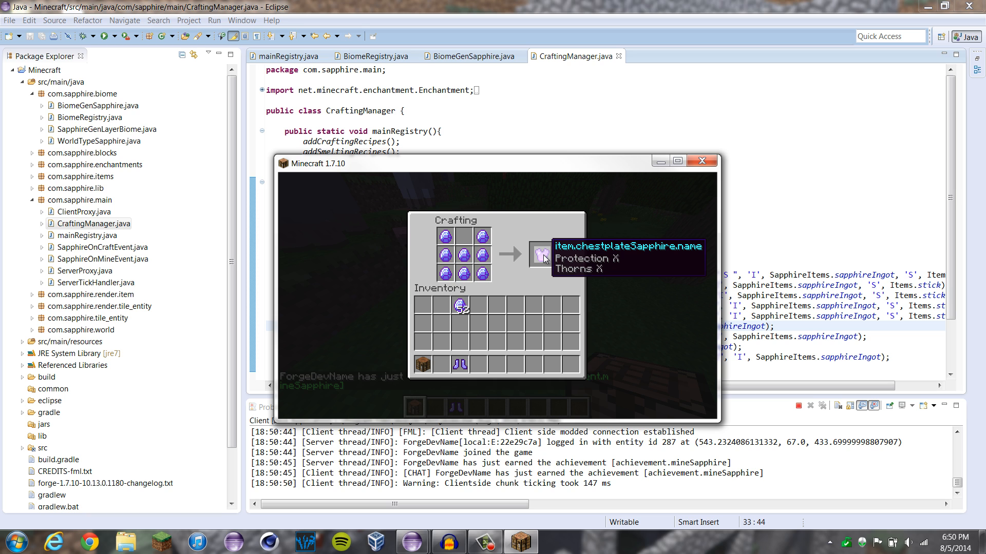
pyautogui.click(543, 254)
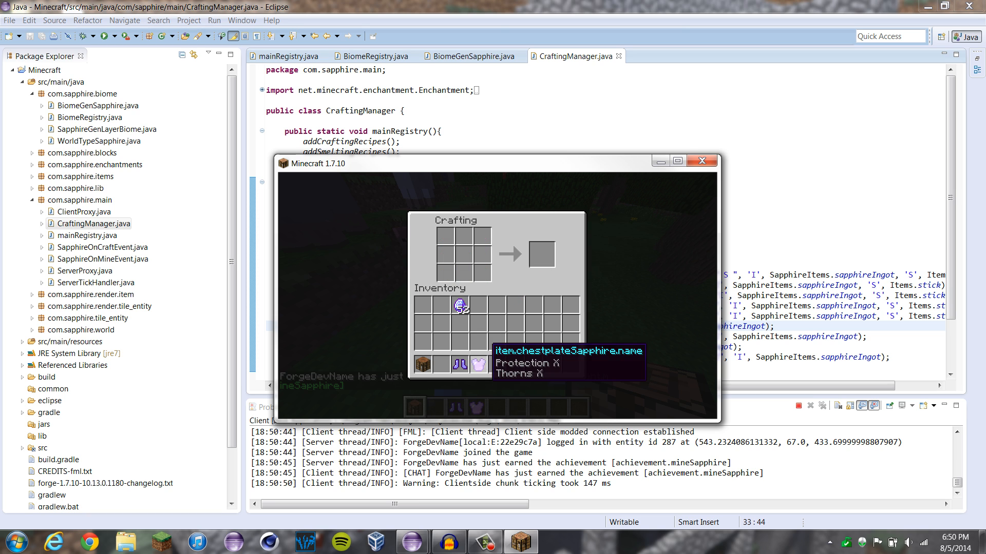
pyautogui.click(644, 378)
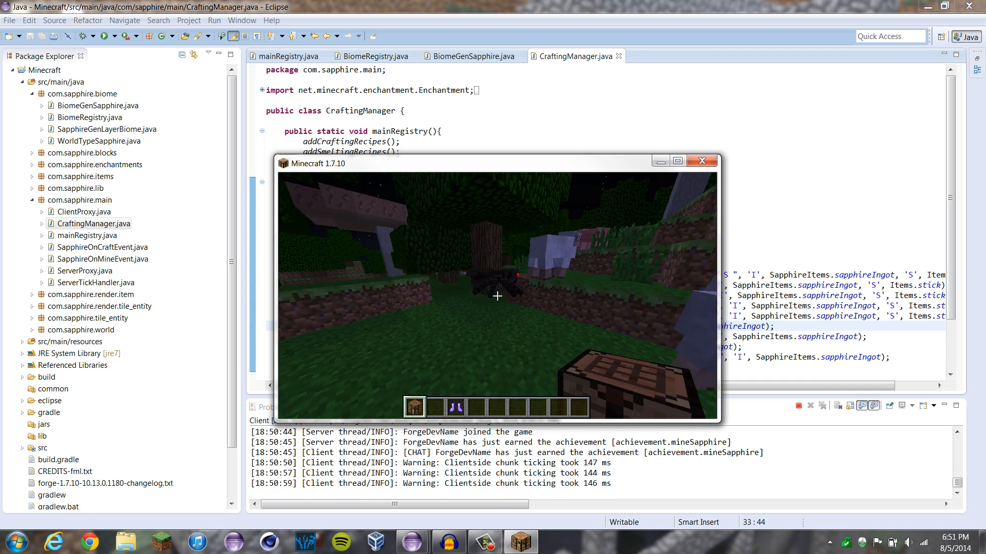
pyautogui.moveTo(496, 296)
pyautogui.write('/gm')
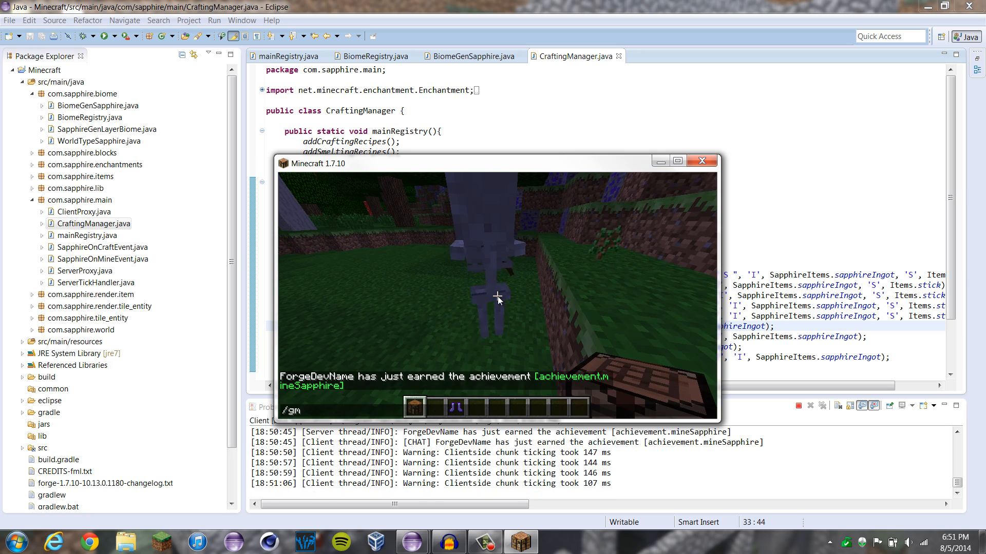
pyautogui.write('amemode 0')
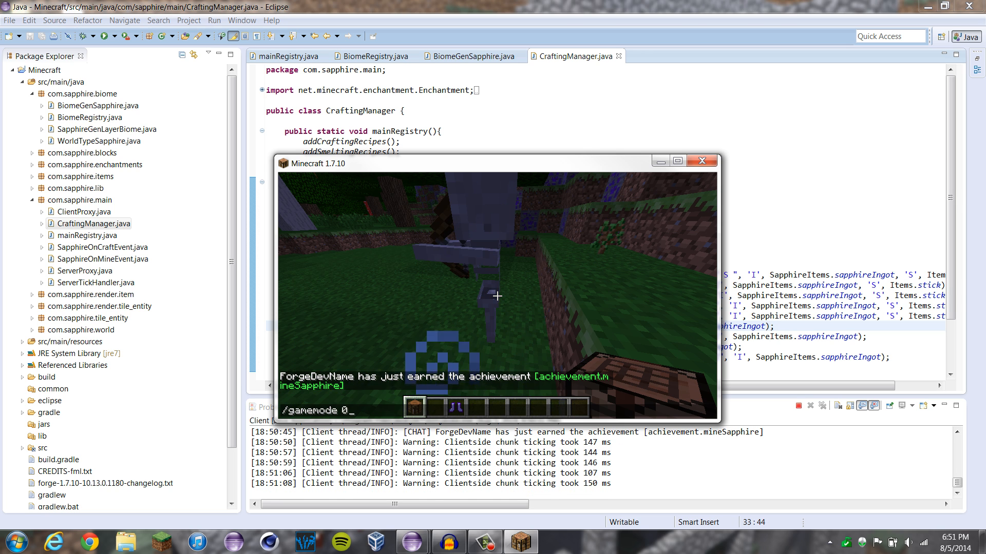
pyautogui.press('Return')
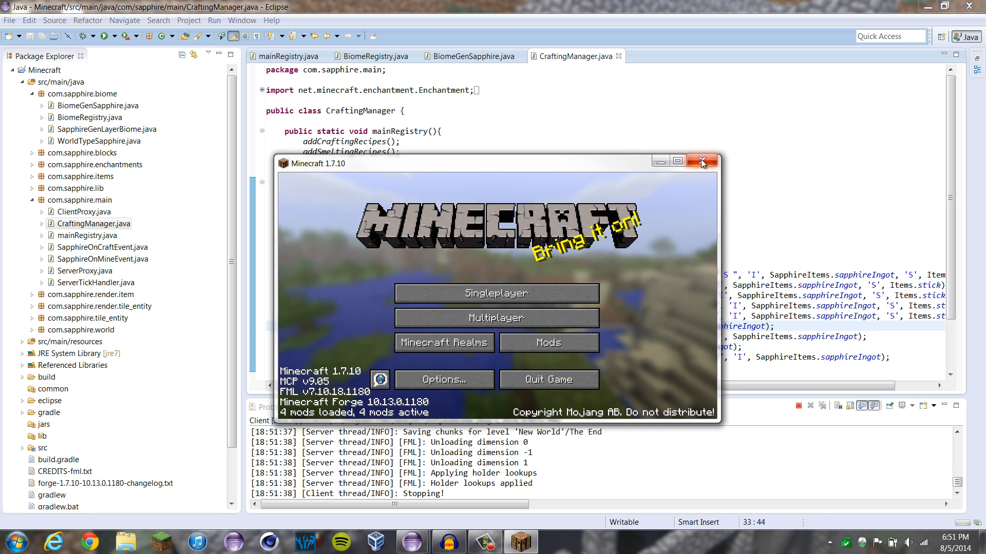
pyautogui.click(702, 160)
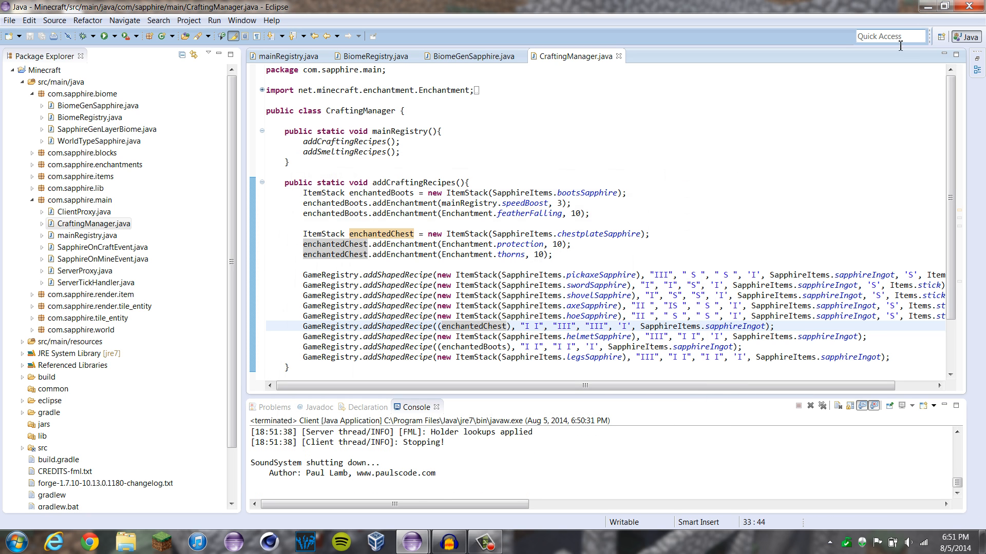
pyautogui.moveTo(579, 219)
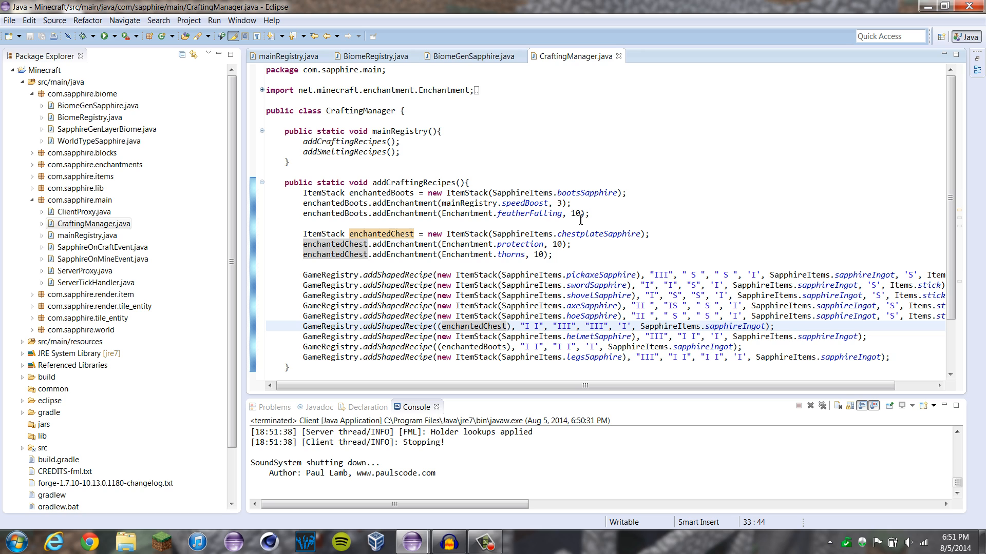